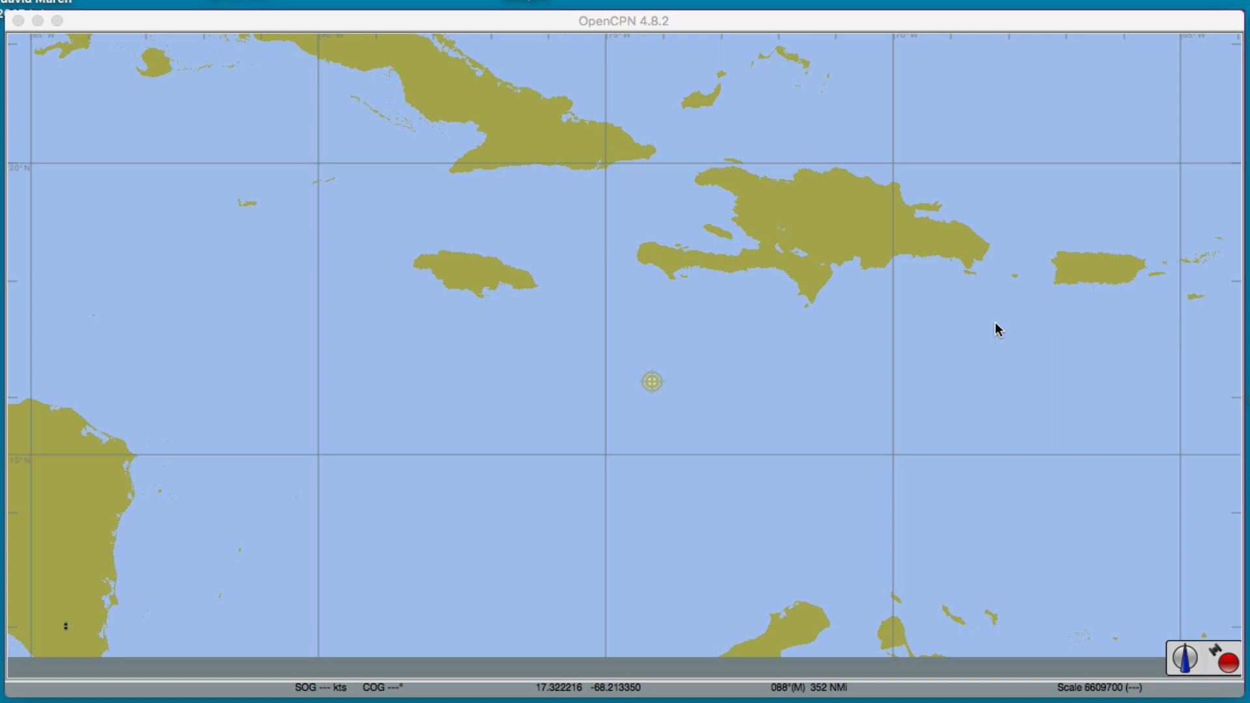
mouse_move(811, 348)
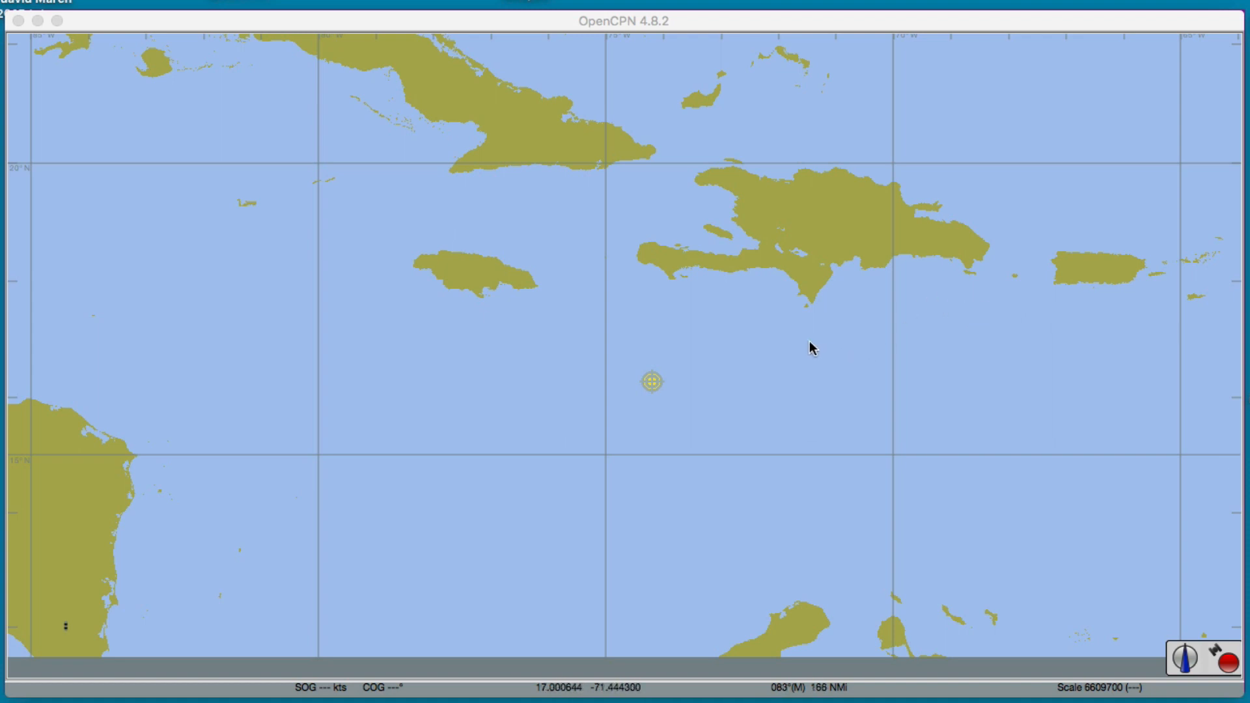
mouse_move(790, 371)
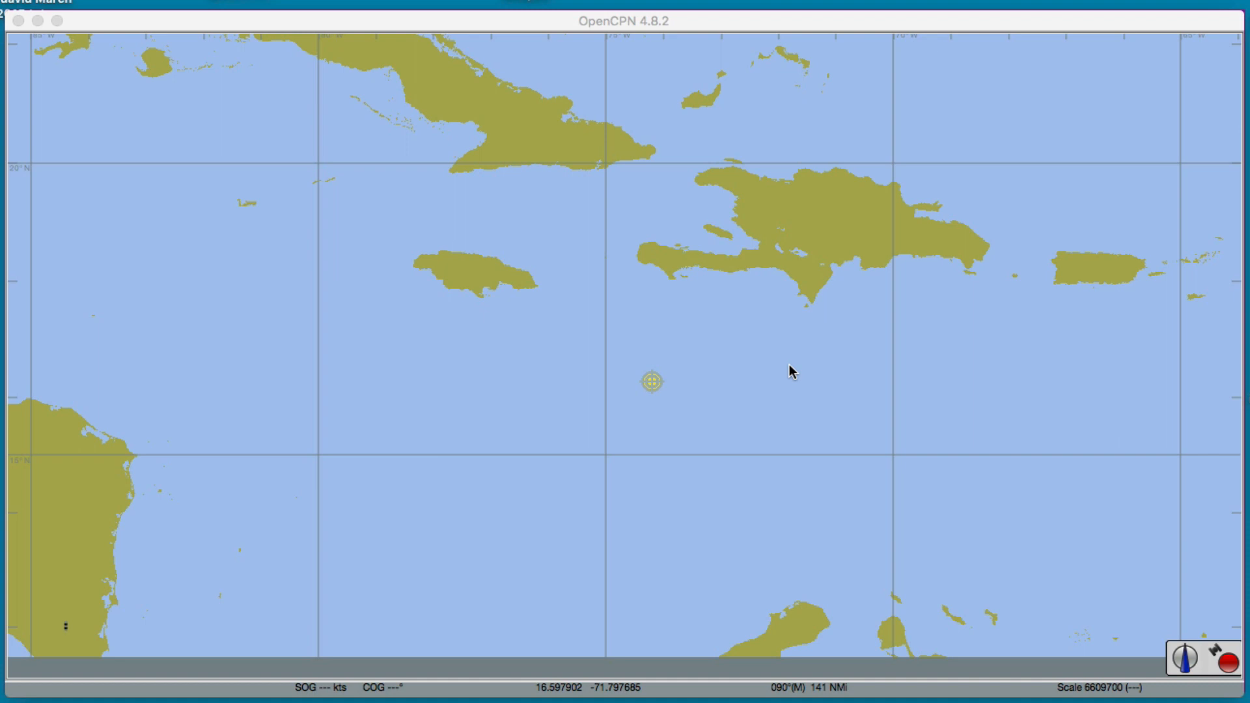
mouse_move(763, 375)
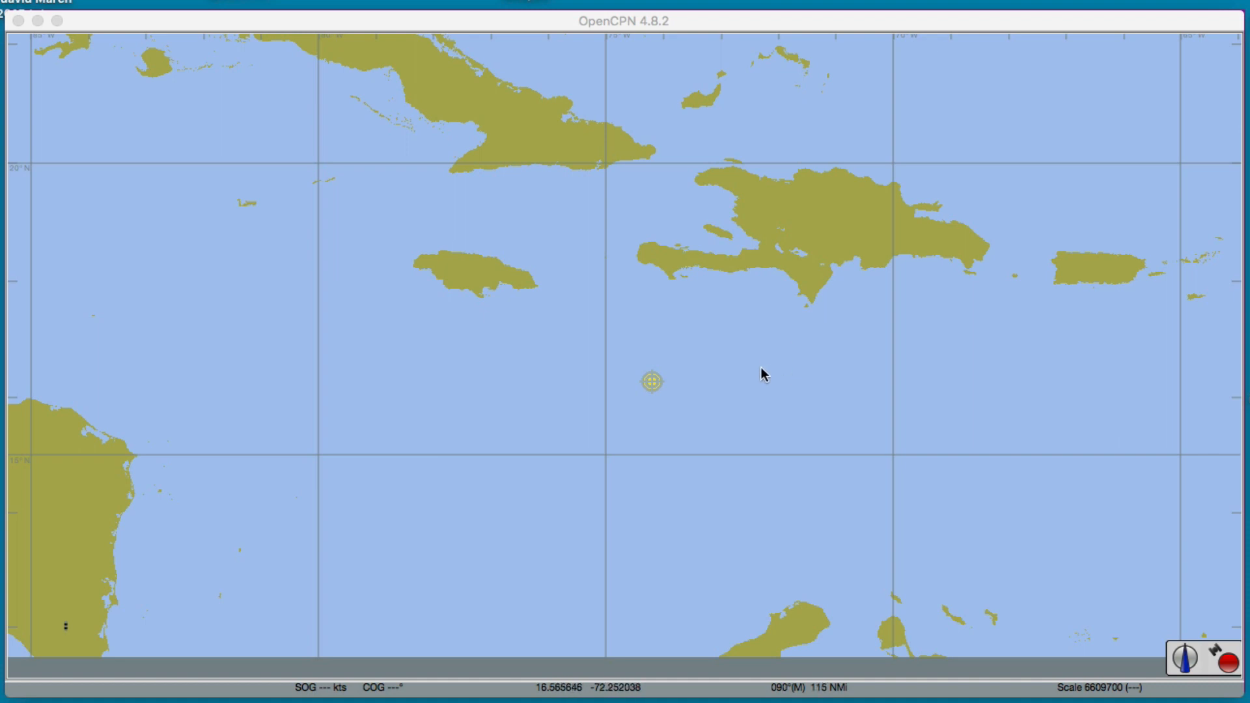
mouse_move(696, 404)
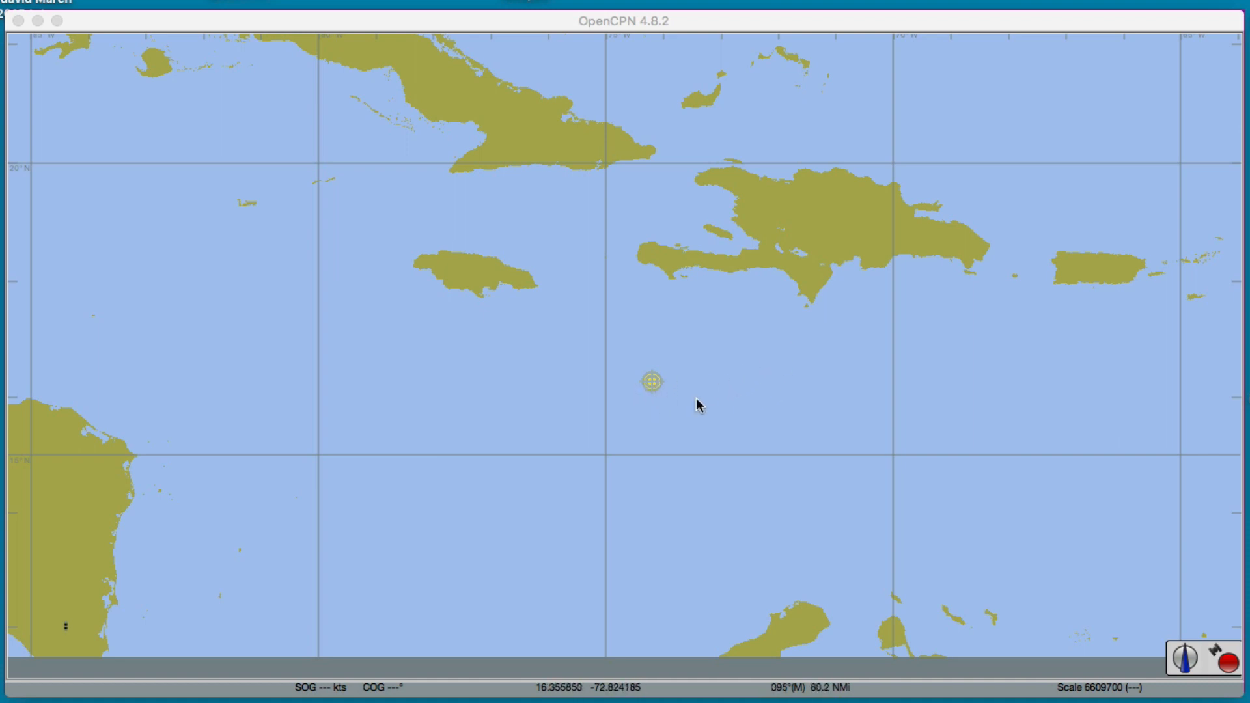
mouse_move(673, 409)
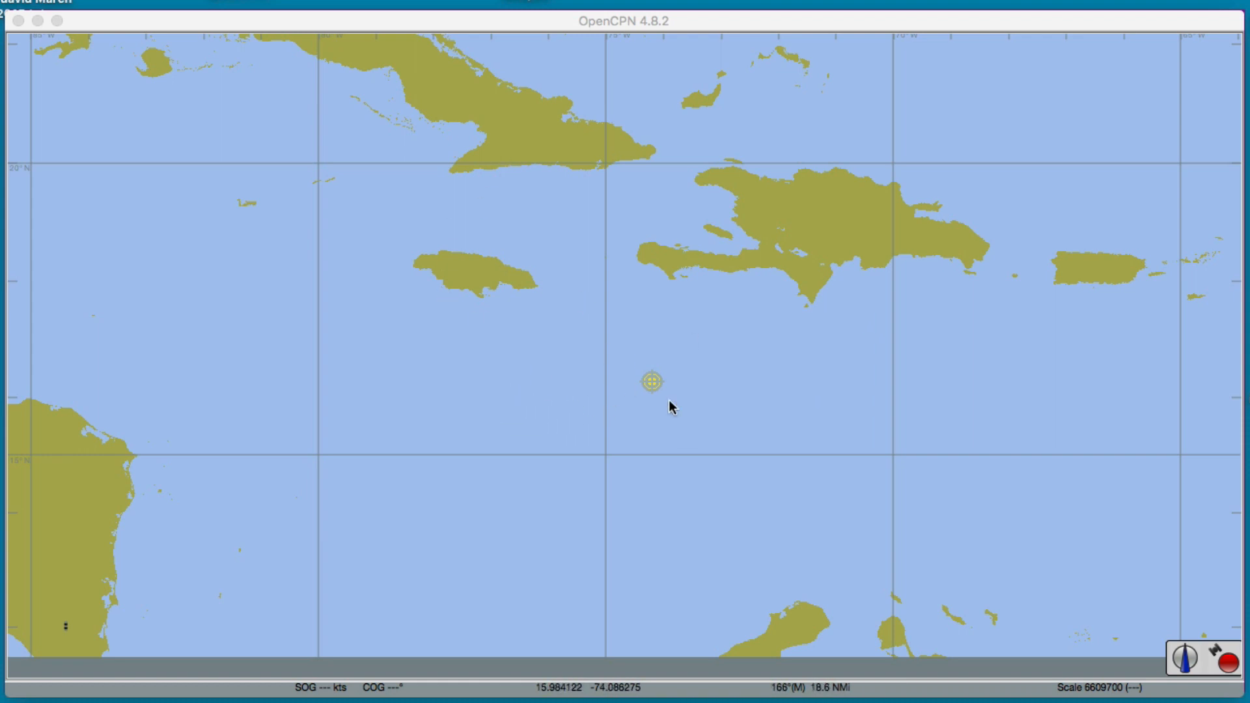
mouse_move(648, 389)
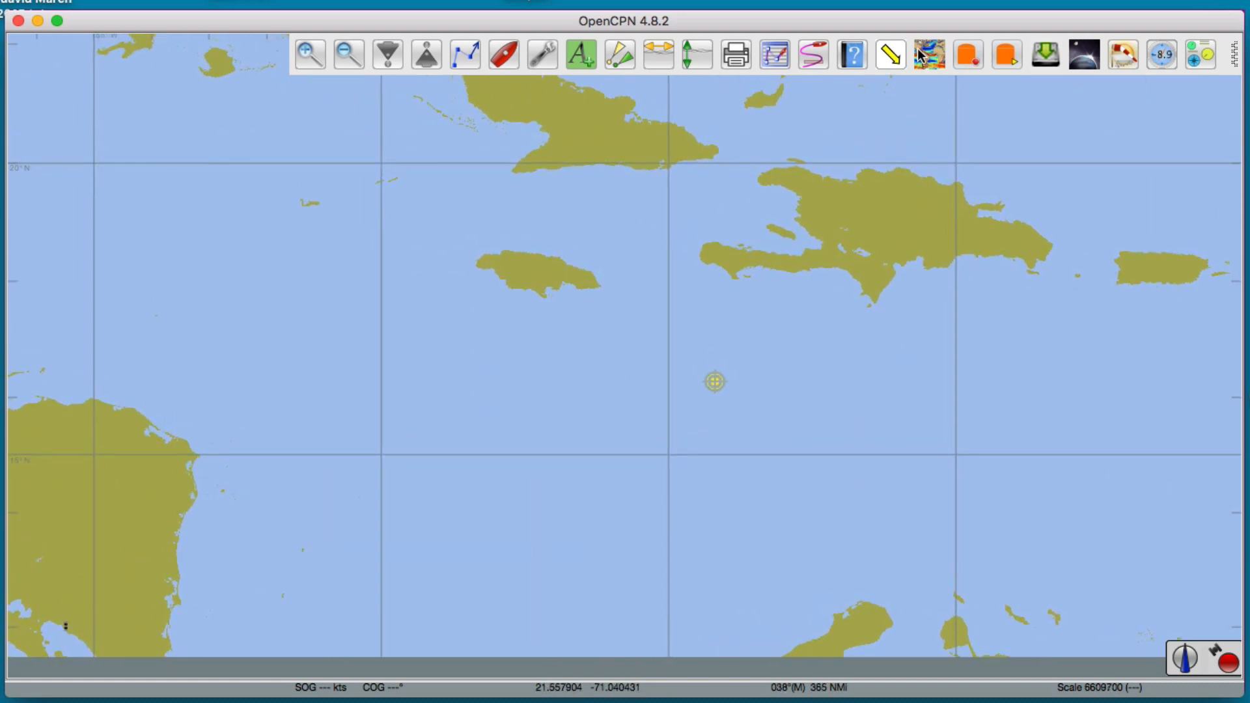
mouse_move(1122, 56)
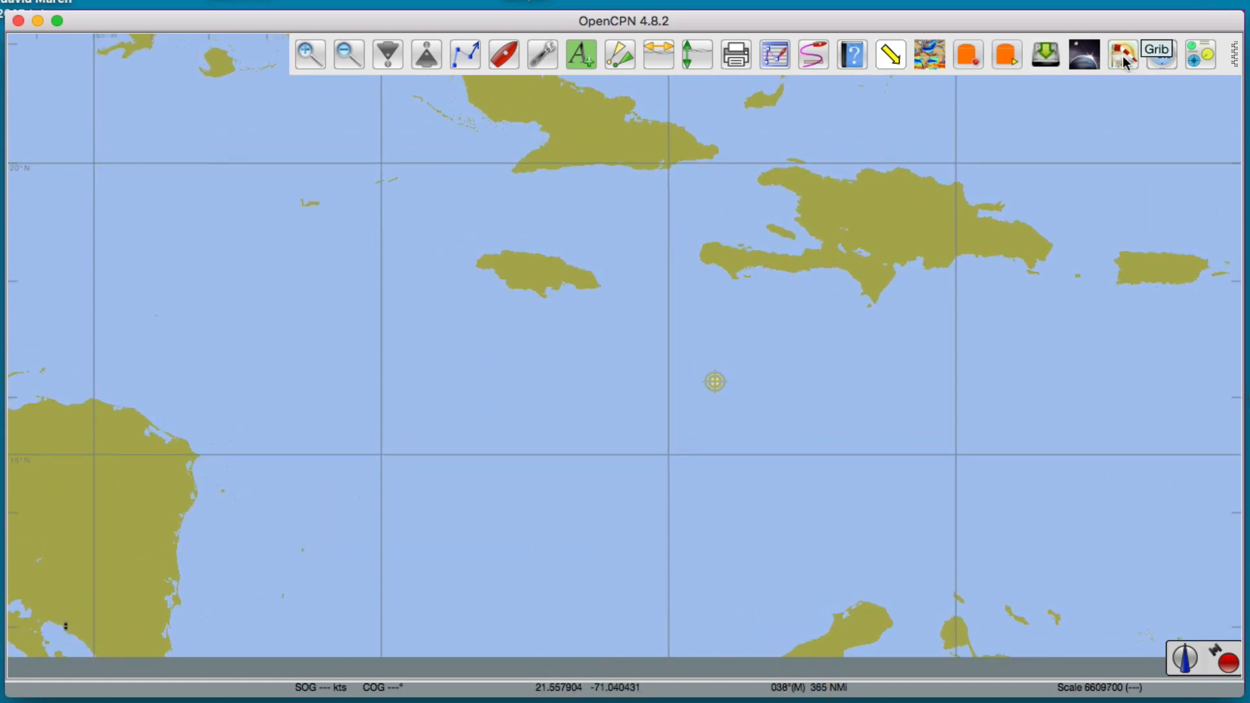
Step: Show the GRIB wind and pressure overlay and list the available forecast times
click(1158, 54)
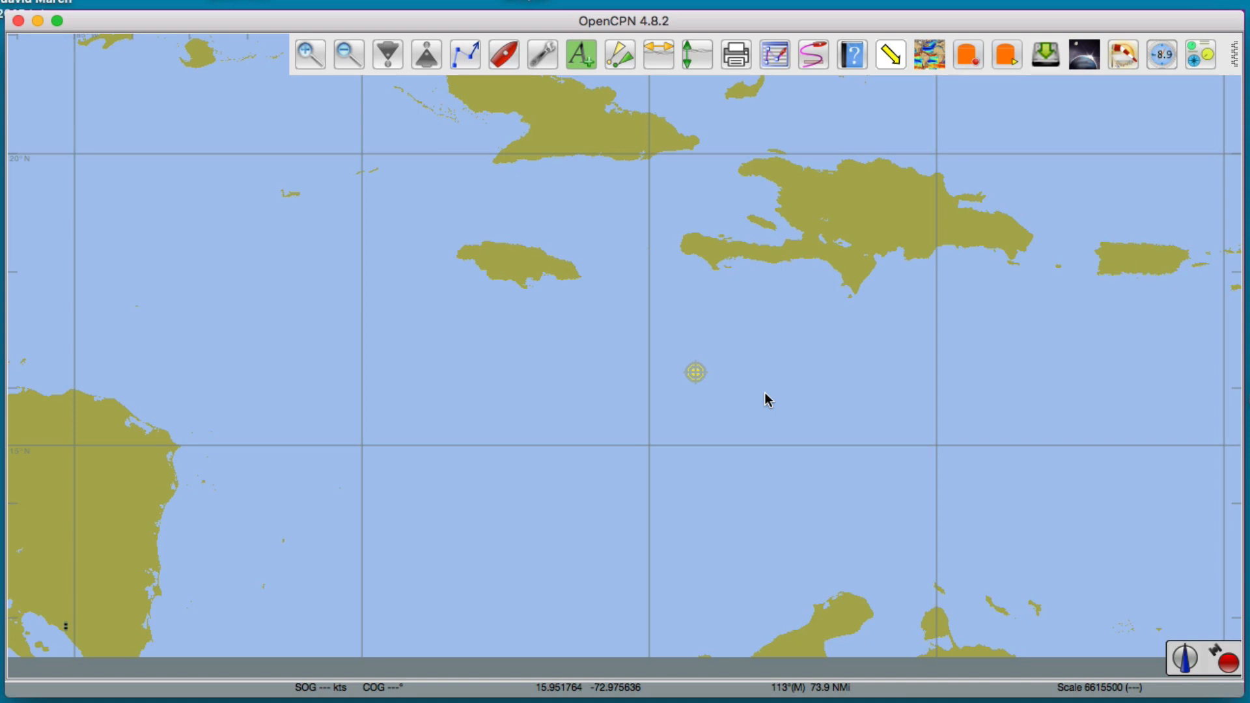
mouse_move(781, 386)
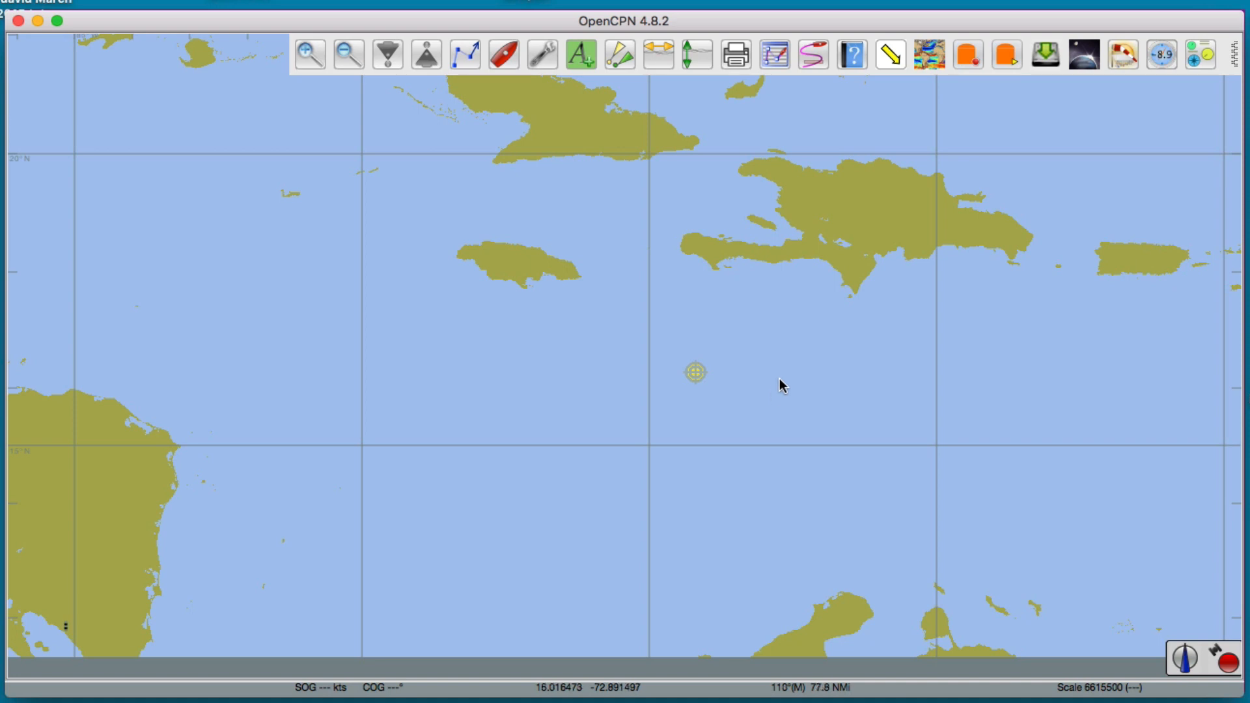
mouse_move(745, 383)
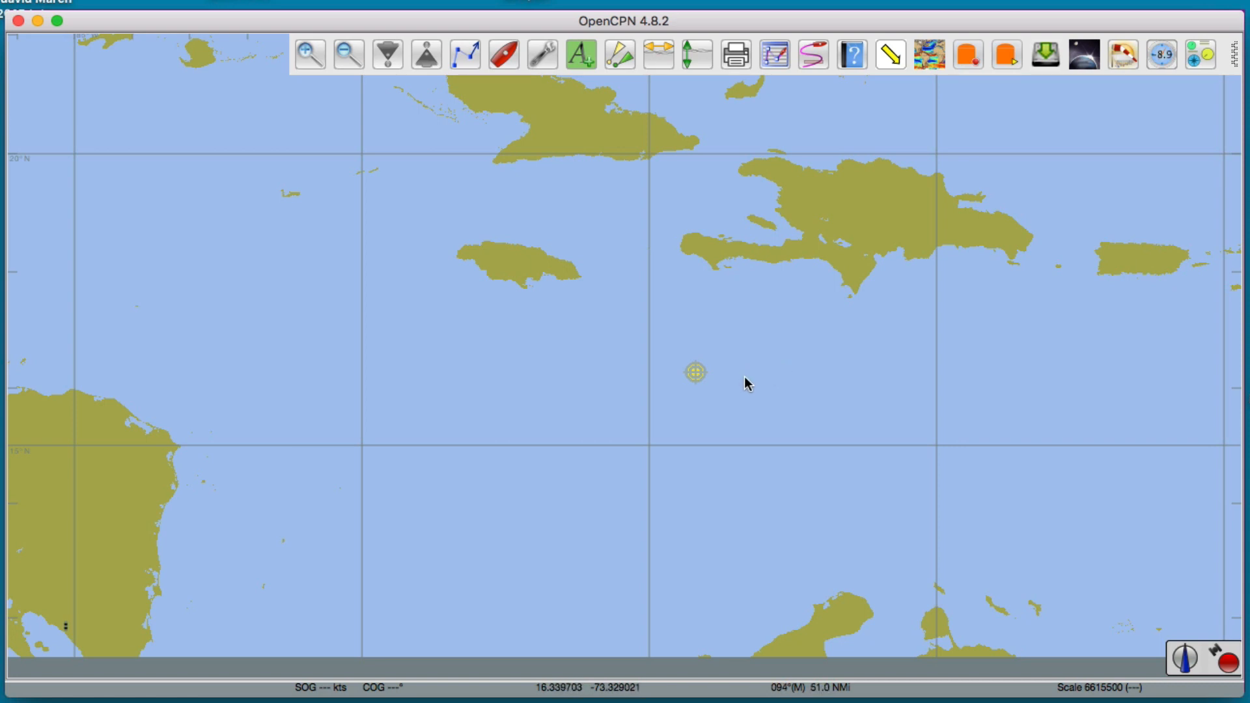
mouse_move(776, 387)
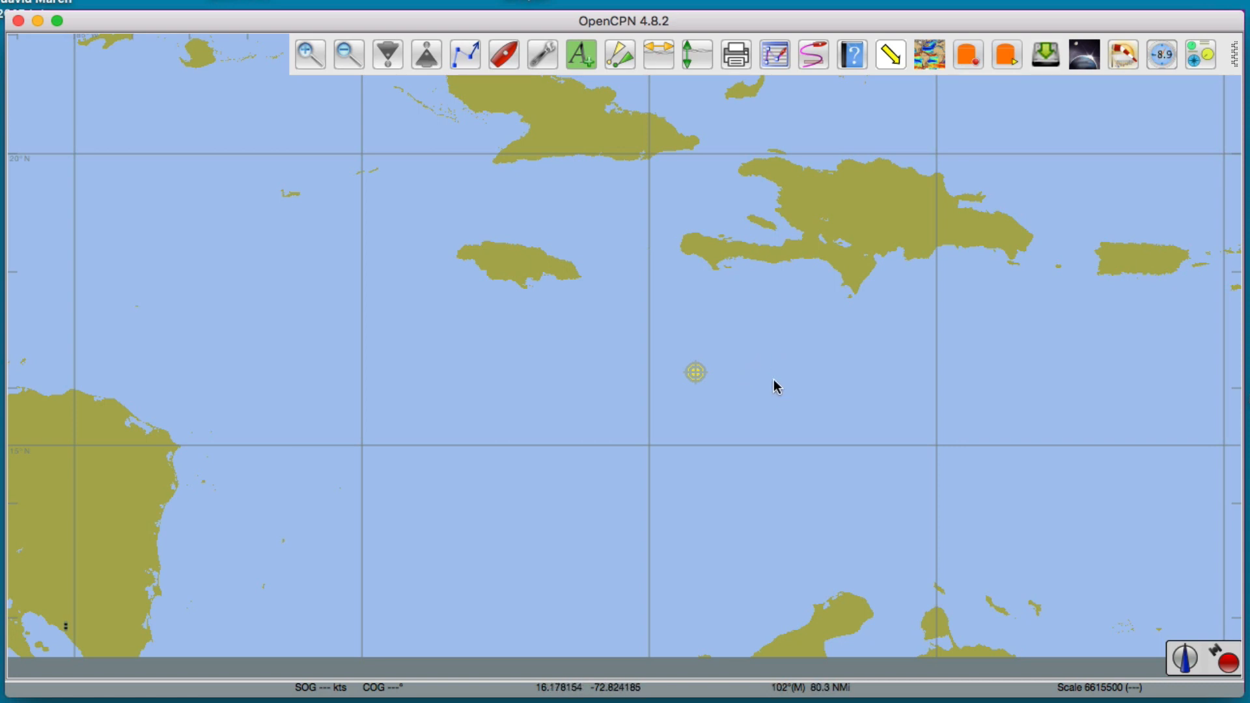
mouse_move(850, 404)
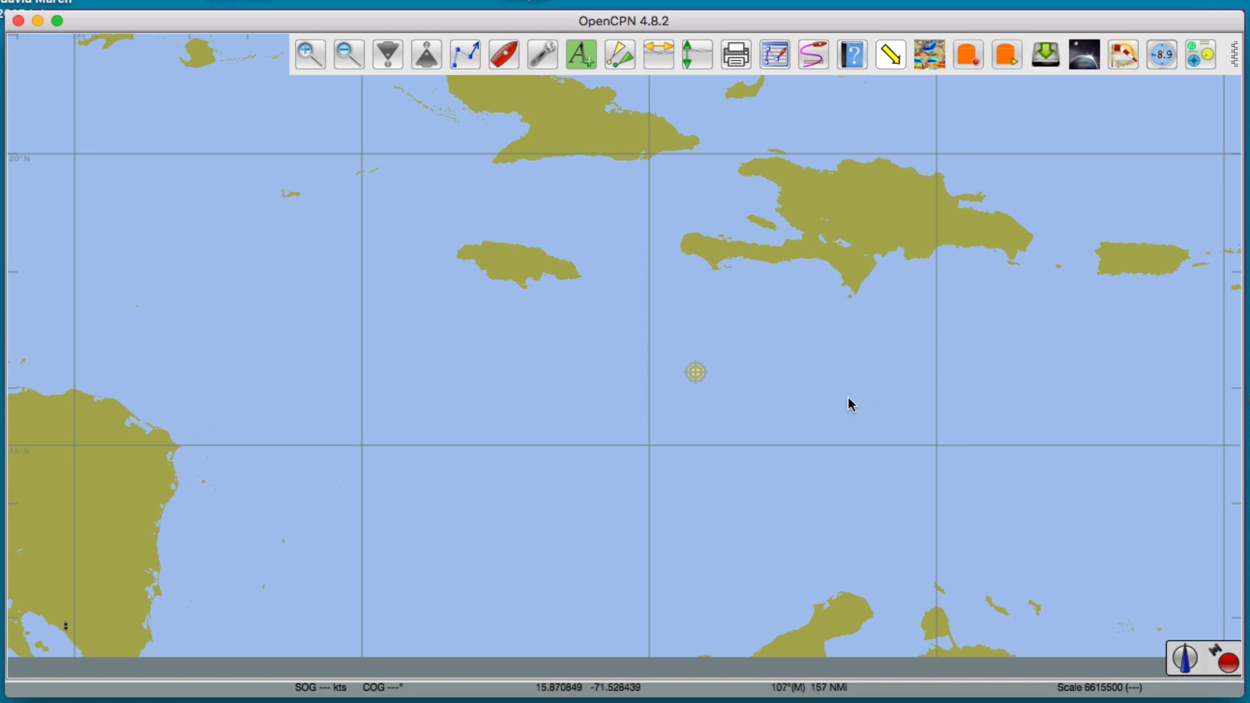
mouse_move(801, 387)
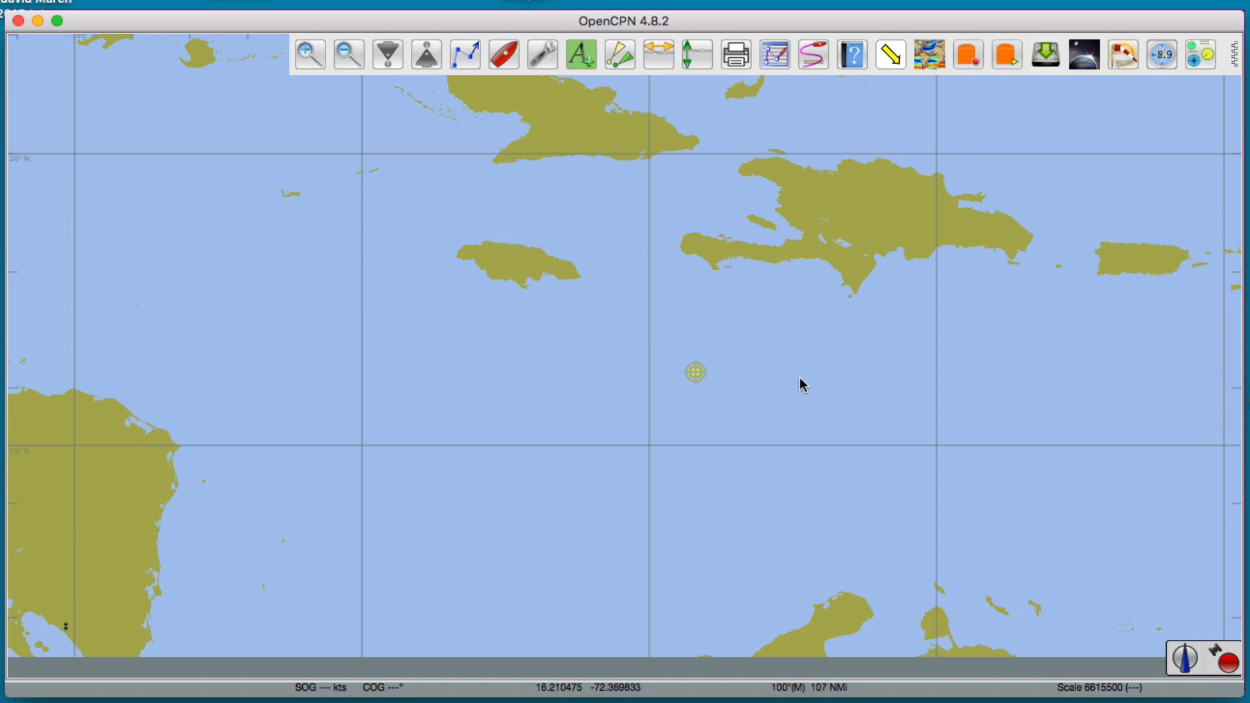
mouse_move(777, 393)
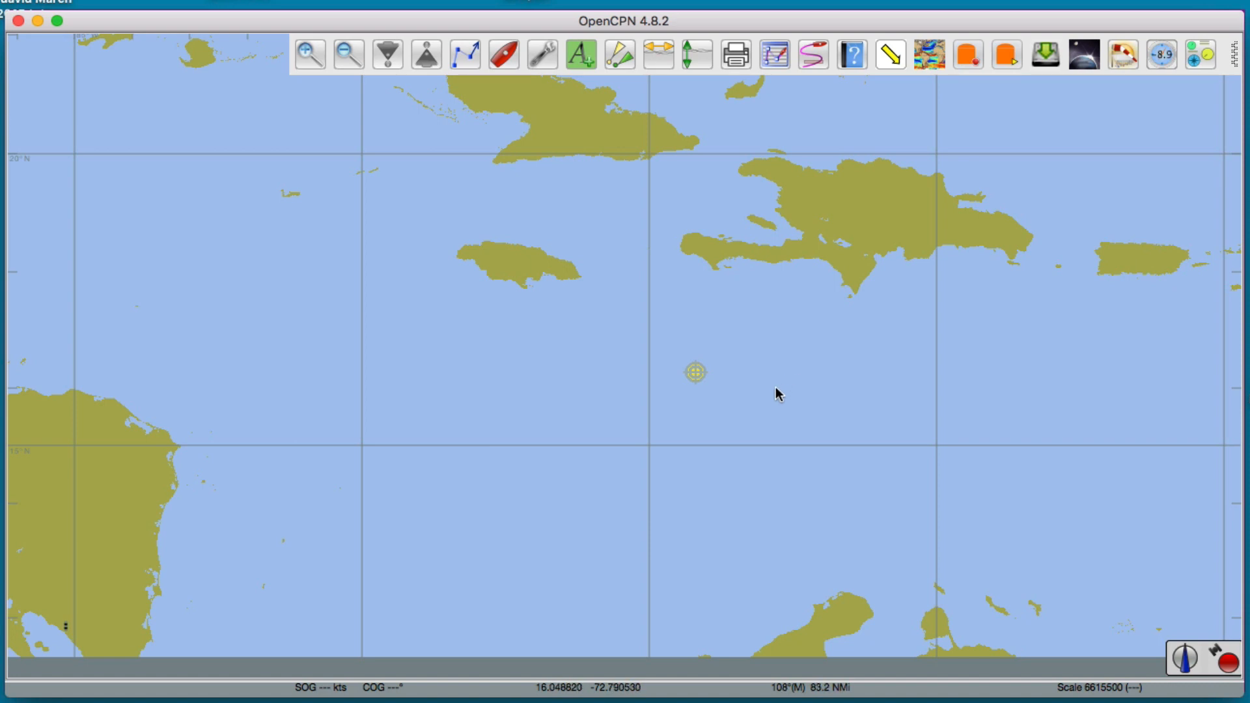
mouse_move(770, 391)
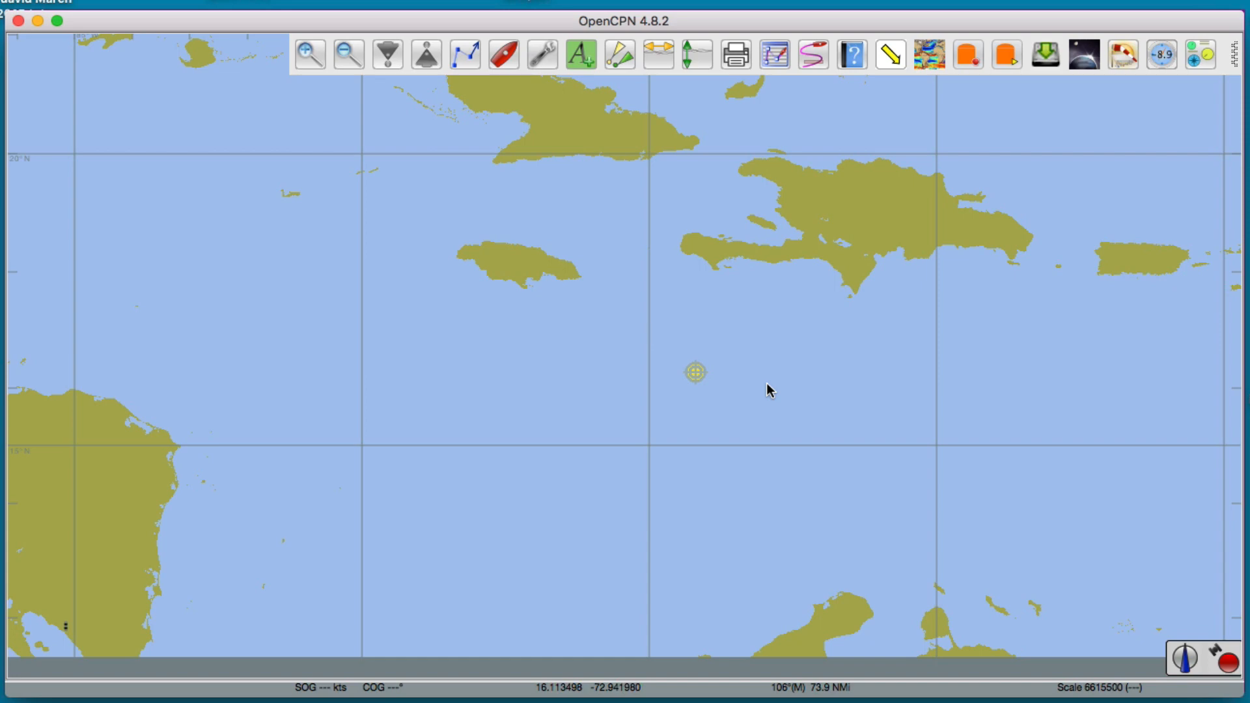
click(926, 55)
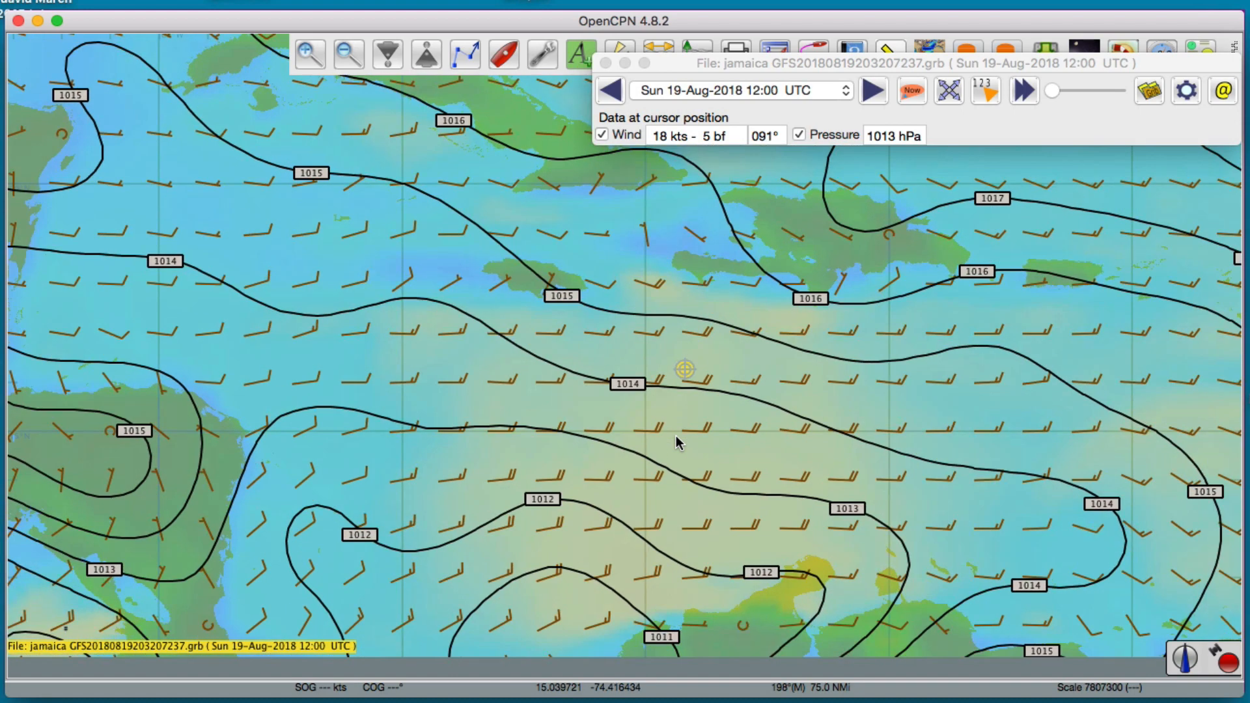
mouse_move(716, 293)
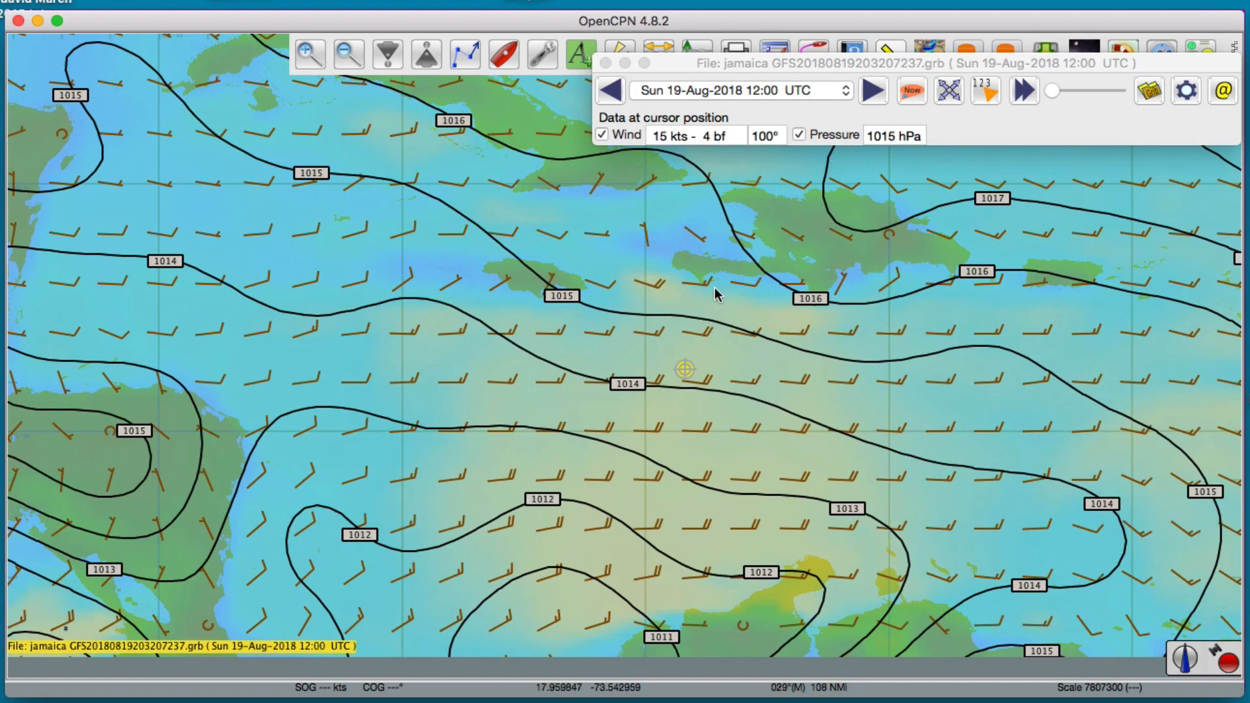
mouse_move(725, 381)
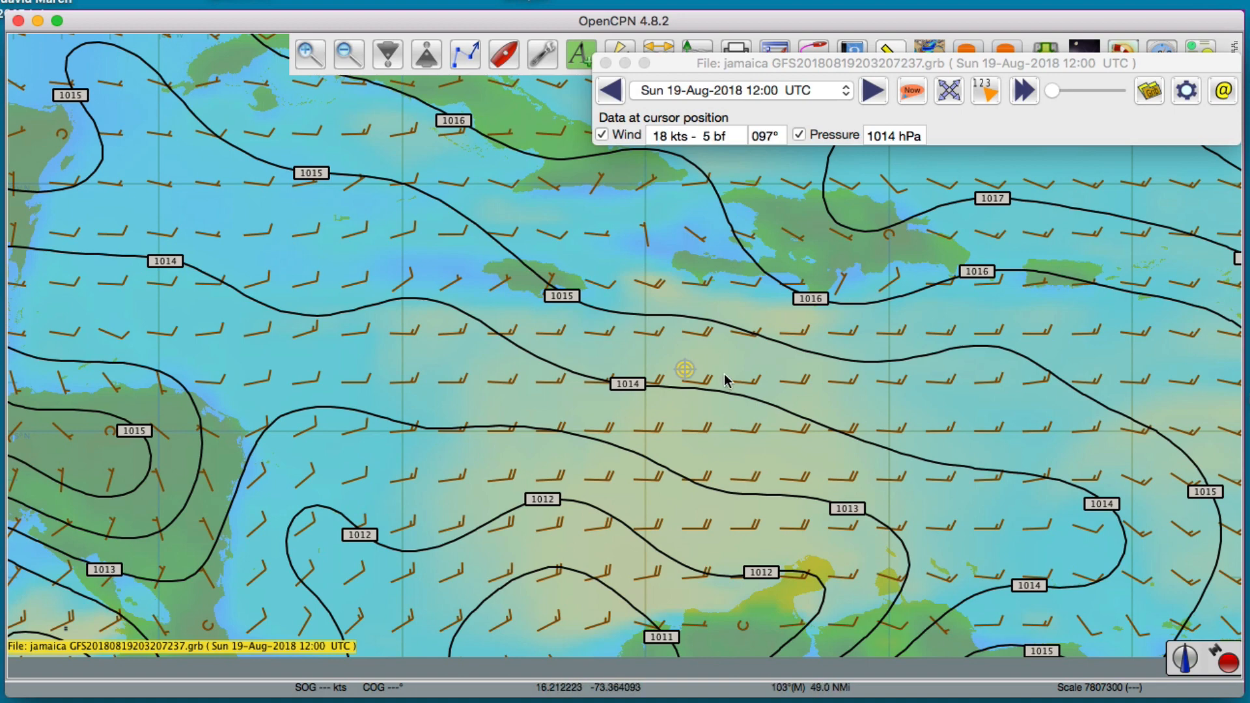
click(737, 90)
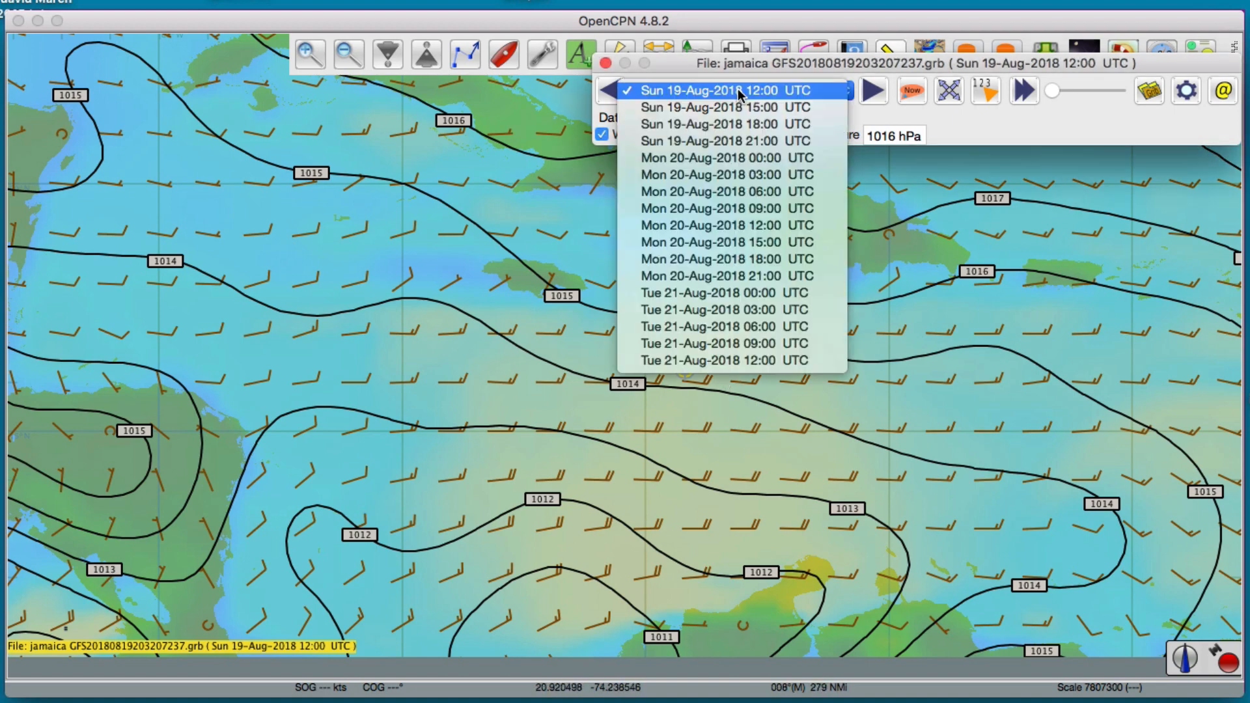
mouse_move(724, 124)
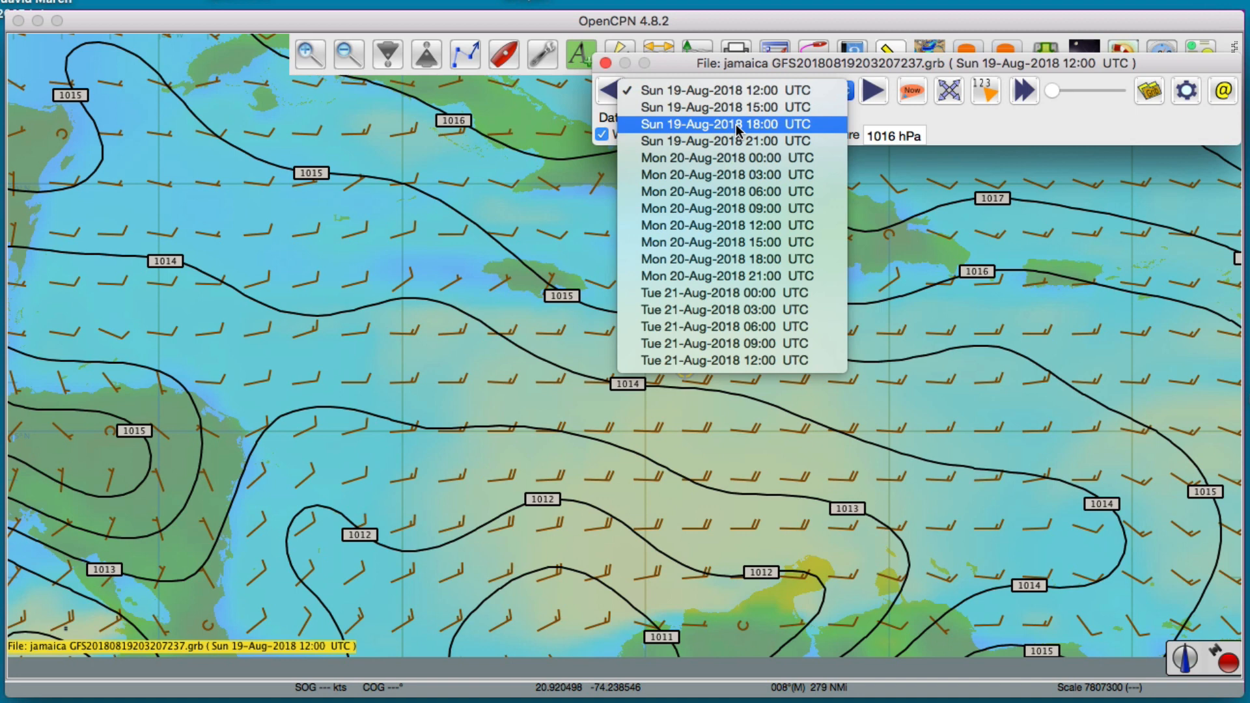
mouse_move(733, 89)
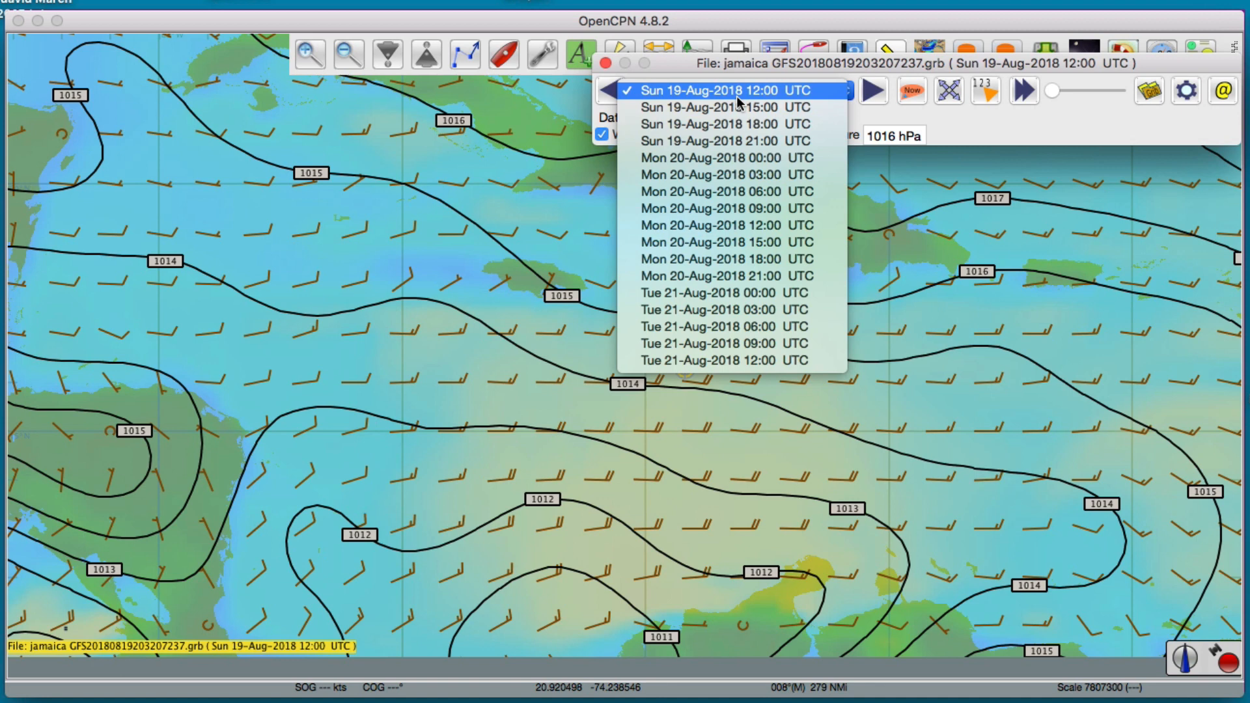
click(722, 90)
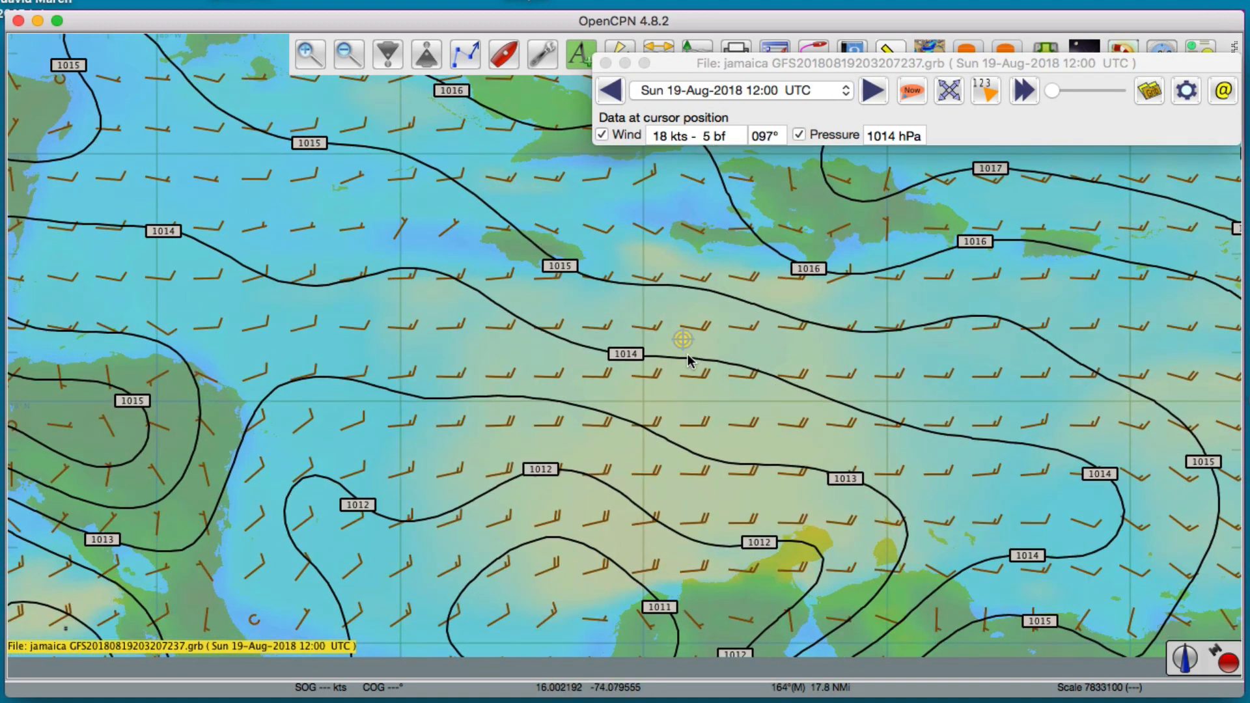
mouse_move(674, 359)
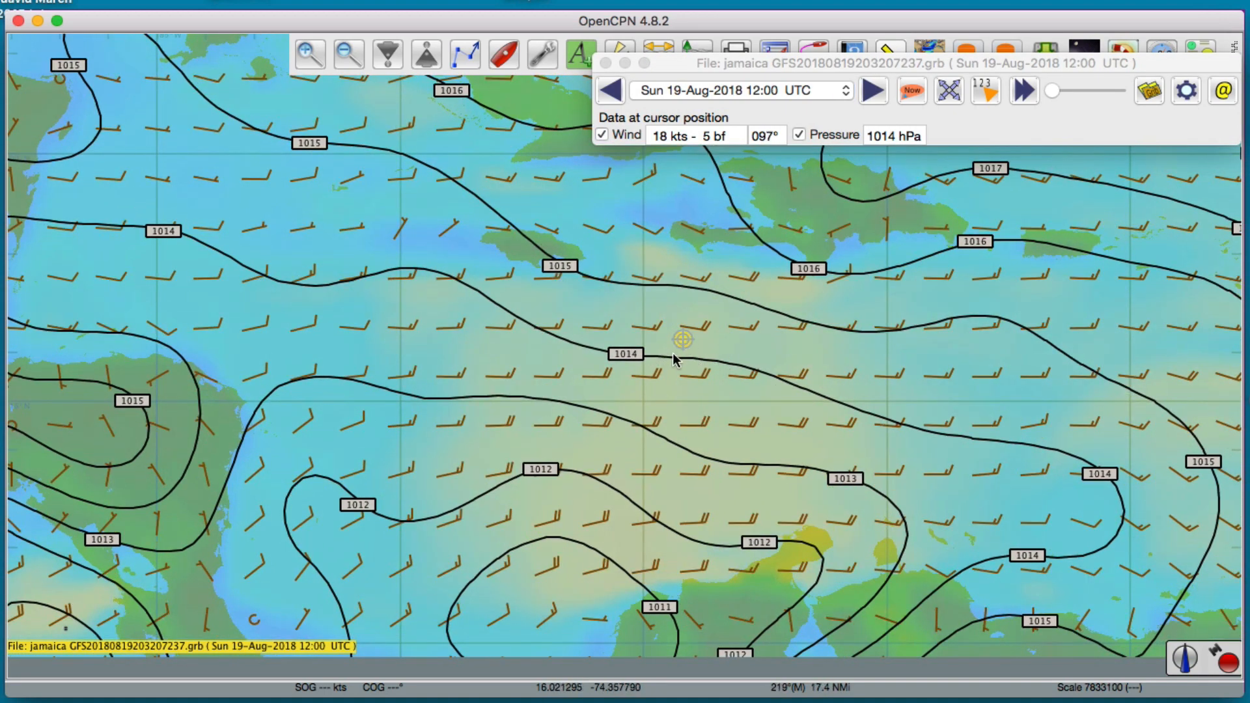
mouse_move(692, 105)
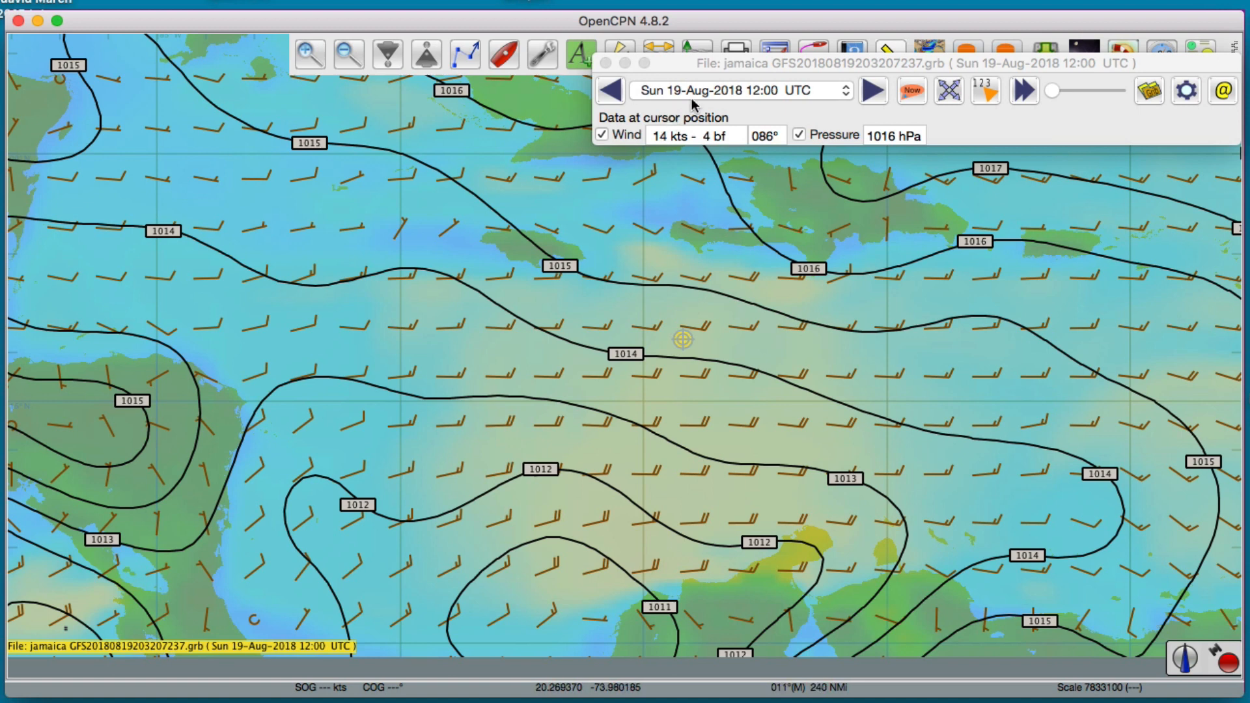
mouse_move(728, 379)
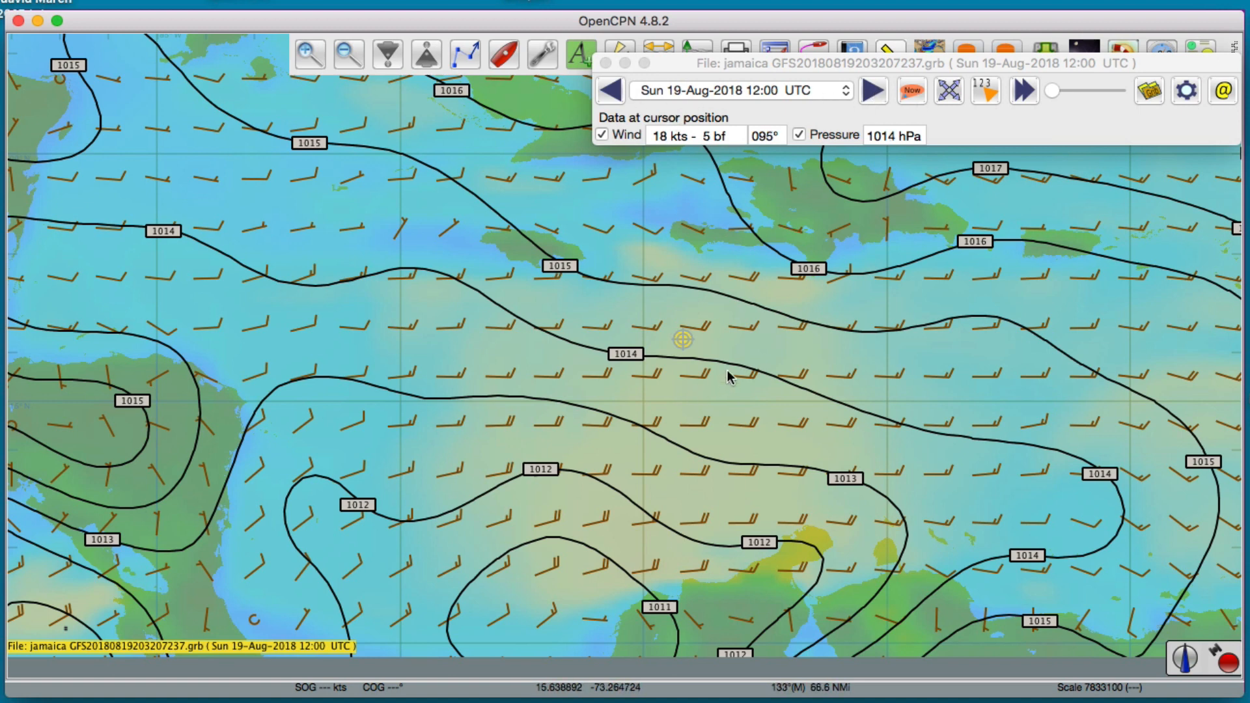
mouse_move(779, 360)
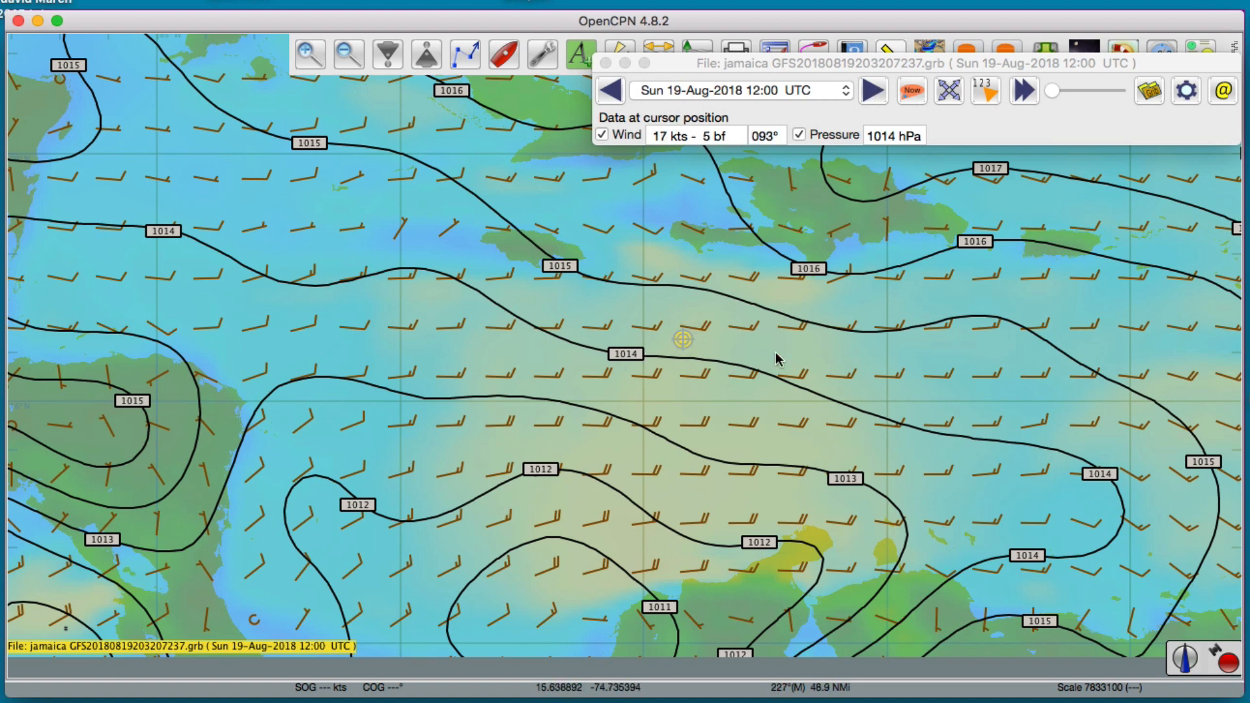
mouse_move(692, 341)
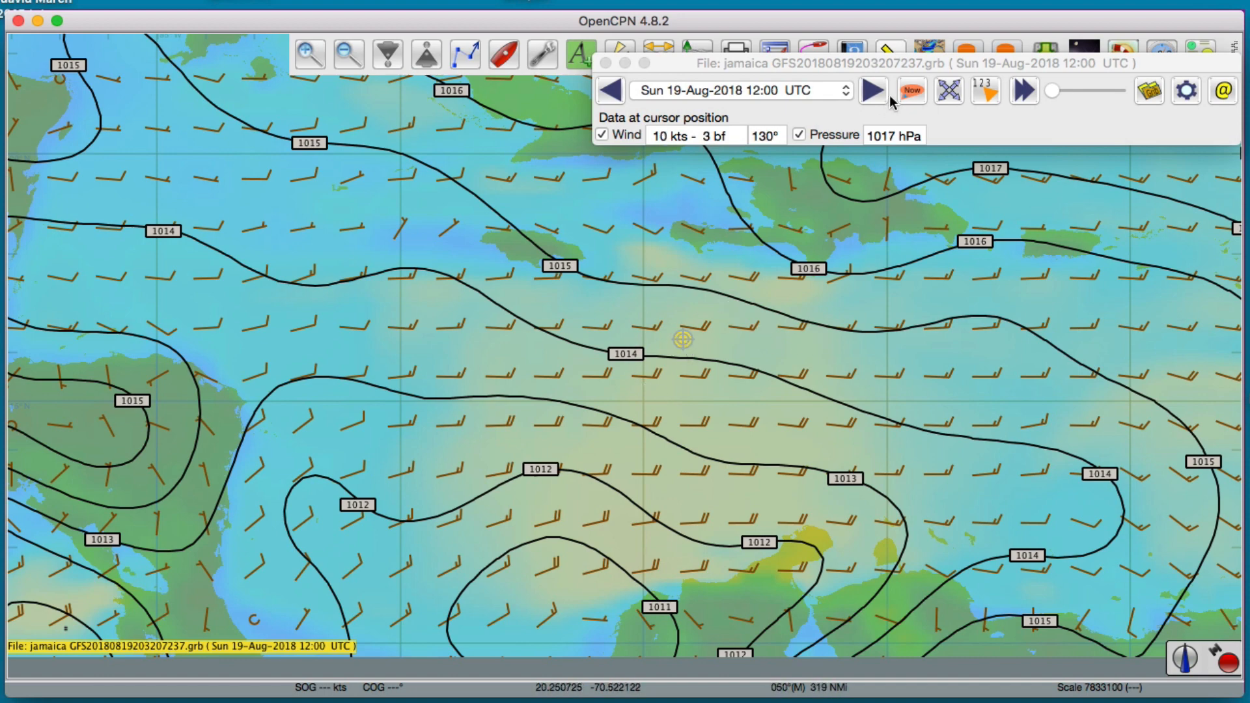
click(871, 91)
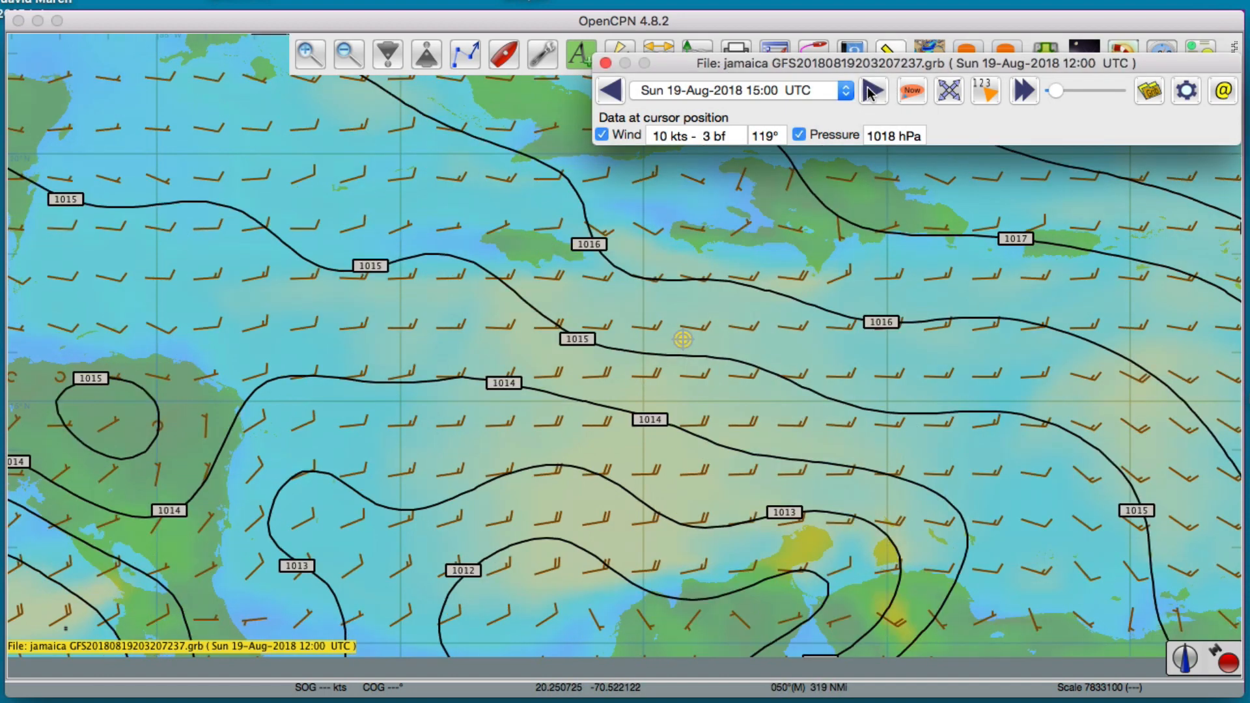
mouse_move(650, 350)
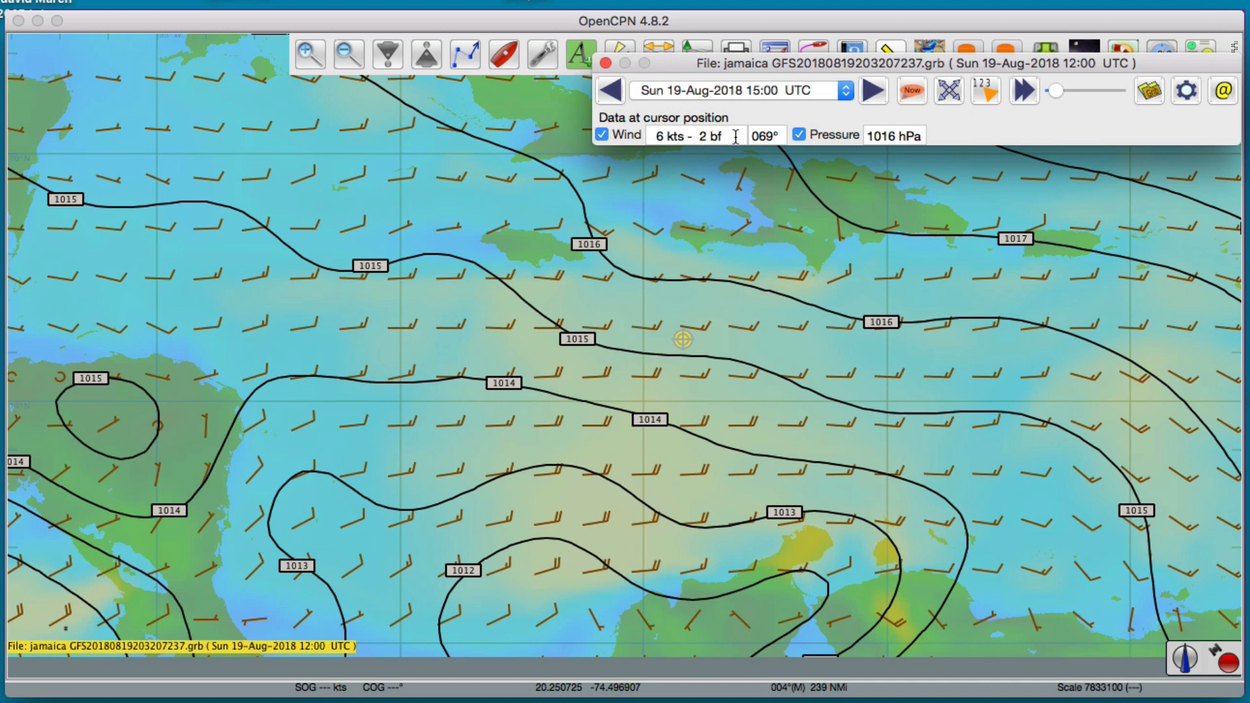
mouse_move(721, 135)
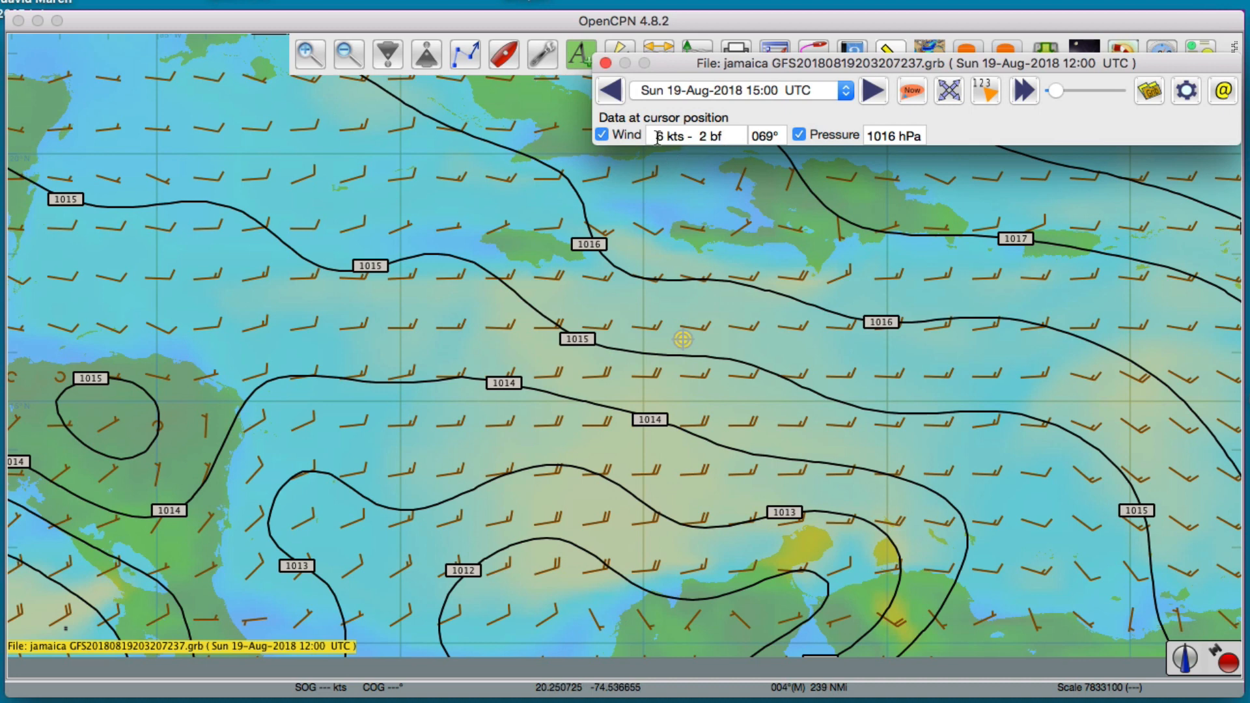
mouse_move(733, 323)
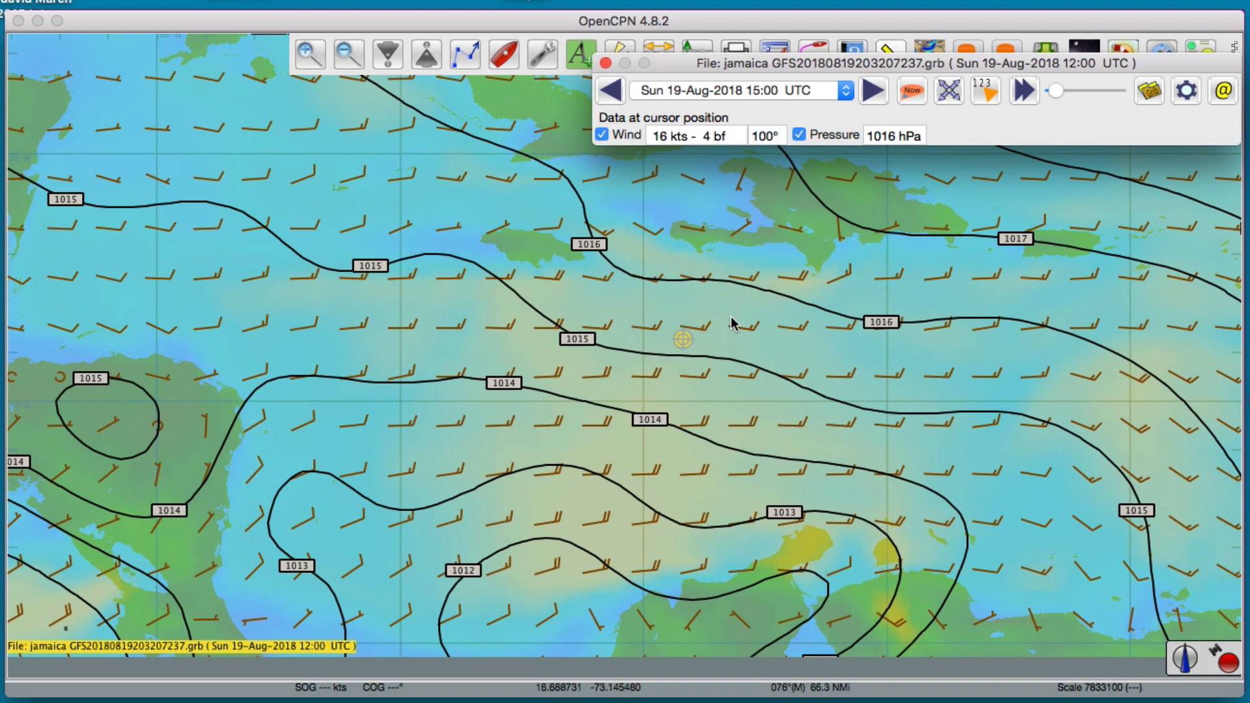
mouse_move(672, 379)
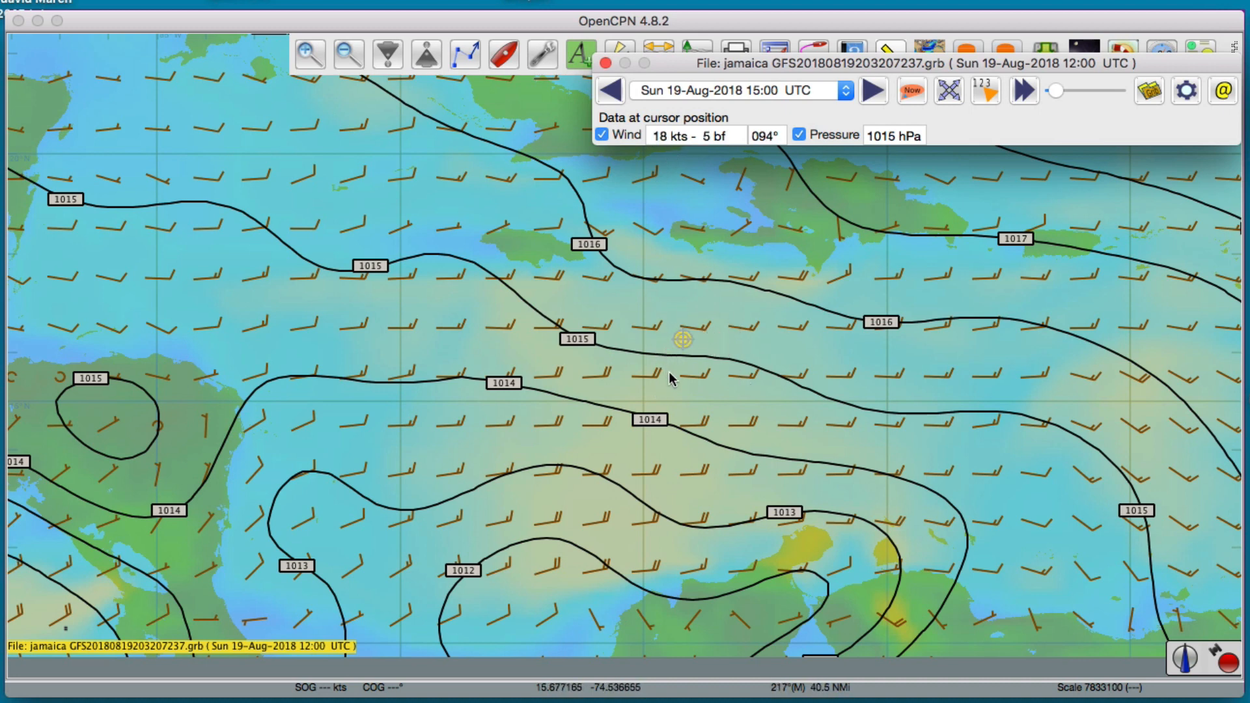
mouse_move(691, 344)
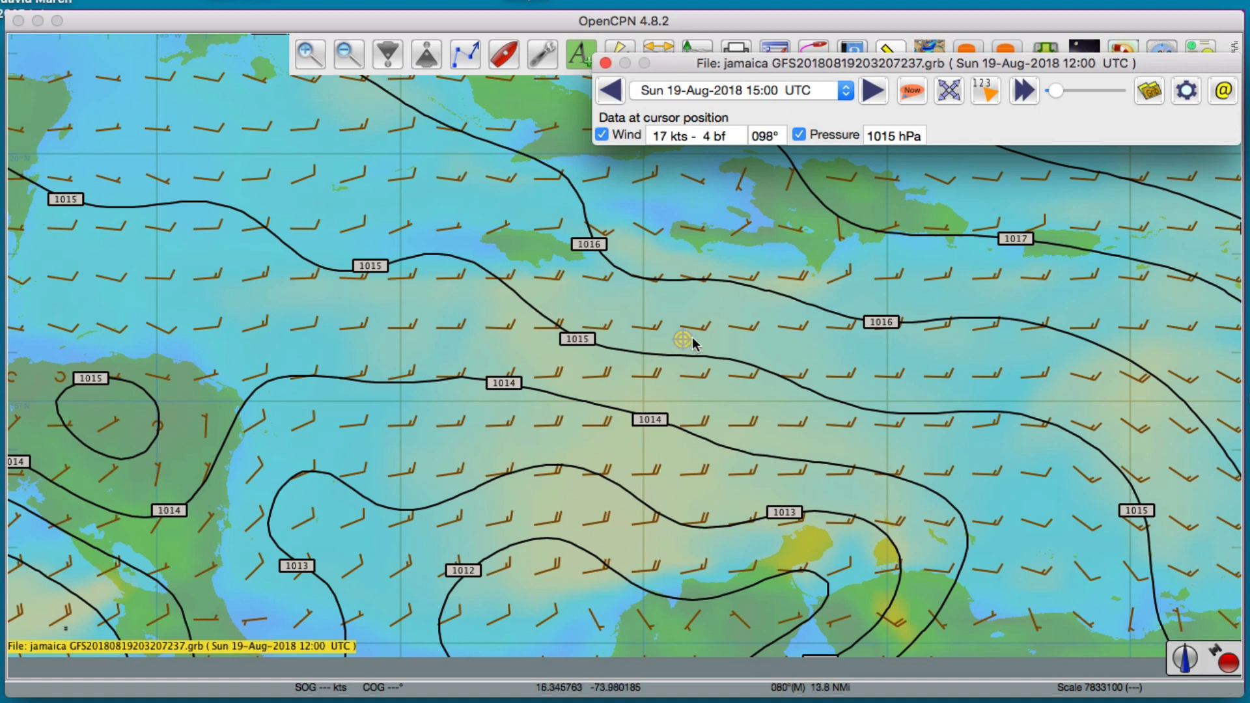
mouse_move(807, 373)
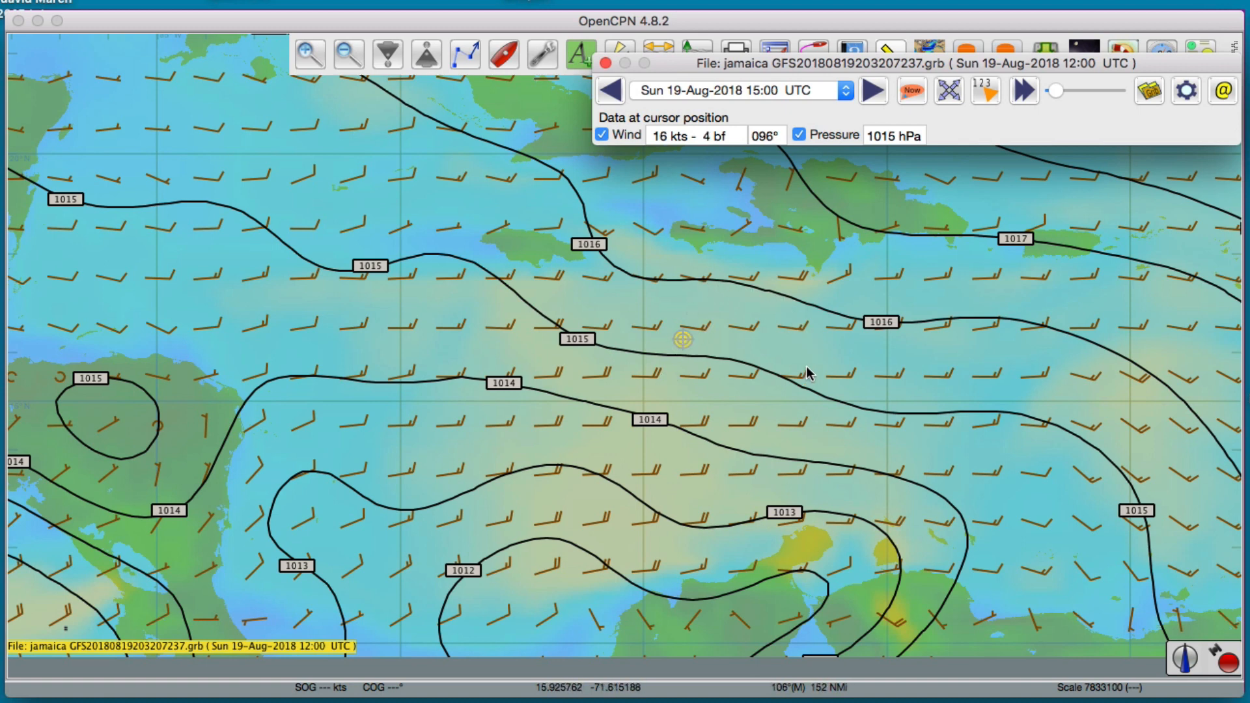
mouse_move(594, 369)
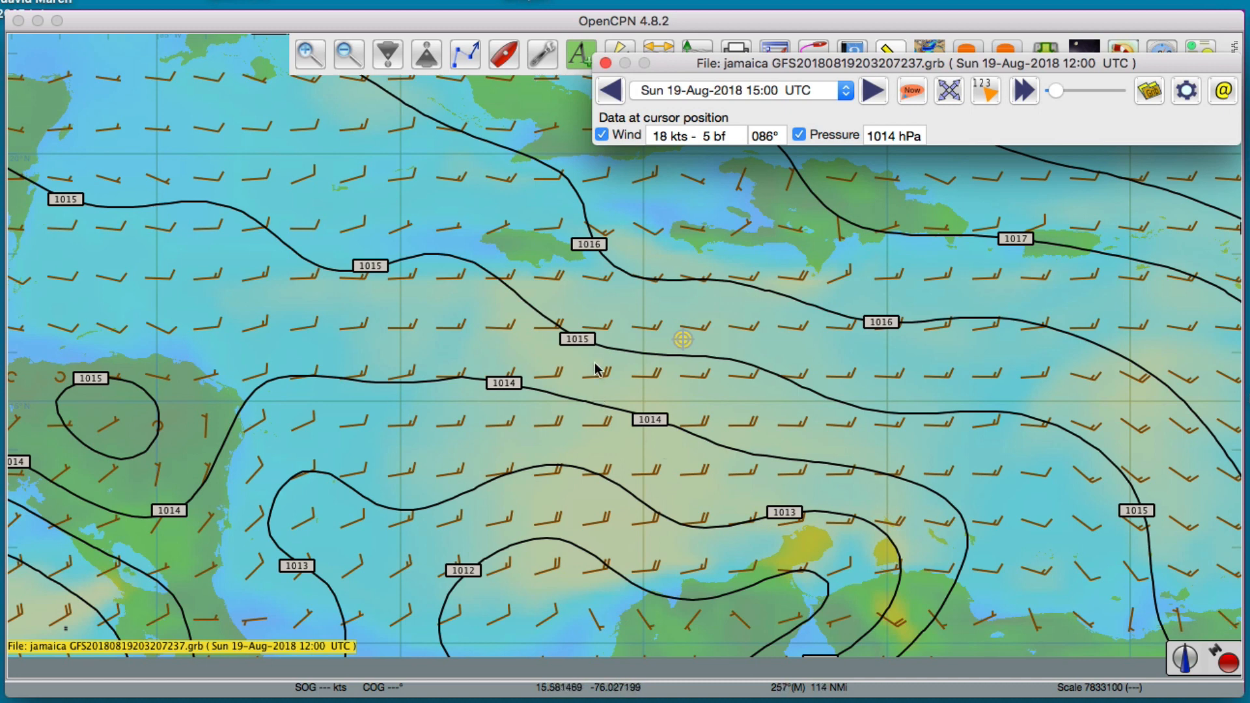
mouse_move(673, 340)
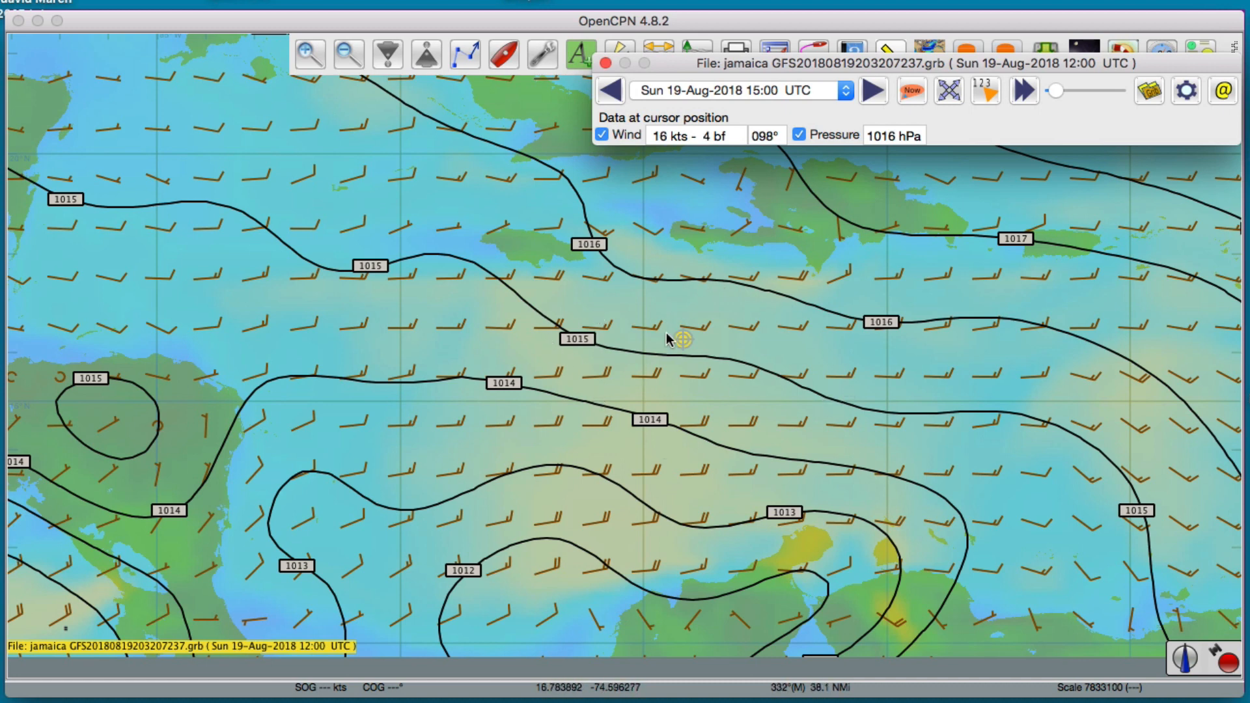
mouse_move(765, 321)
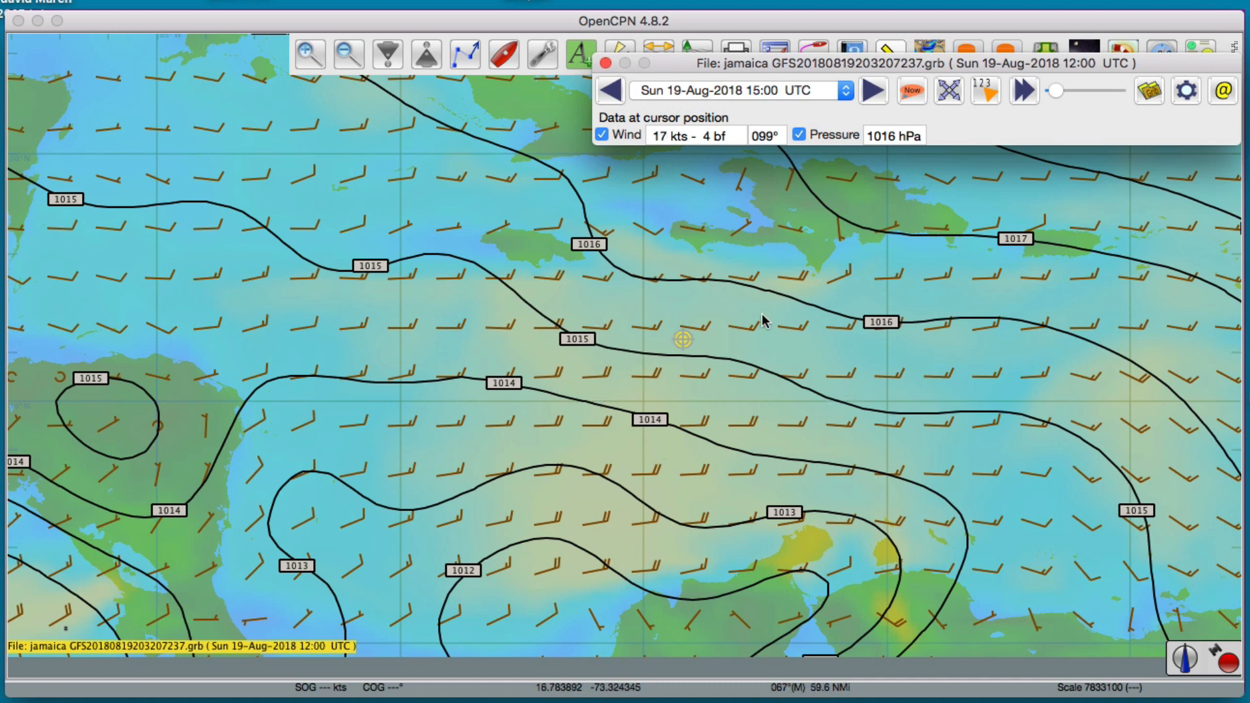
mouse_move(748, 334)
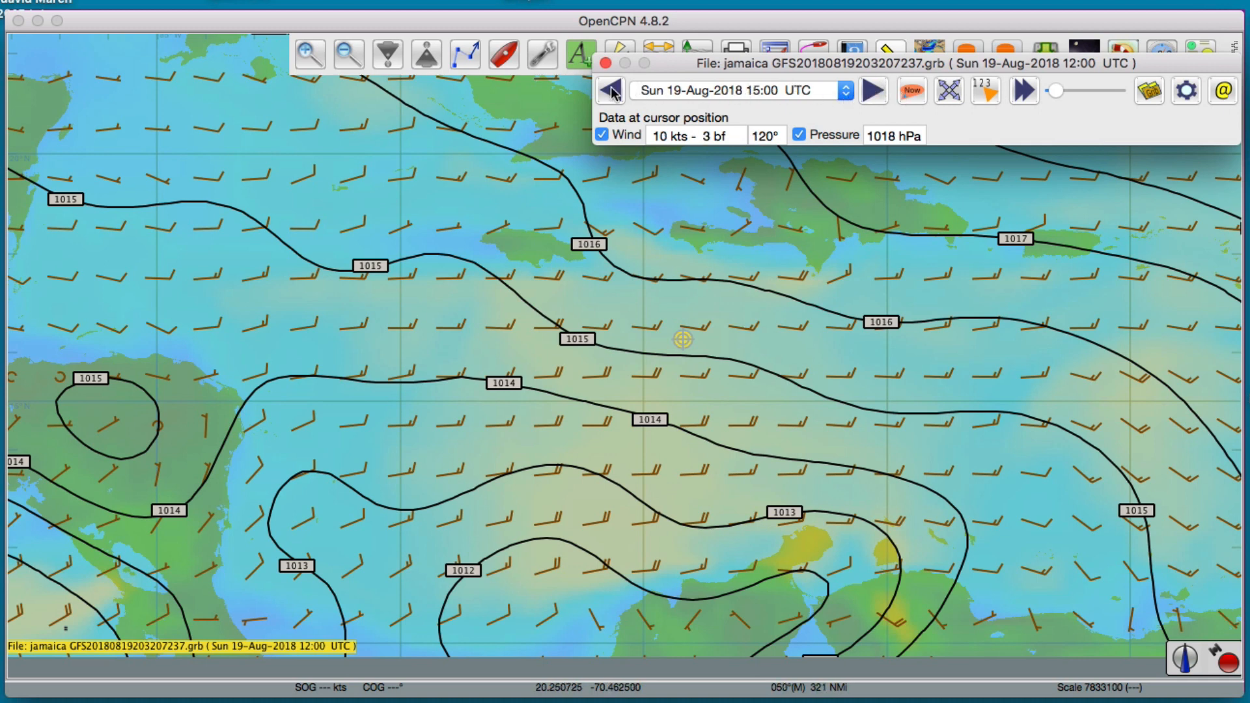
Step: Step the GRIB forecast from 12:00 through 15:00 and 18:00 to Sun 19-Aug-2018 21:00 UTC
click(611, 90)
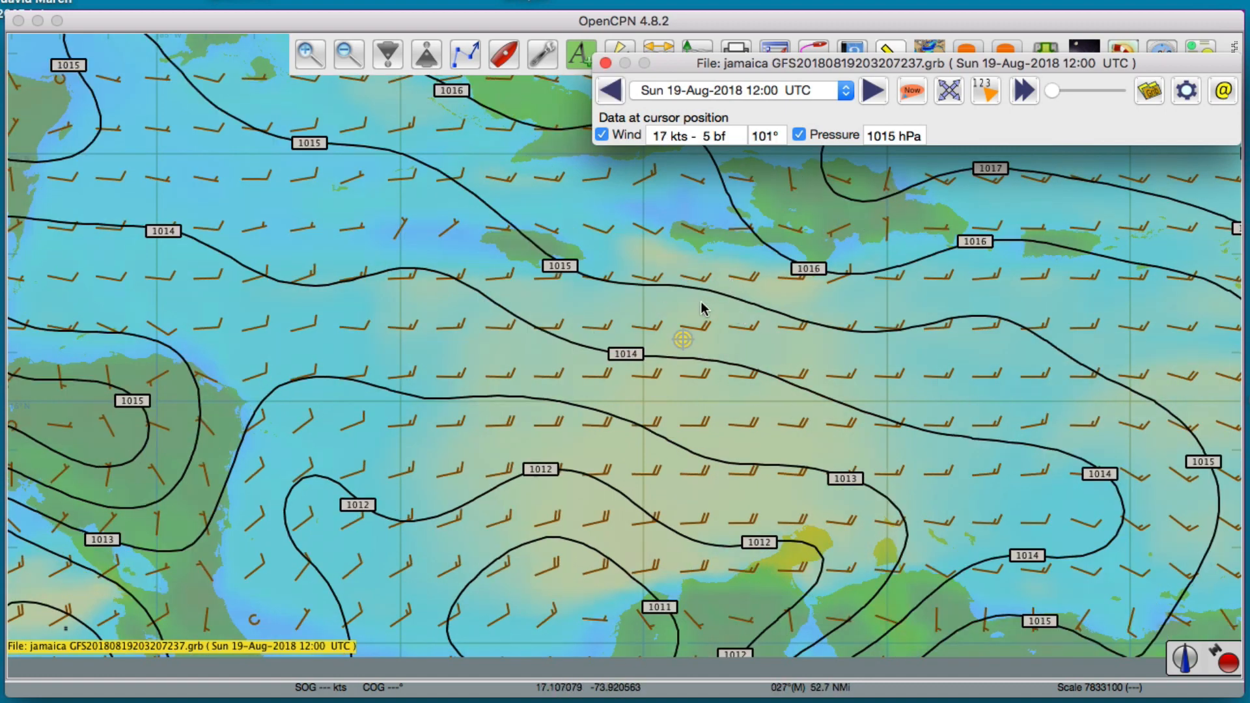
mouse_move(666, 362)
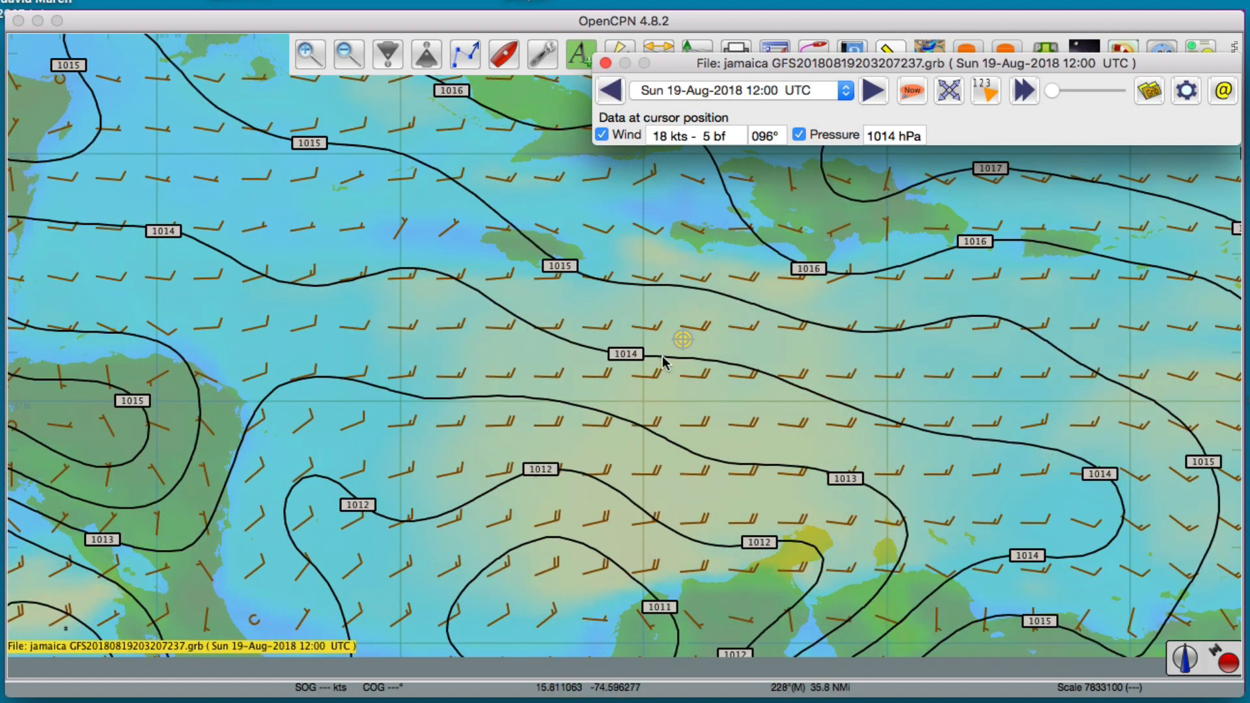
click(871, 90)
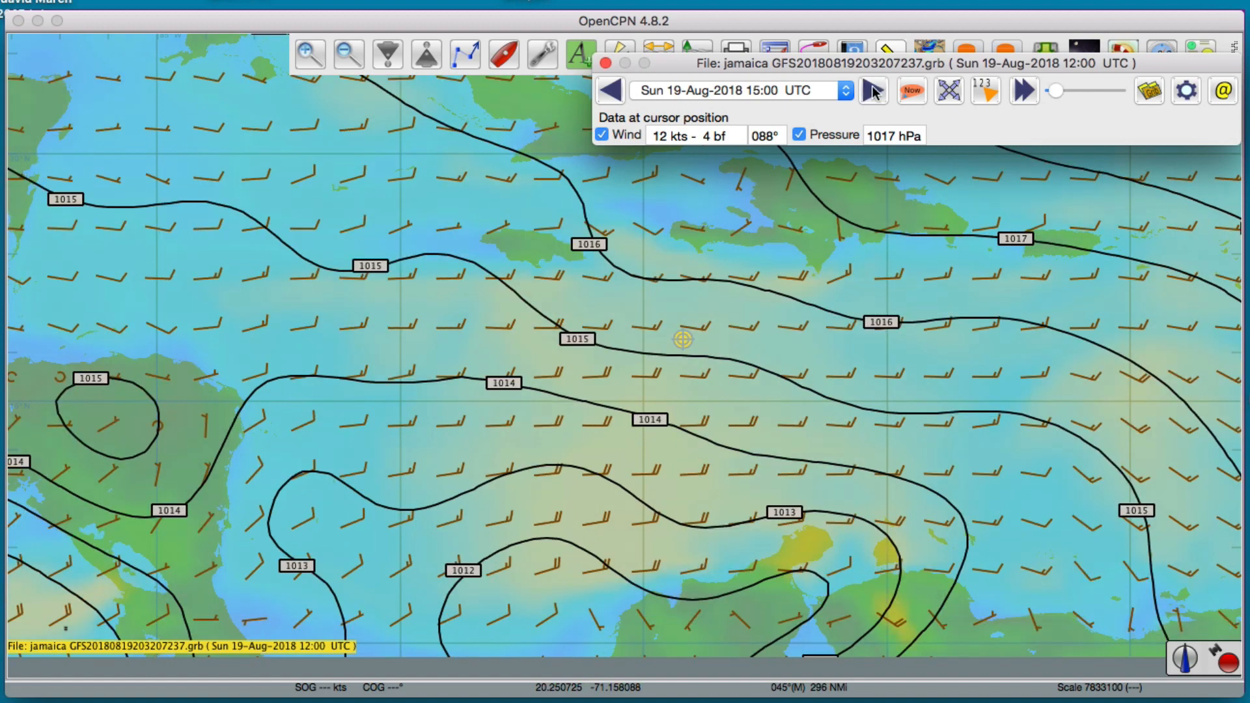
click(871, 90)
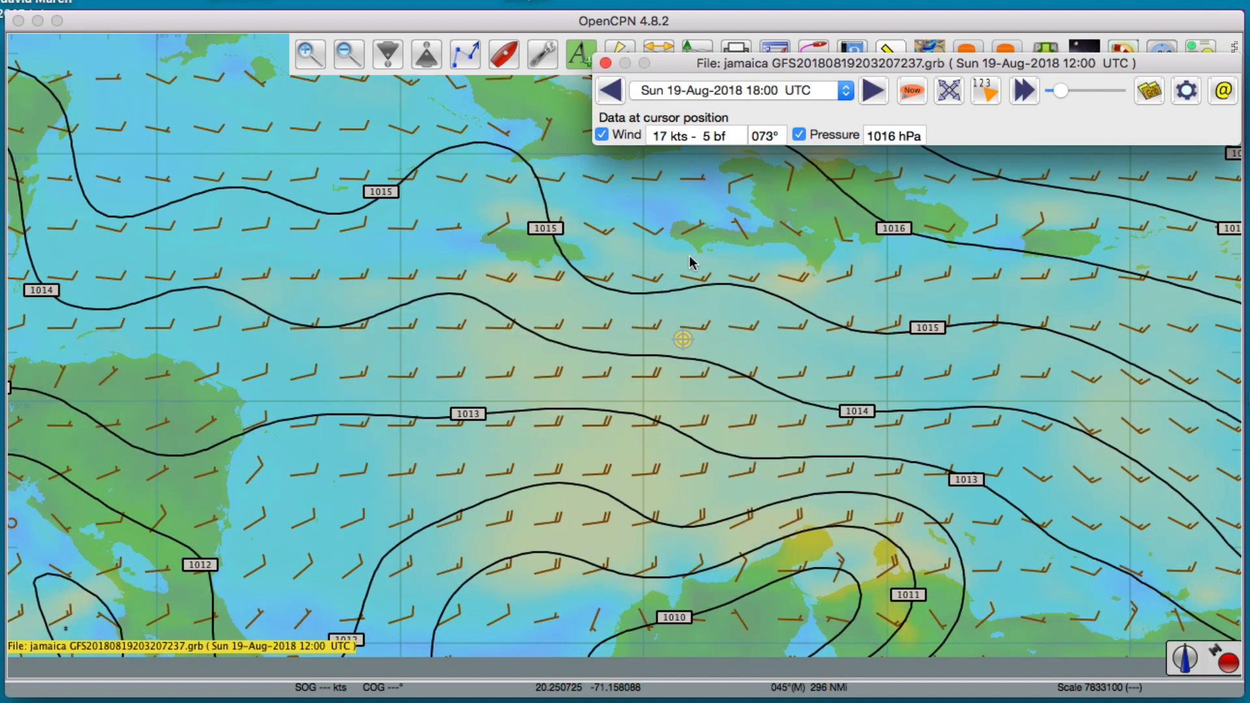
mouse_move(741, 321)
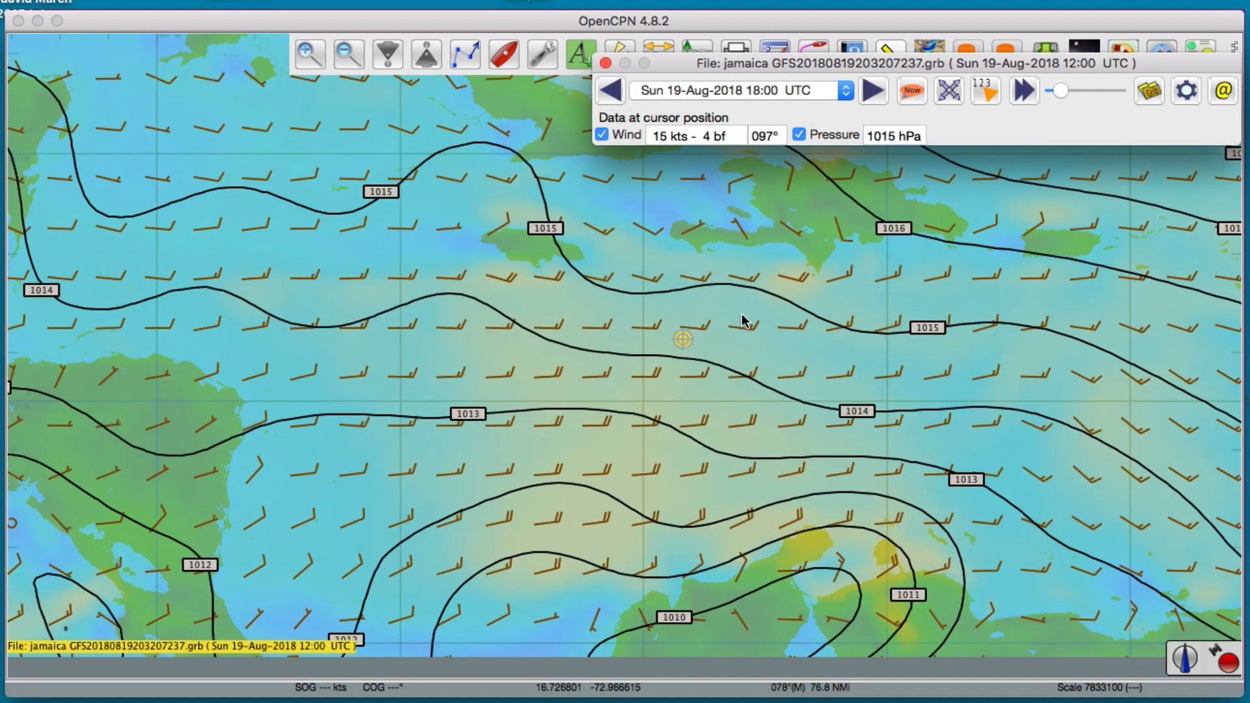
mouse_move(769, 254)
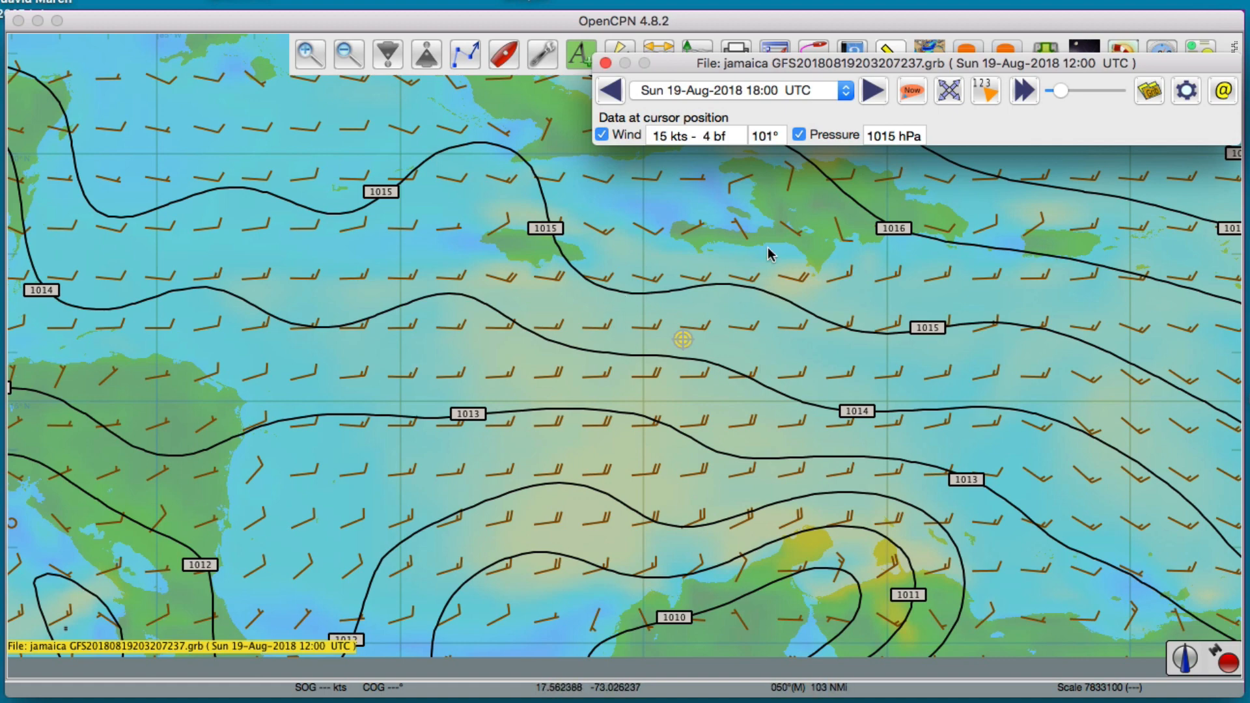
click(871, 90)
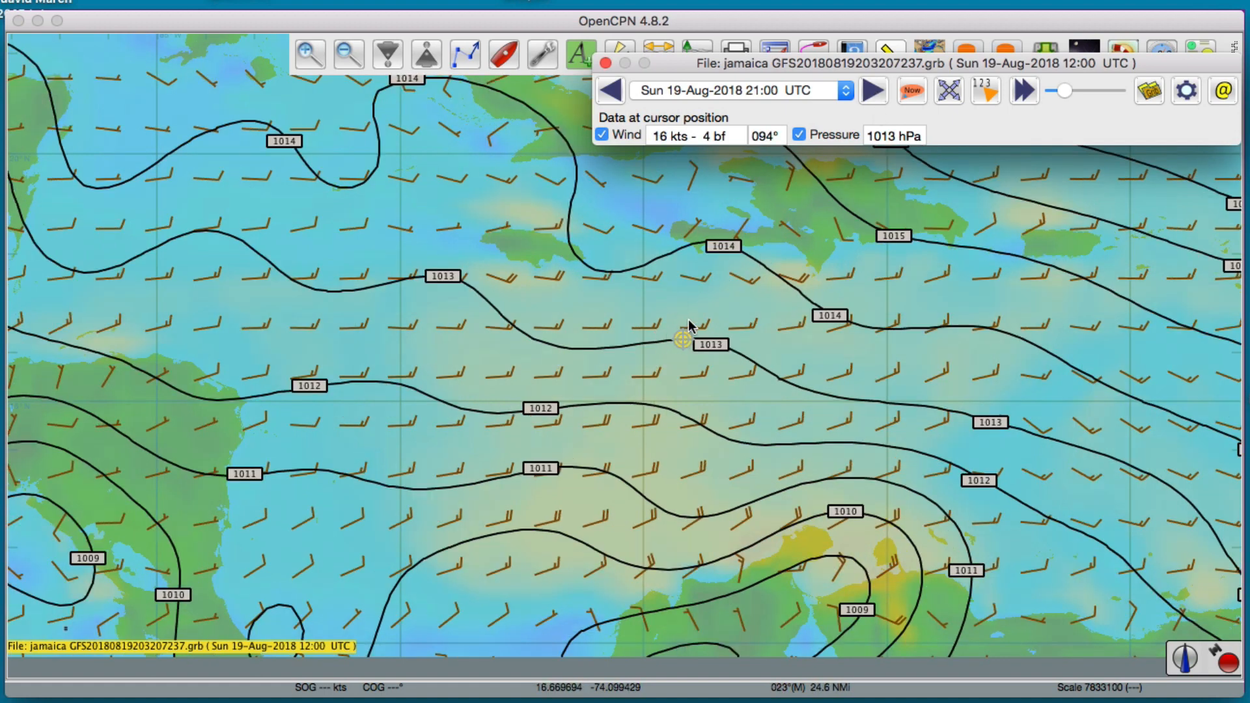
mouse_move(766, 363)
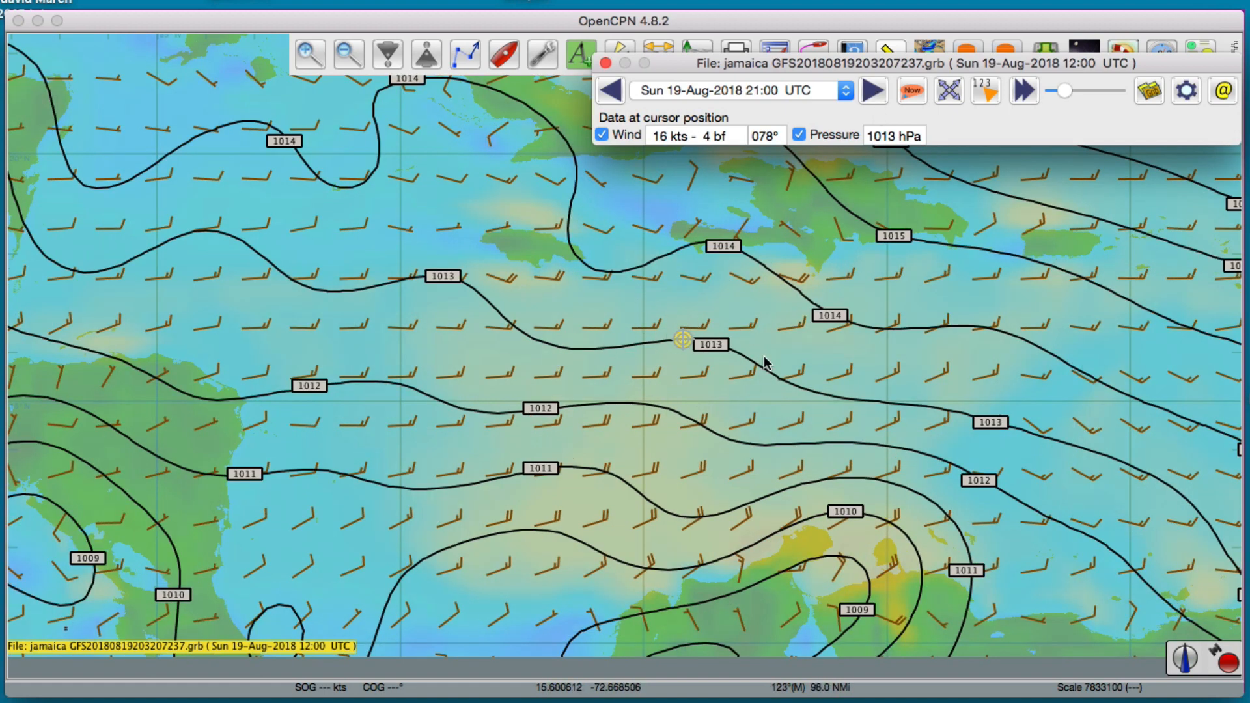
mouse_move(612, 308)
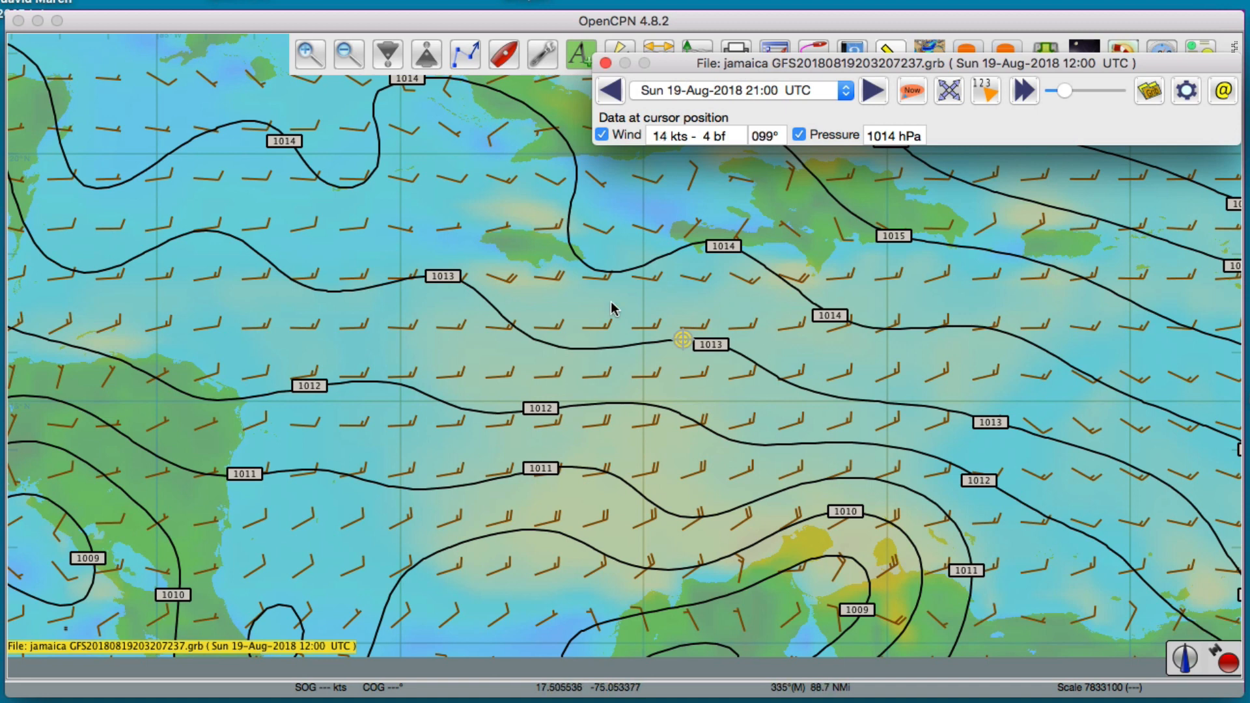
mouse_move(660, 284)
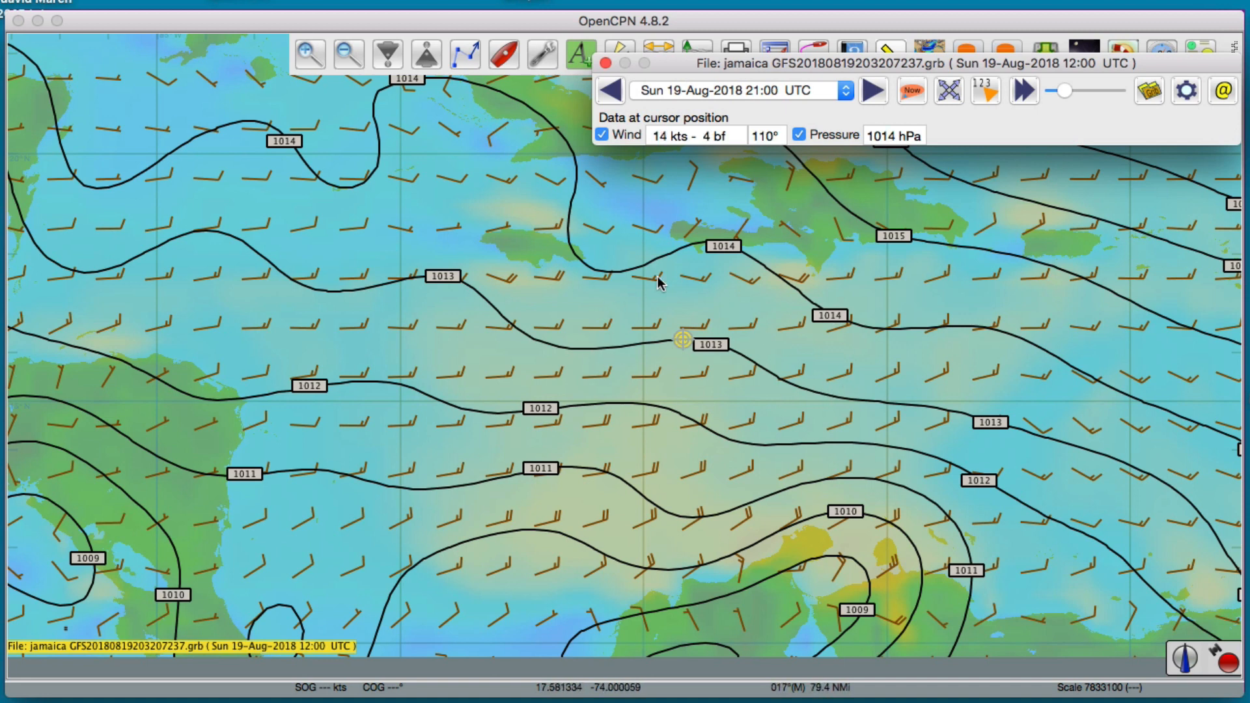
mouse_move(849, 384)
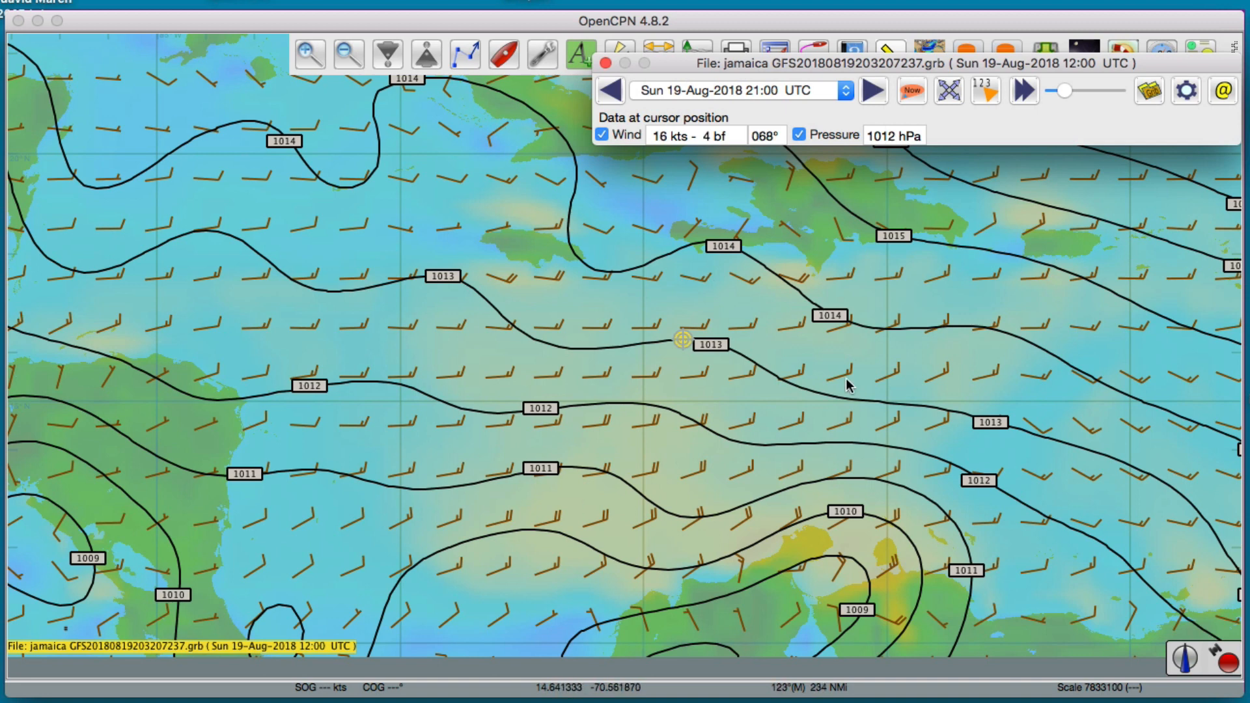
mouse_move(821, 350)
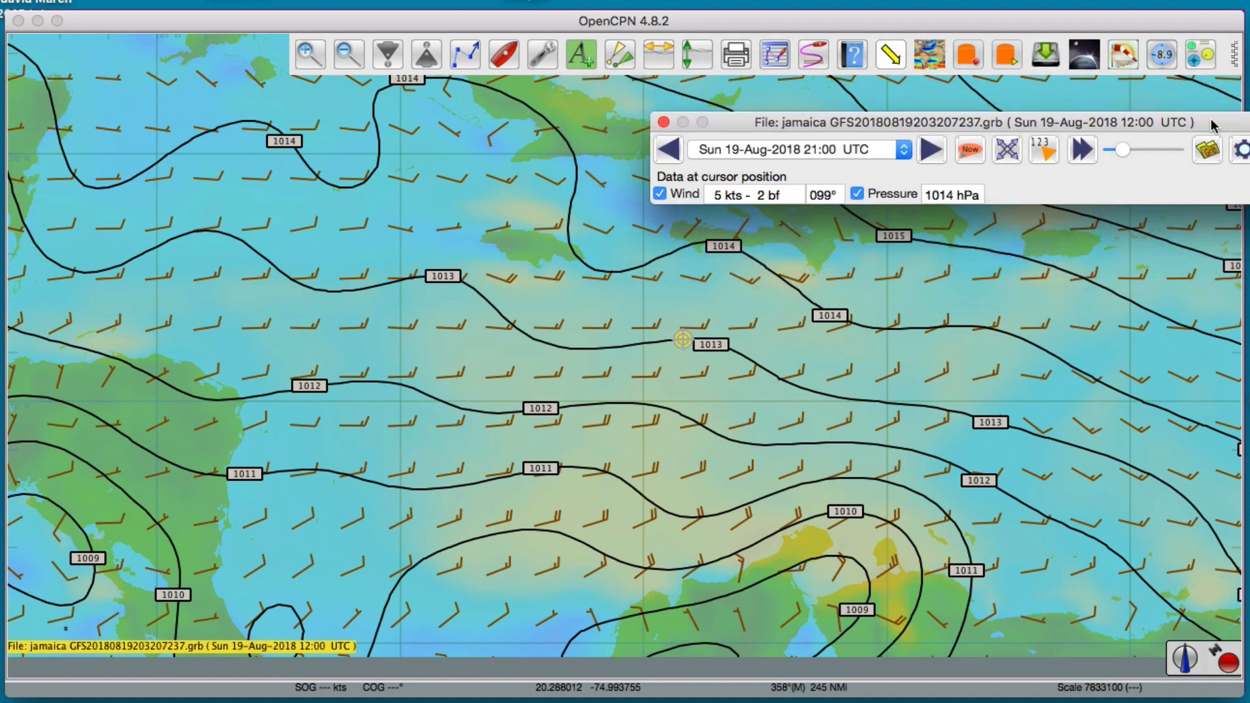
Step: Start a GPX waypoint import from the Route & Mark Manager Waypoints tab
click(773, 55)
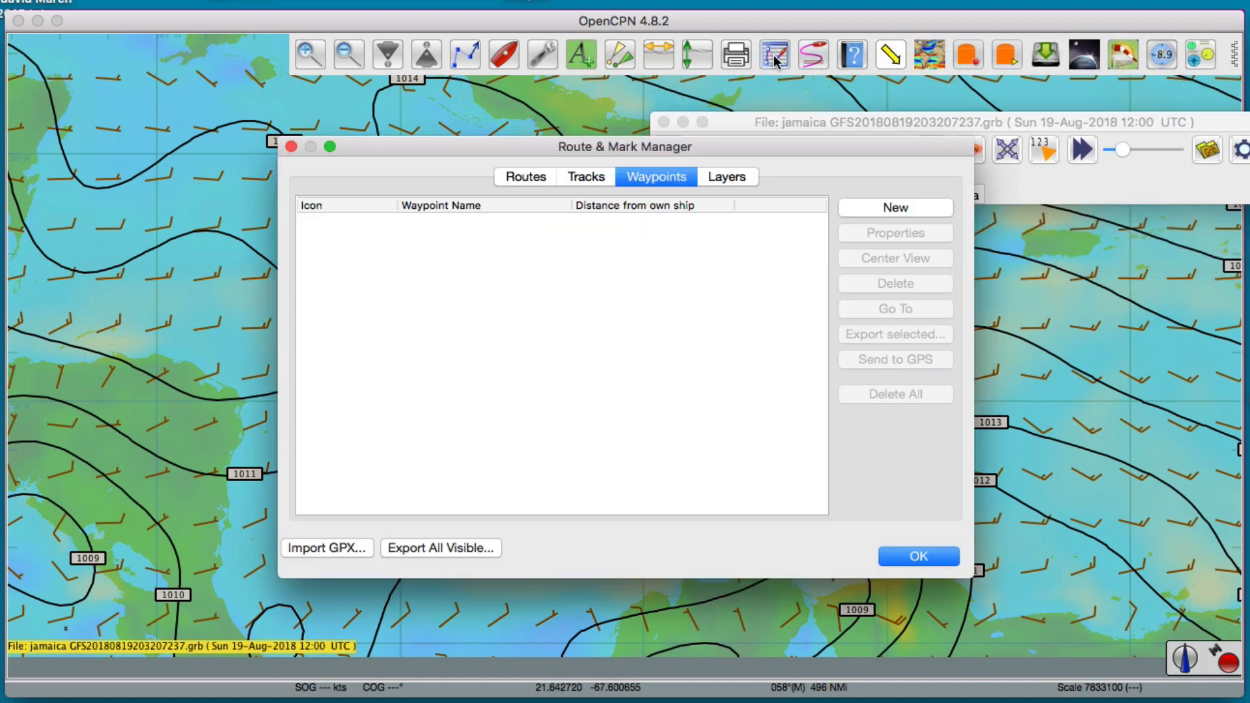
mouse_move(772, 54)
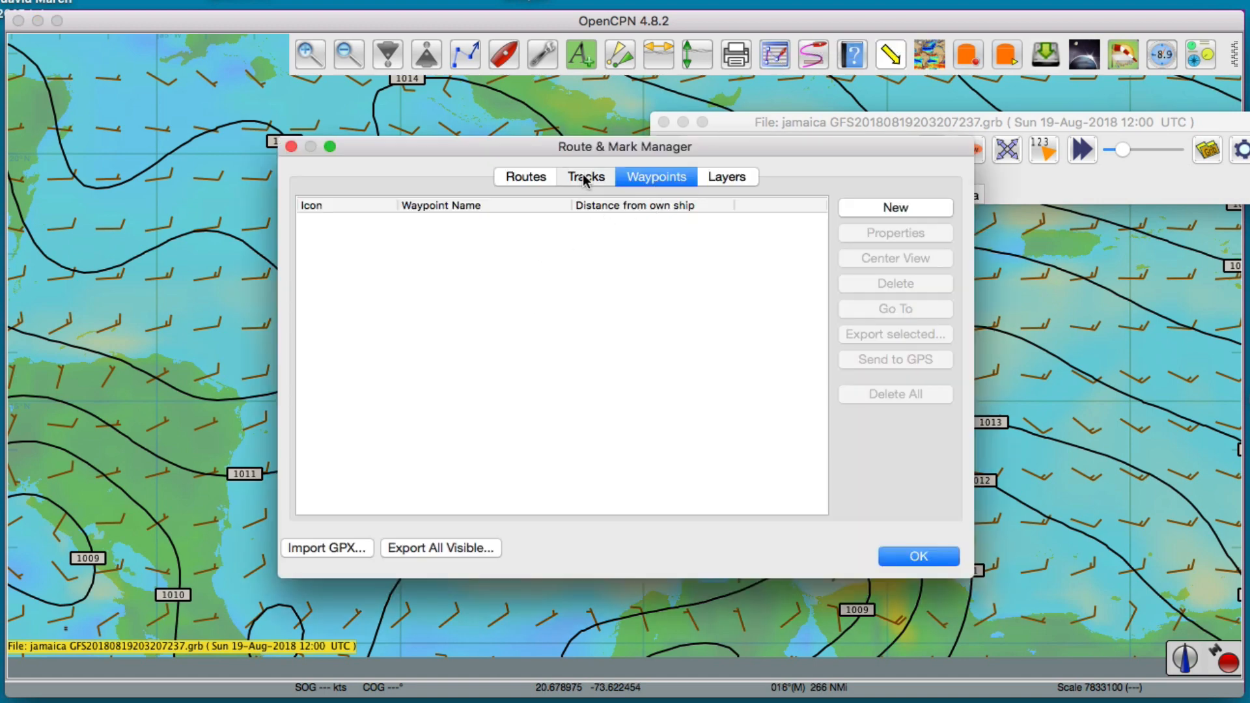
click(585, 176)
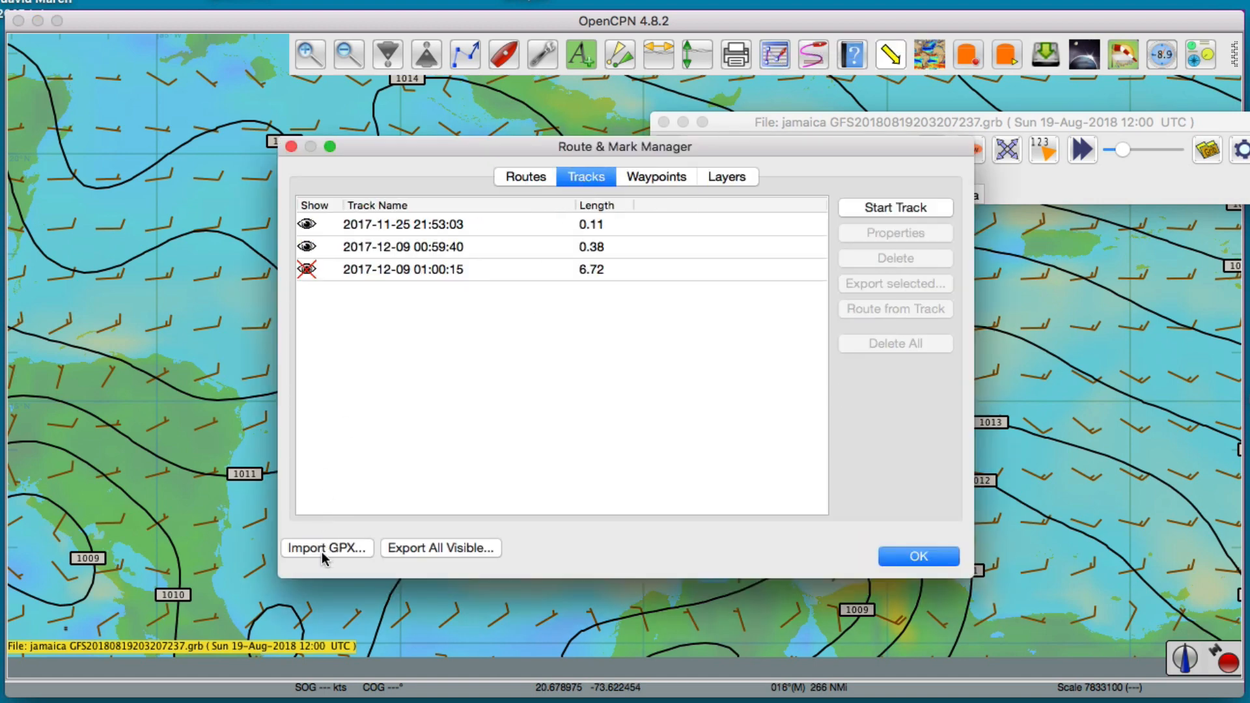
click(655, 176)
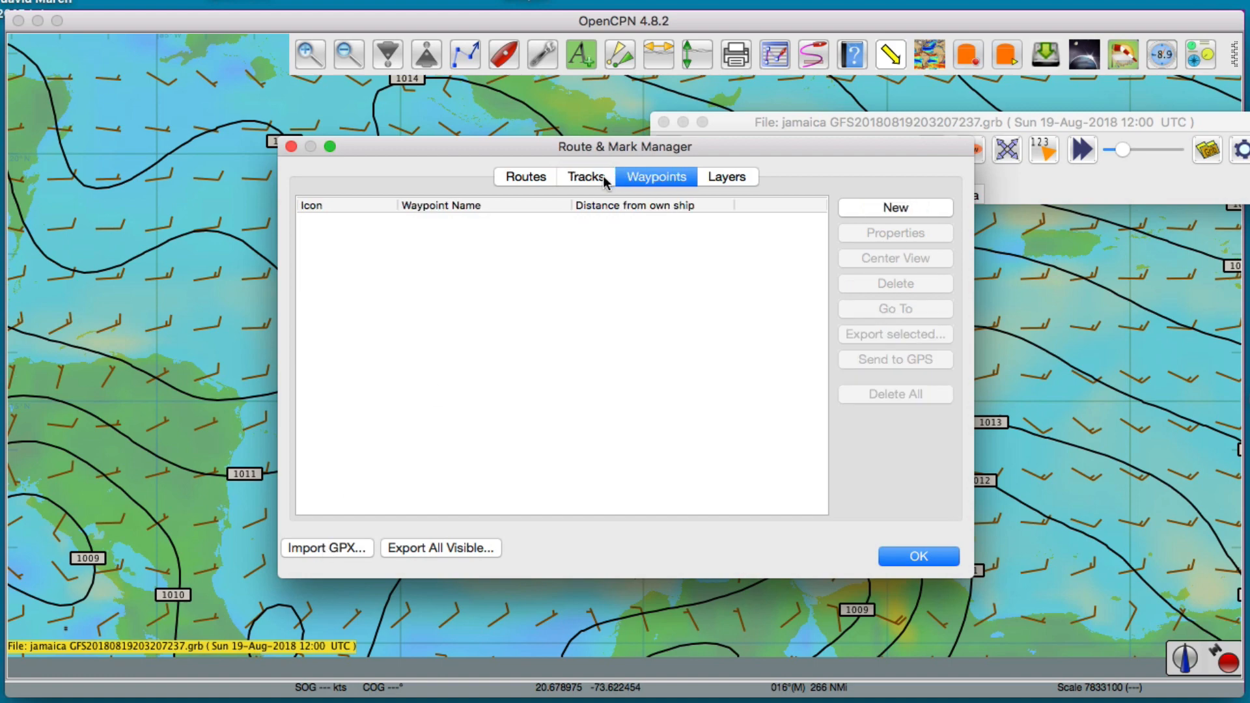
mouse_move(330, 585)
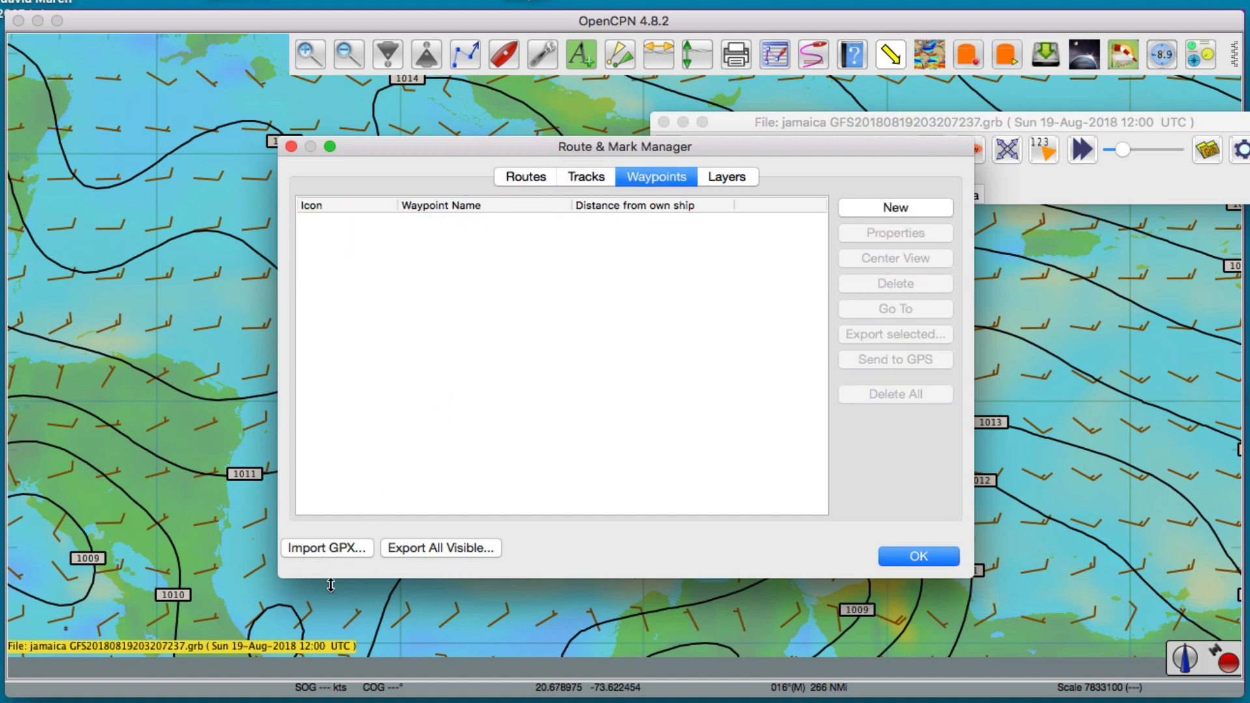
click(915, 556)
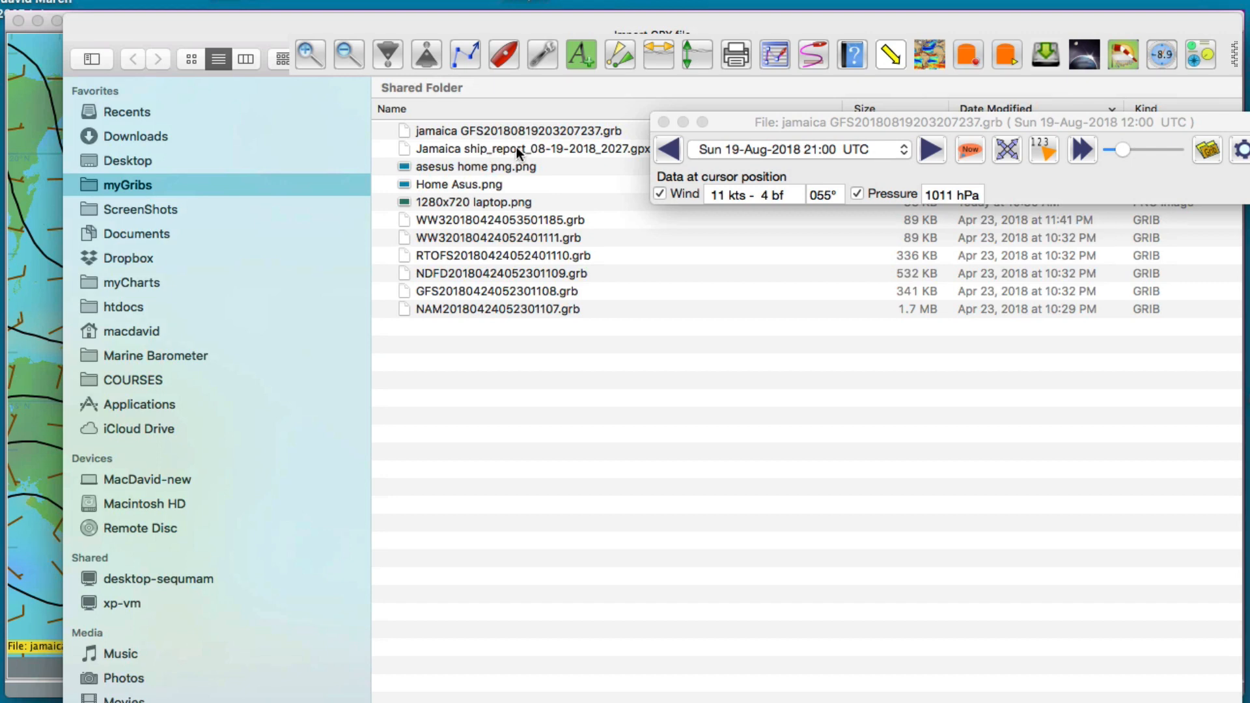
mouse_move(333, 125)
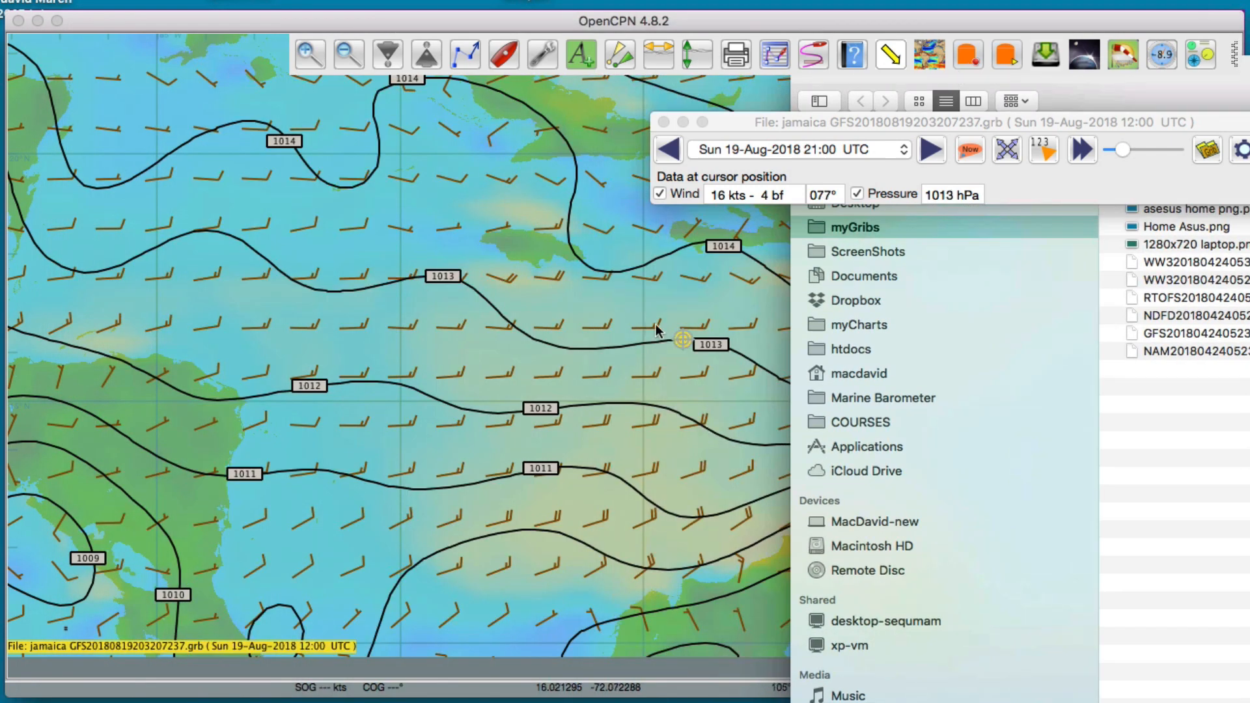
mouse_move(681, 353)
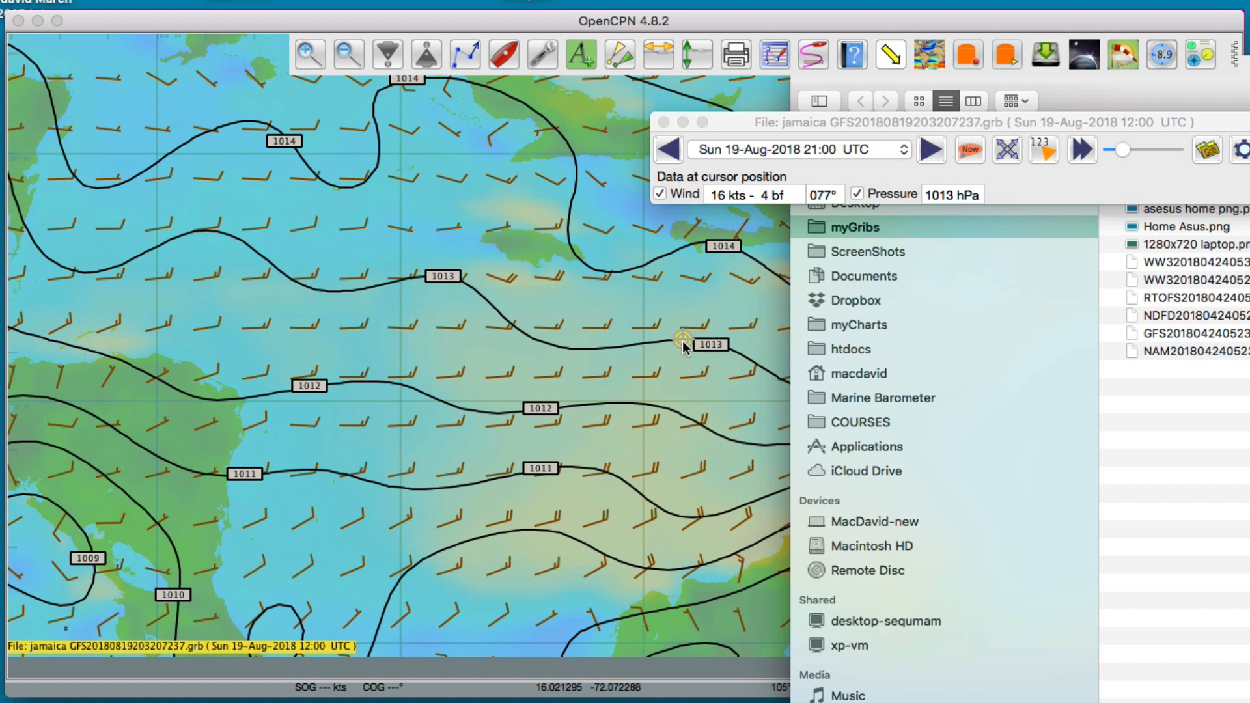
mouse_move(491, 452)
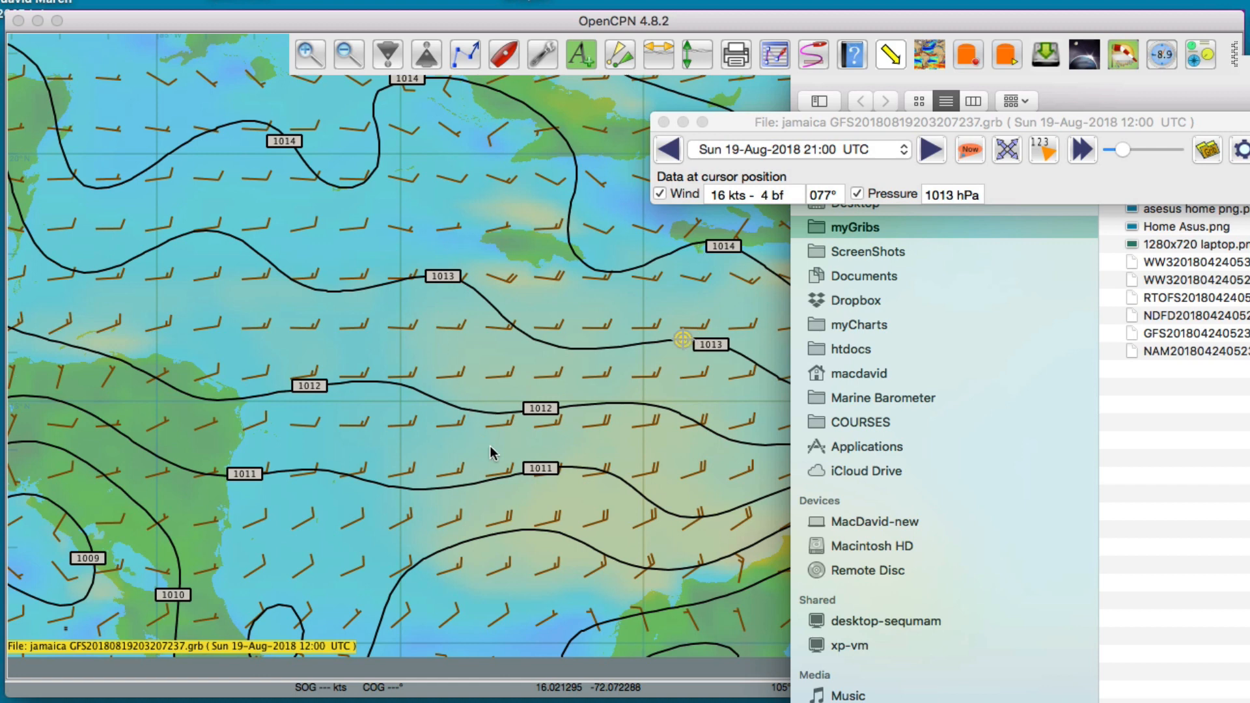
mouse_move(686, 350)
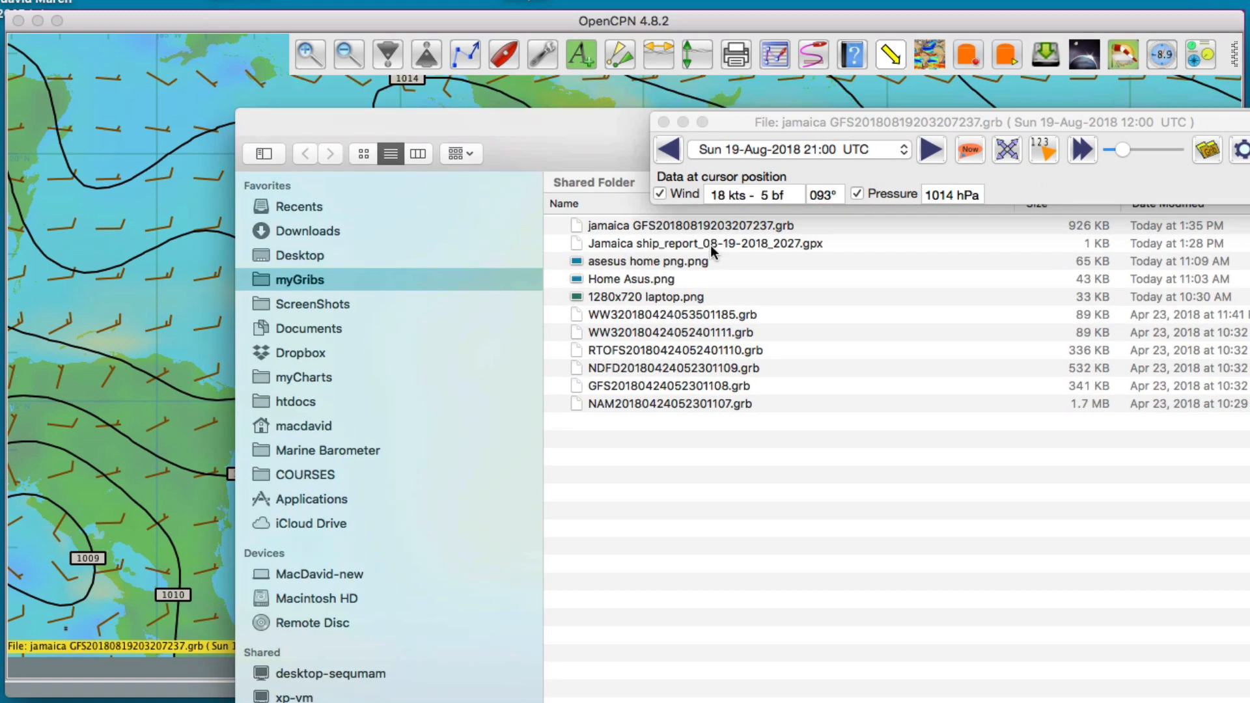
Step: Import the Jamaica ship report GPX so waypoints Ship1–Ship5 plot over the weather overlay
click(702, 244)
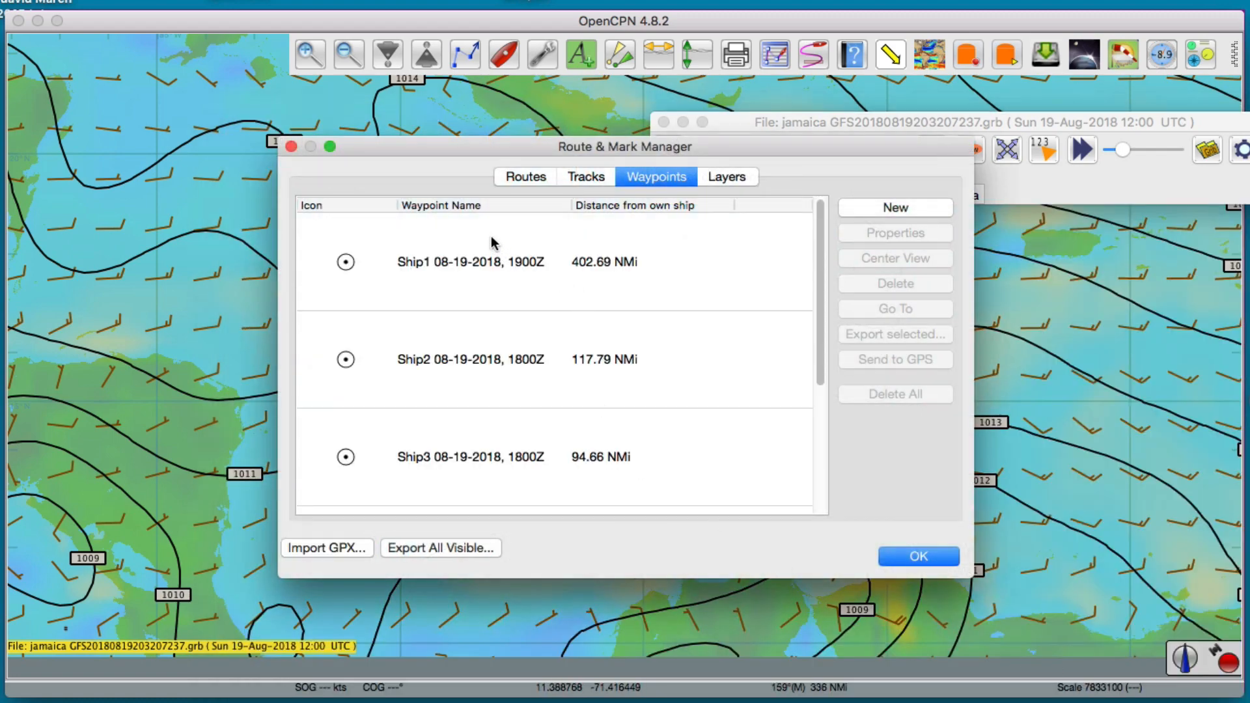
mouse_move(639, 487)
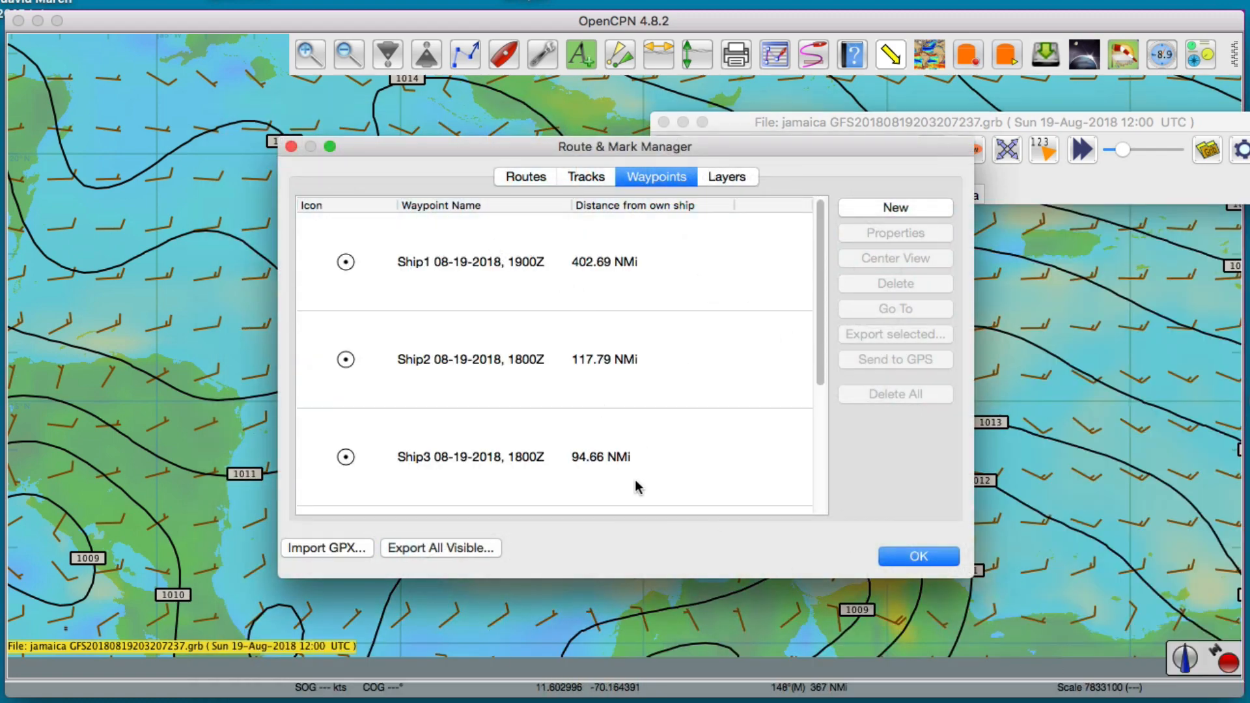
click(470, 261)
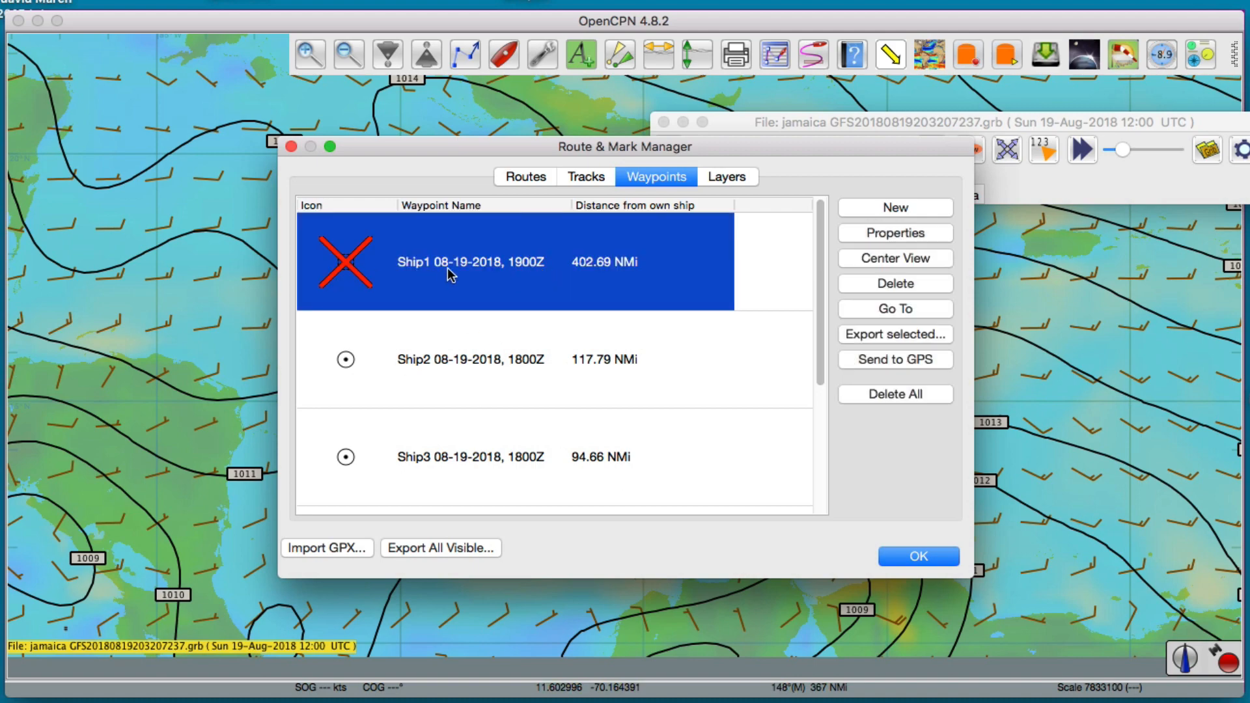
click(895, 233)
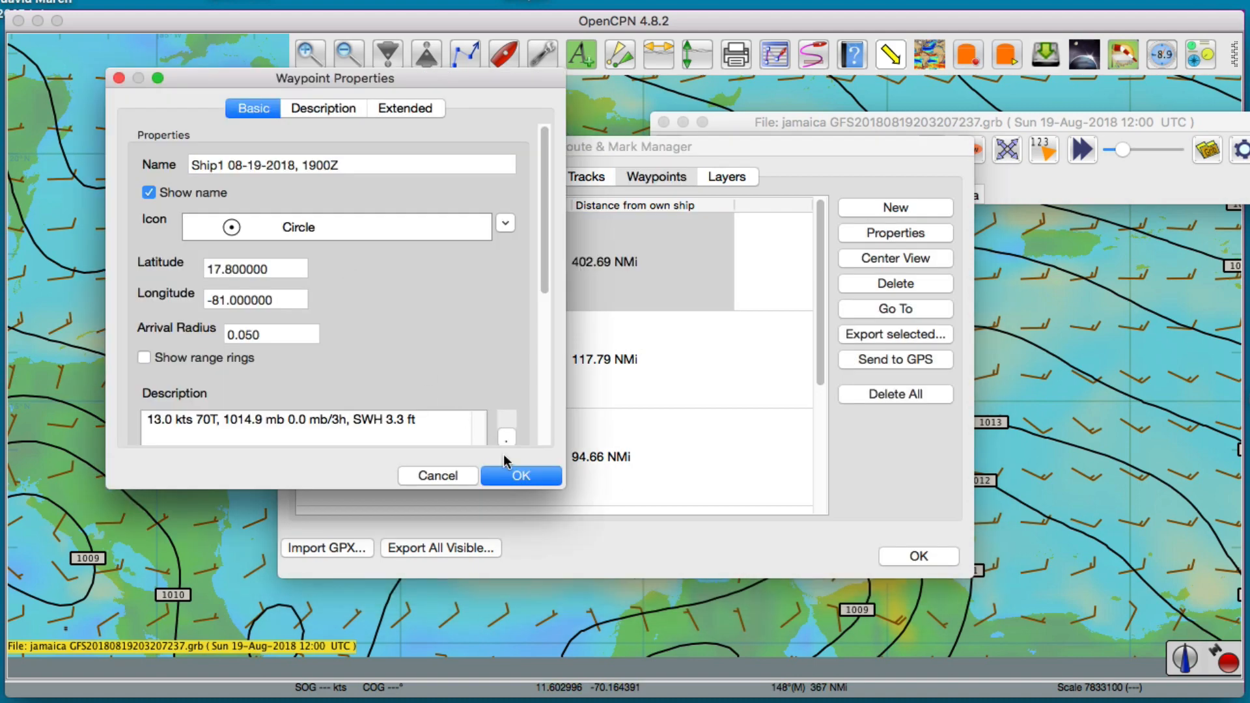
click(520, 476)
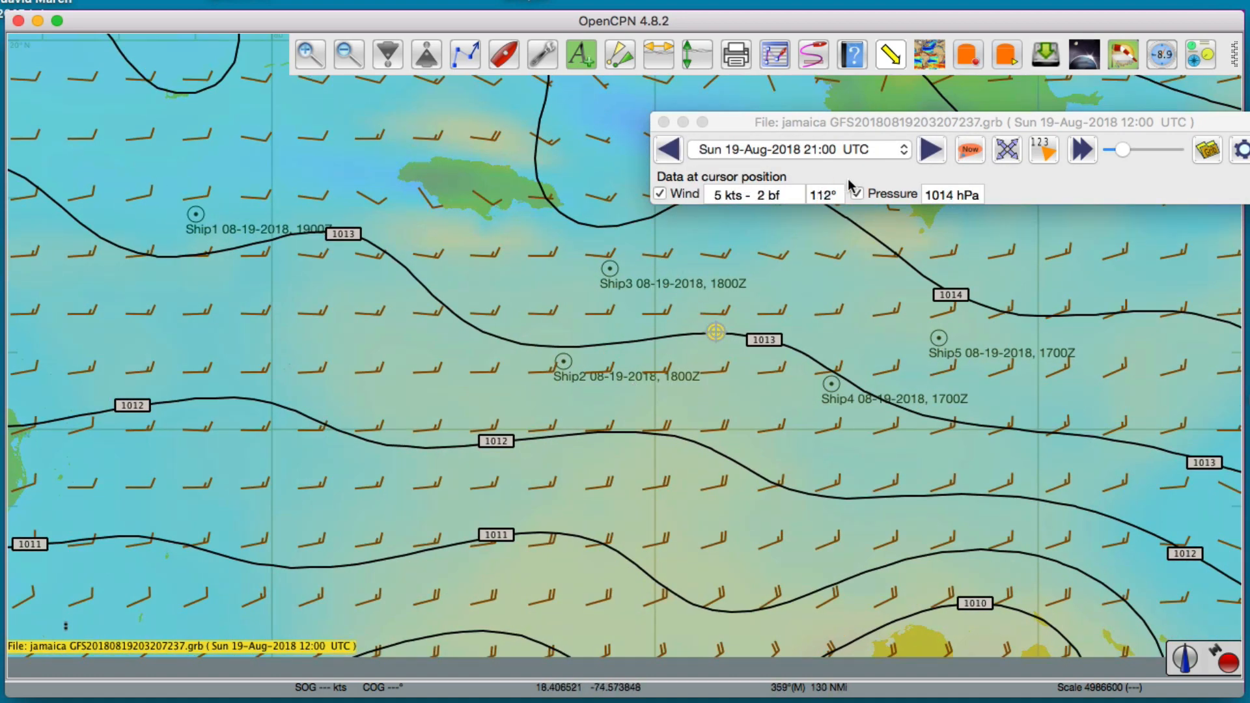
mouse_move(722, 335)
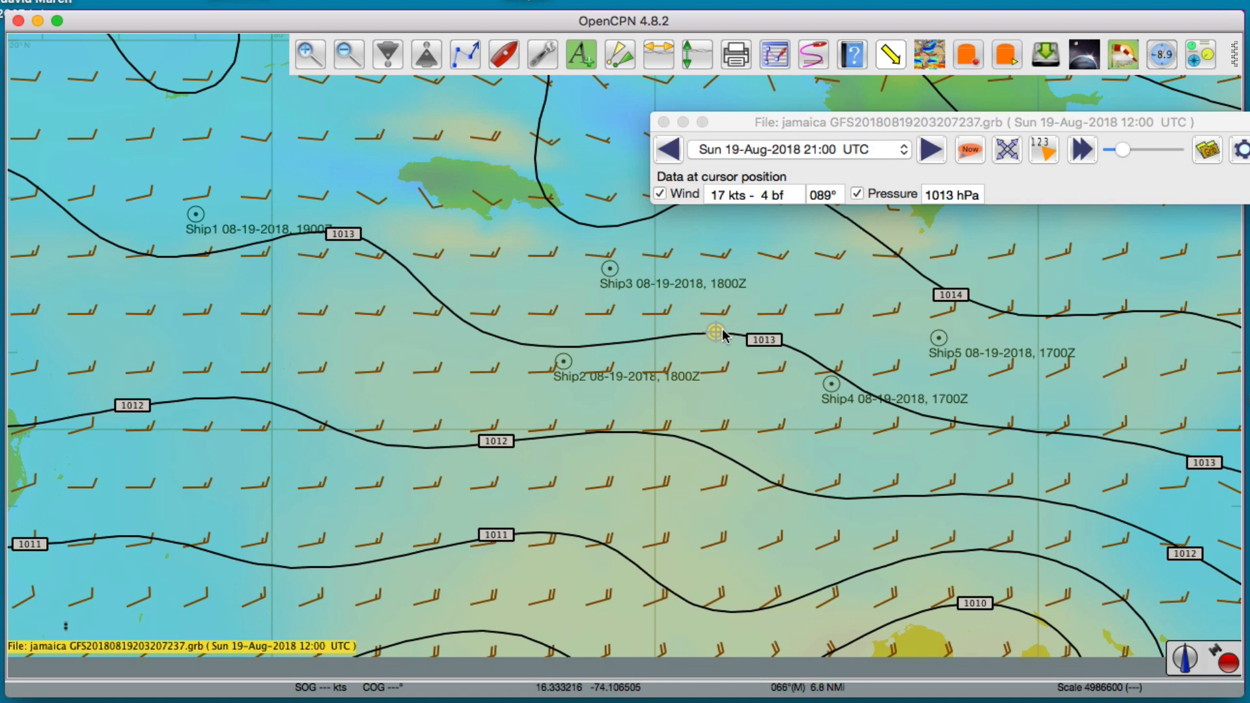
mouse_move(718, 333)
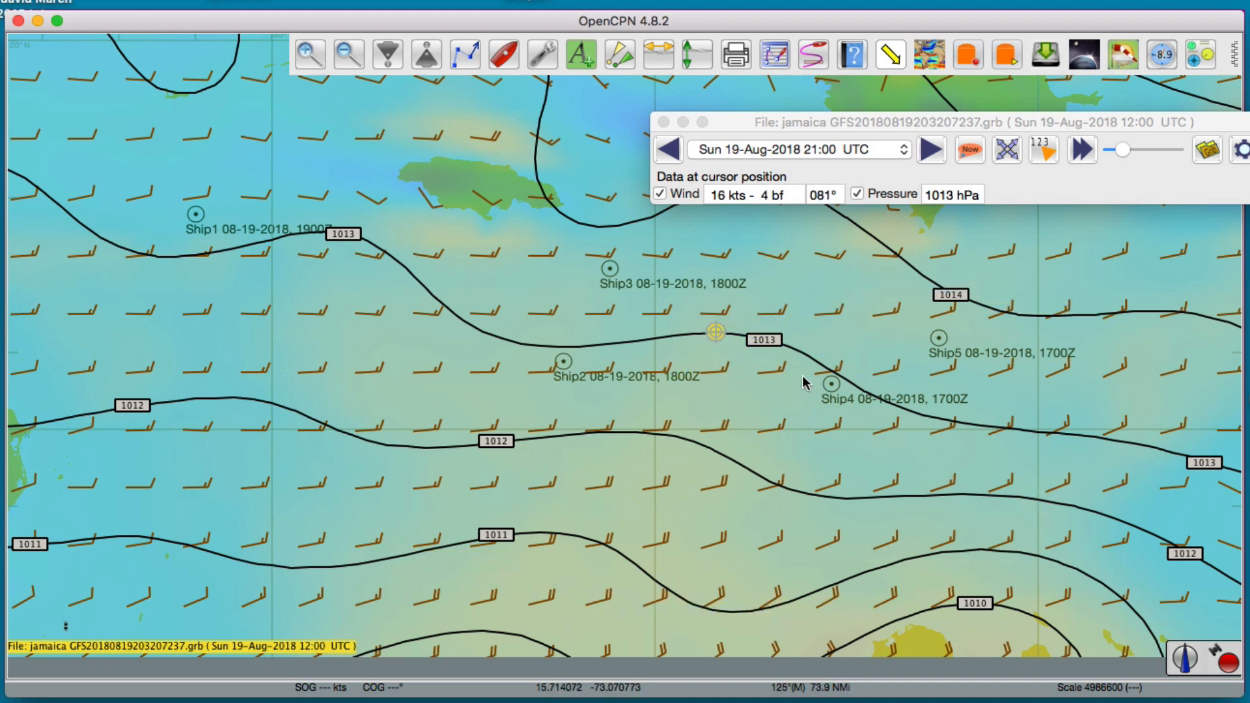
mouse_move(622, 289)
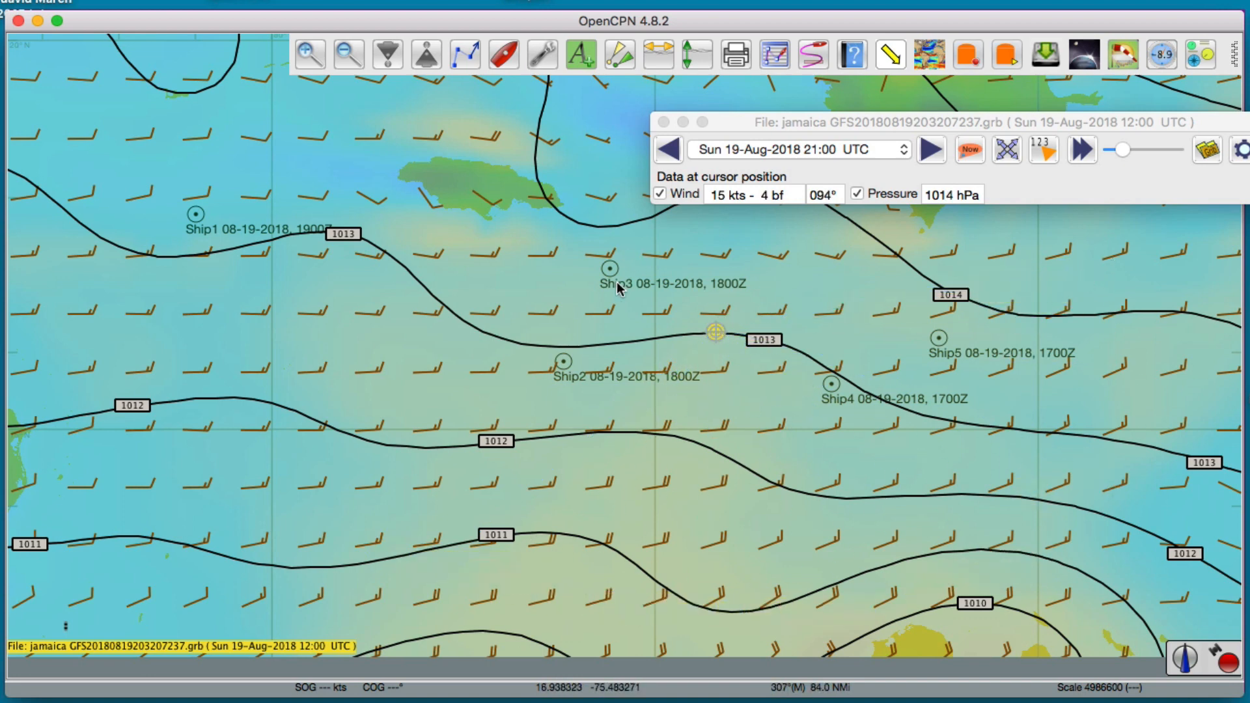
mouse_move(574, 295)
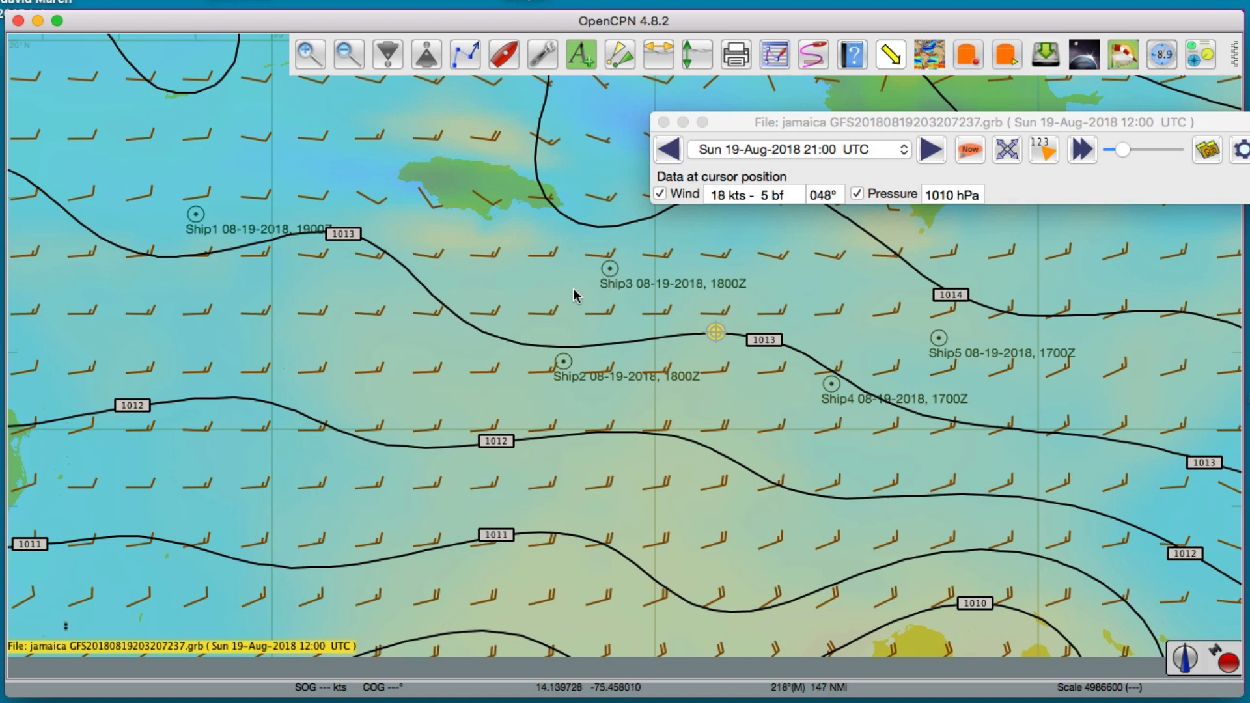
mouse_move(714, 331)
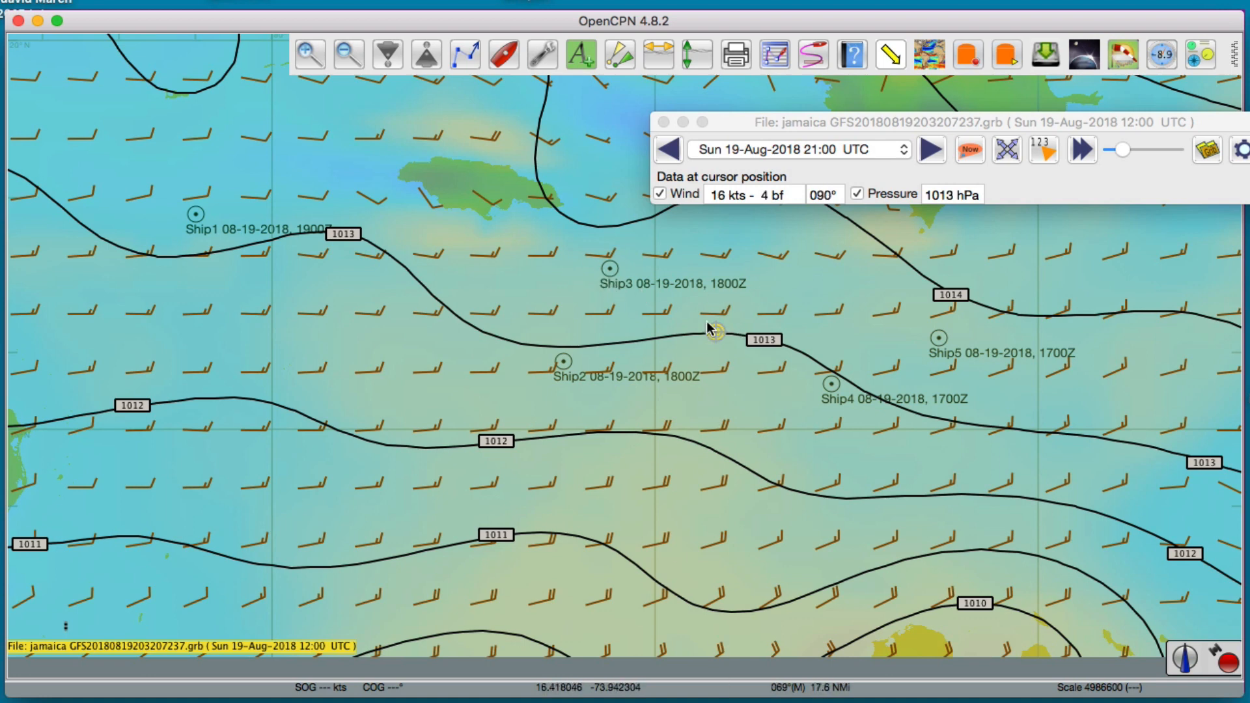
mouse_move(609, 275)
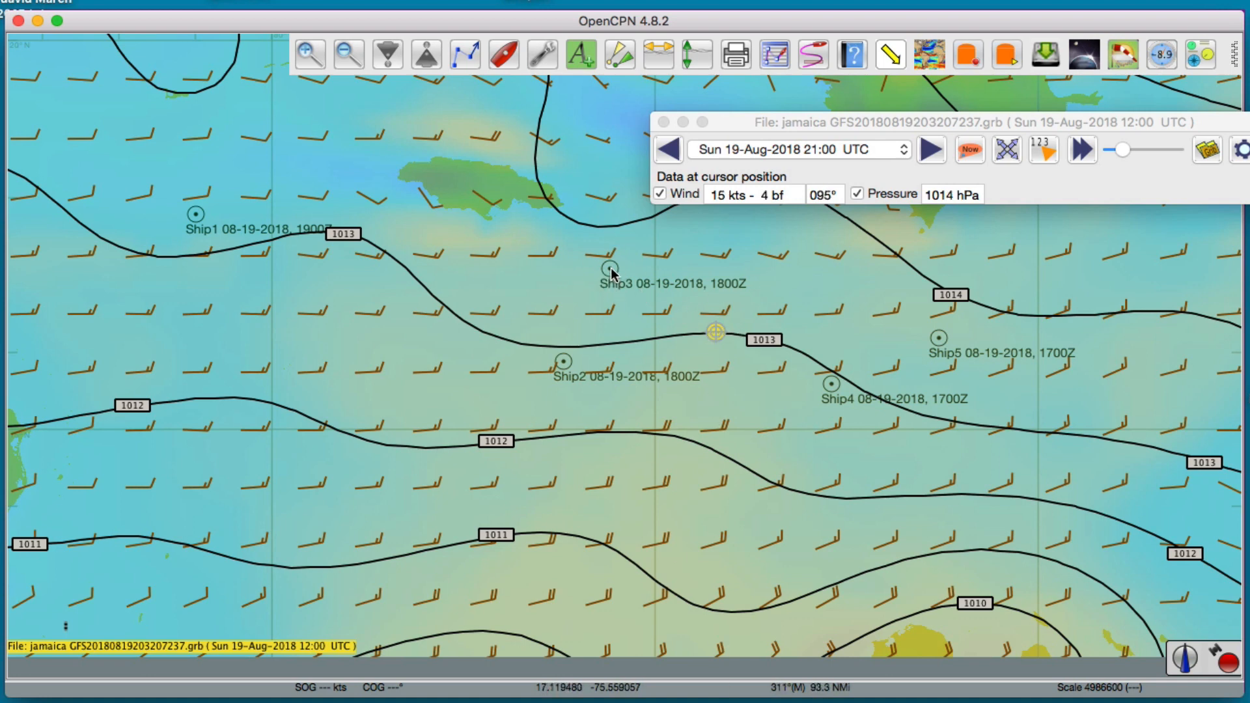
mouse_move(667, 310)
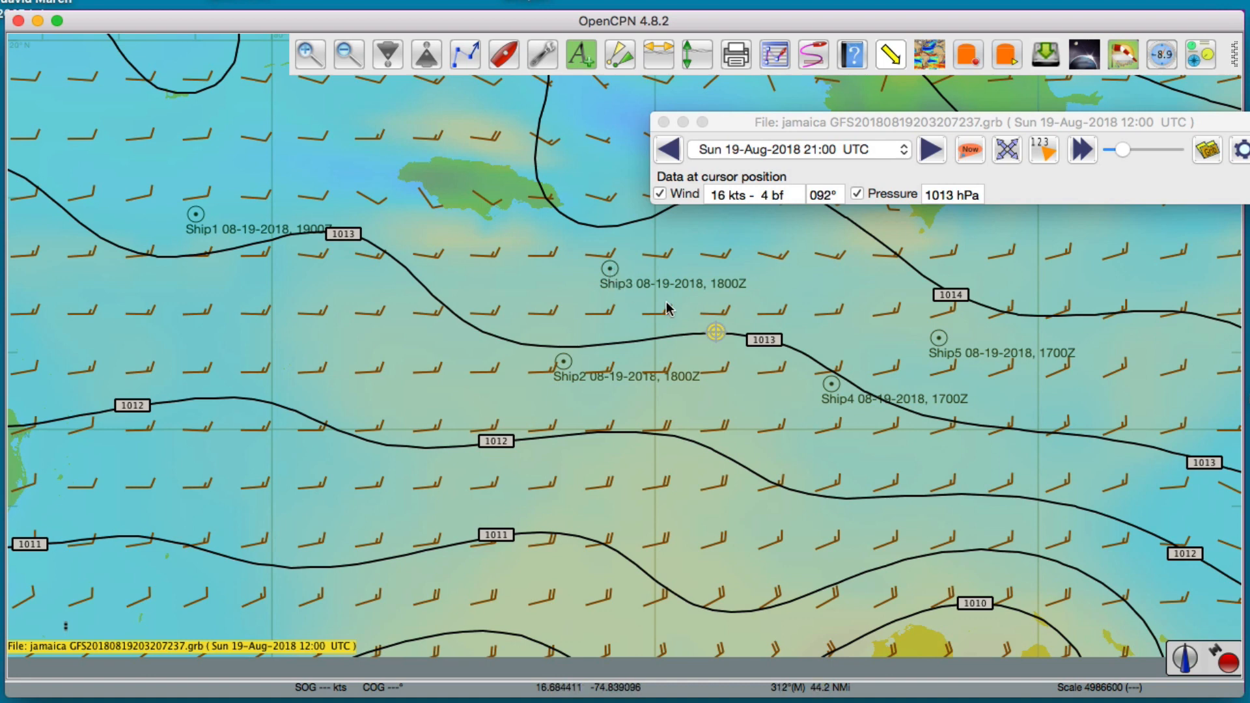
mouse_move(733, 376)
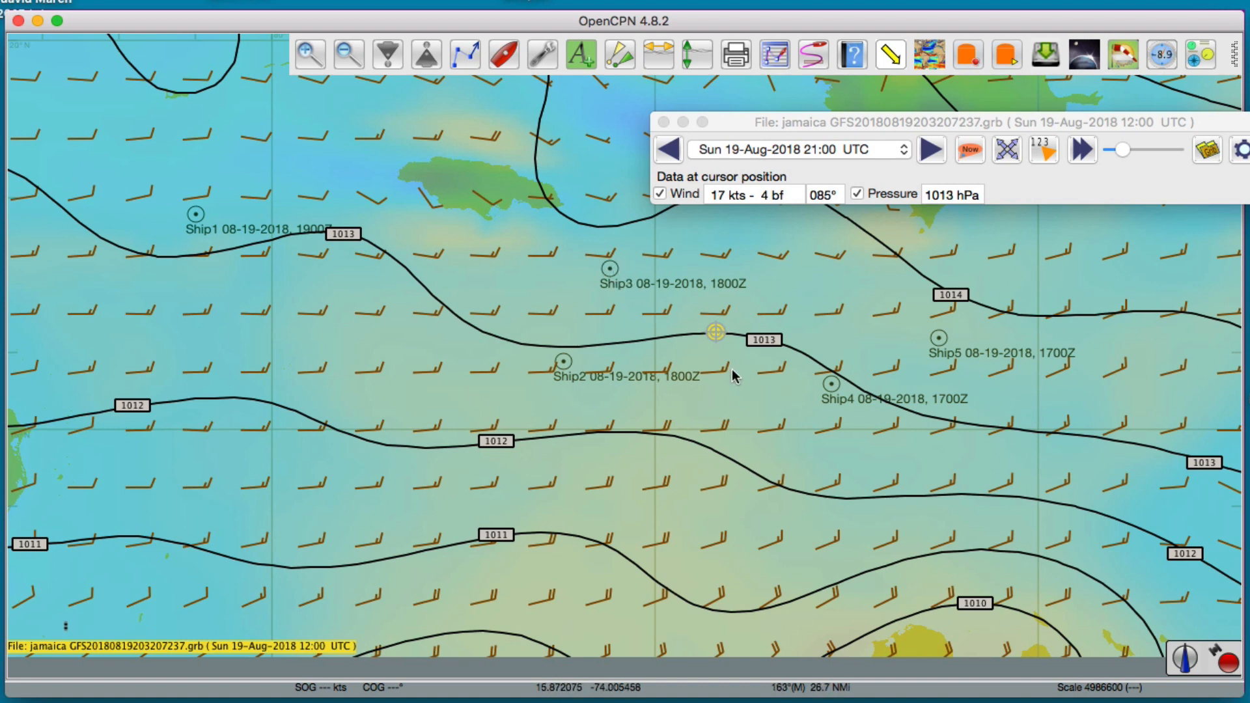
mouse_move(573, 395)
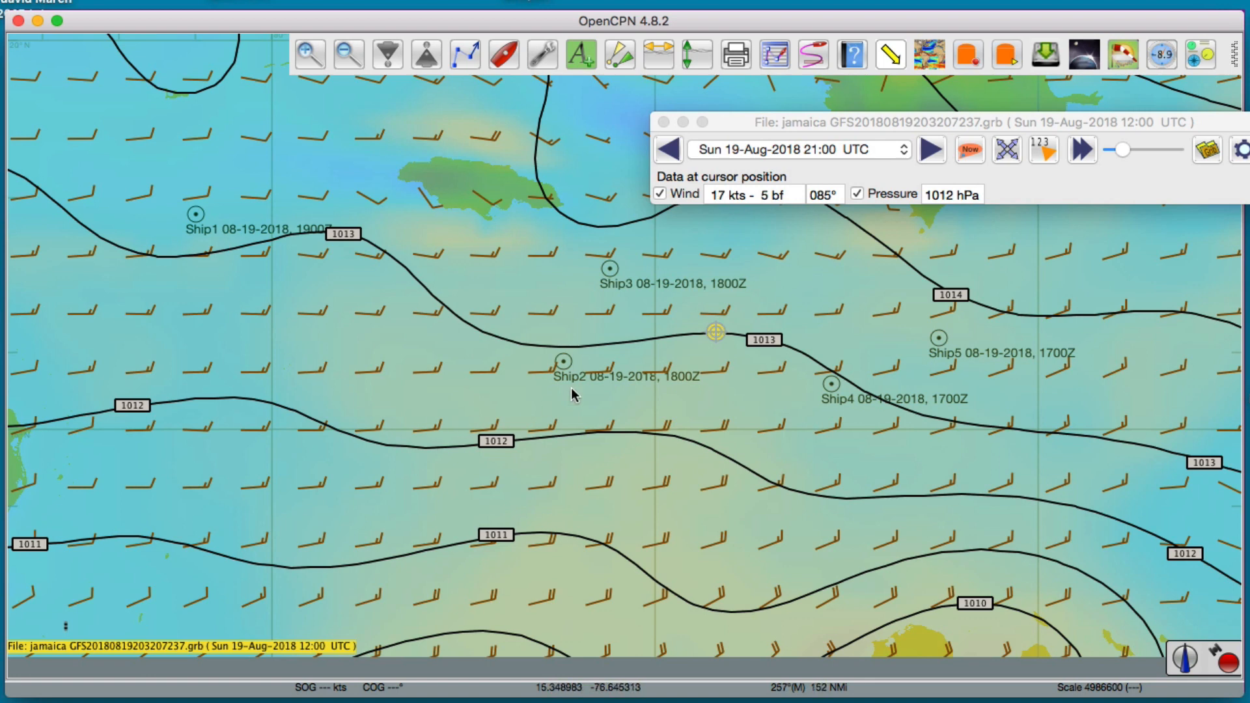
mouse_move(568, 388)
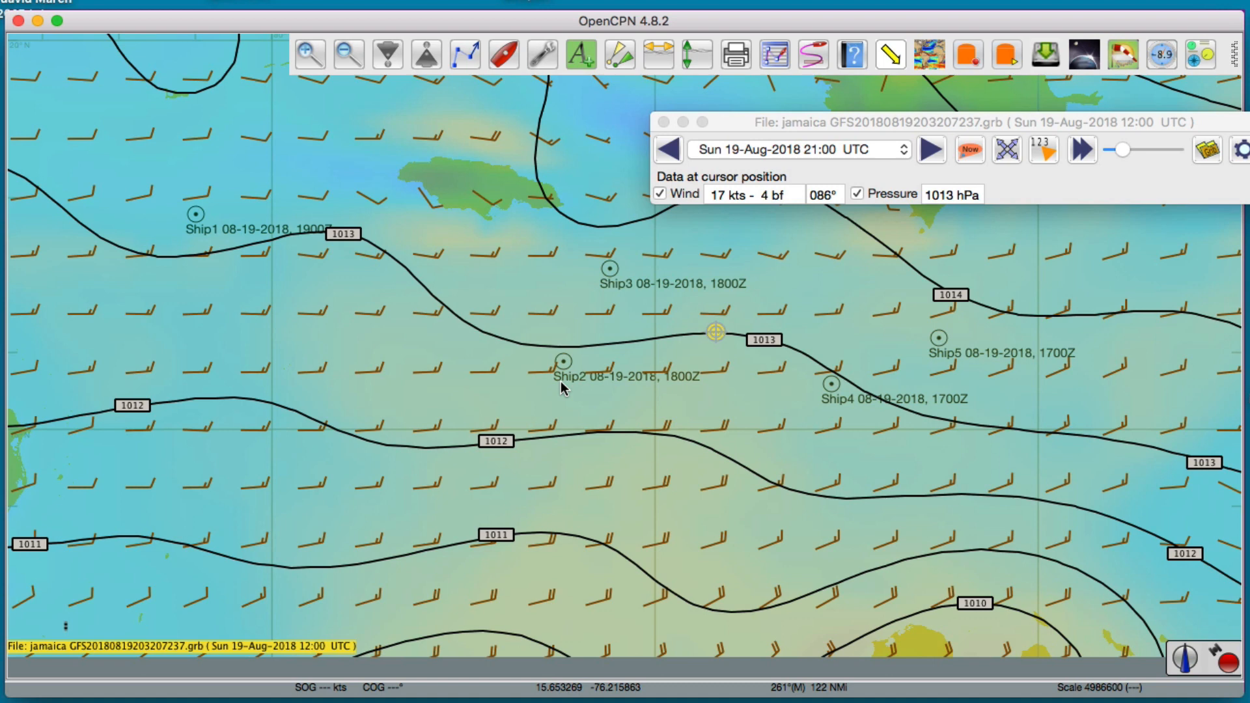
mouse_move(645, 287)
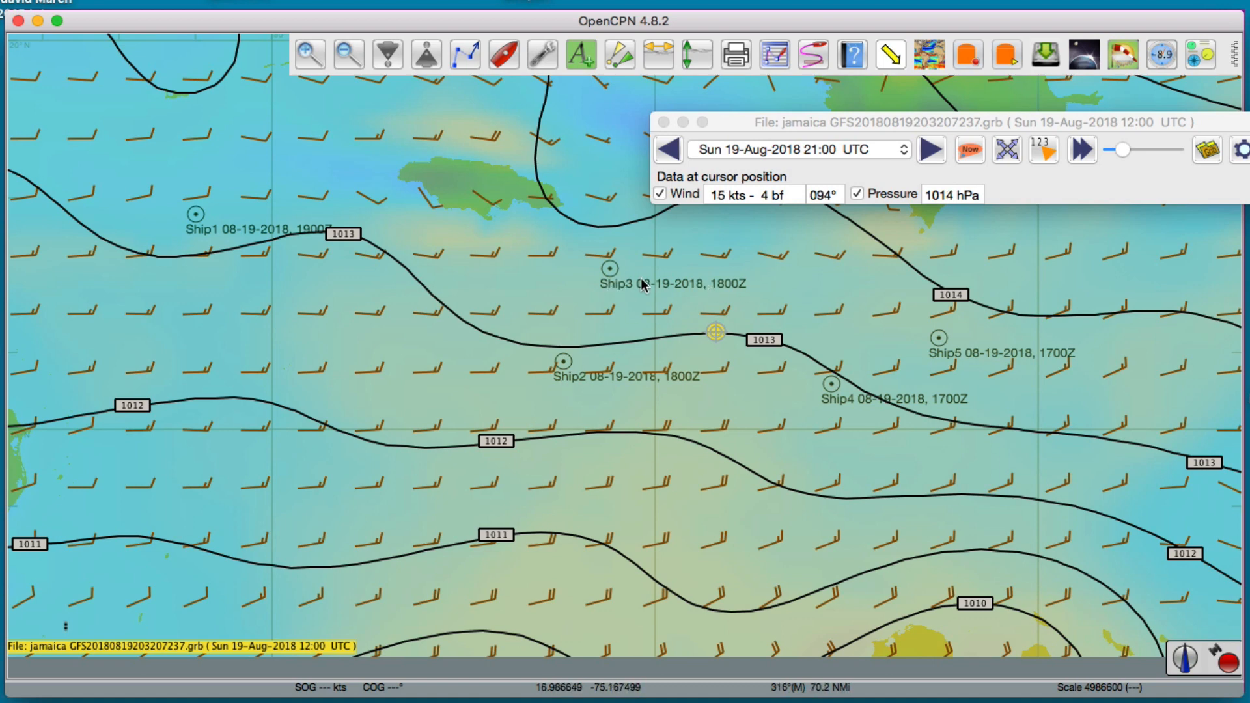
mouse_move(747, 291)
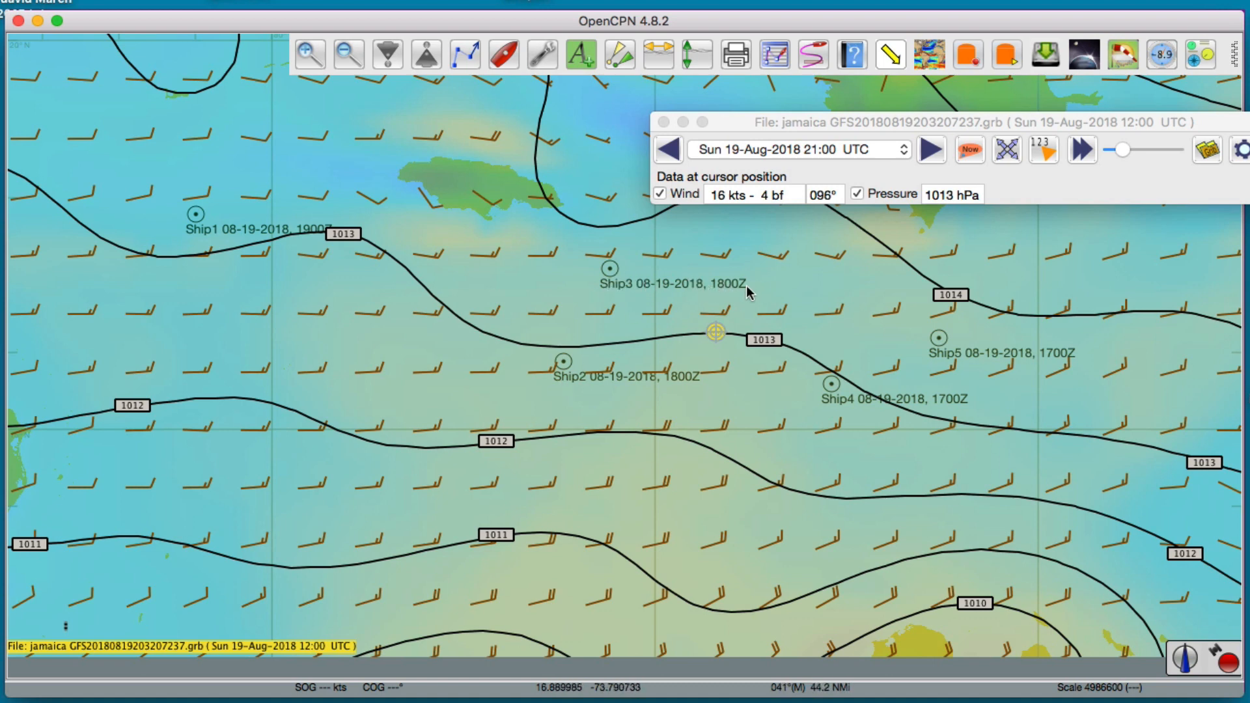
mouse_move(609, 275)
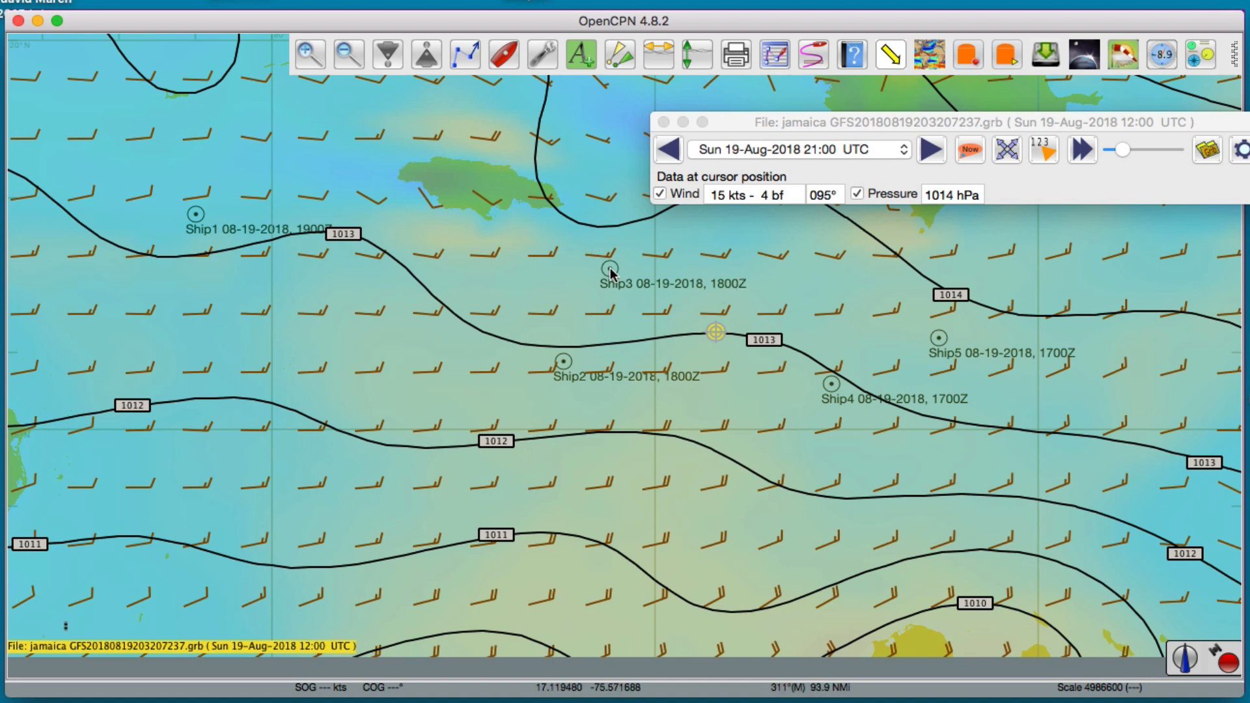
Step: View the Ship3 then Ship4 waypoint properties showing 21.0 kts, 1014.9 mb, SWH 9.8 ft
double_click(609, 271)
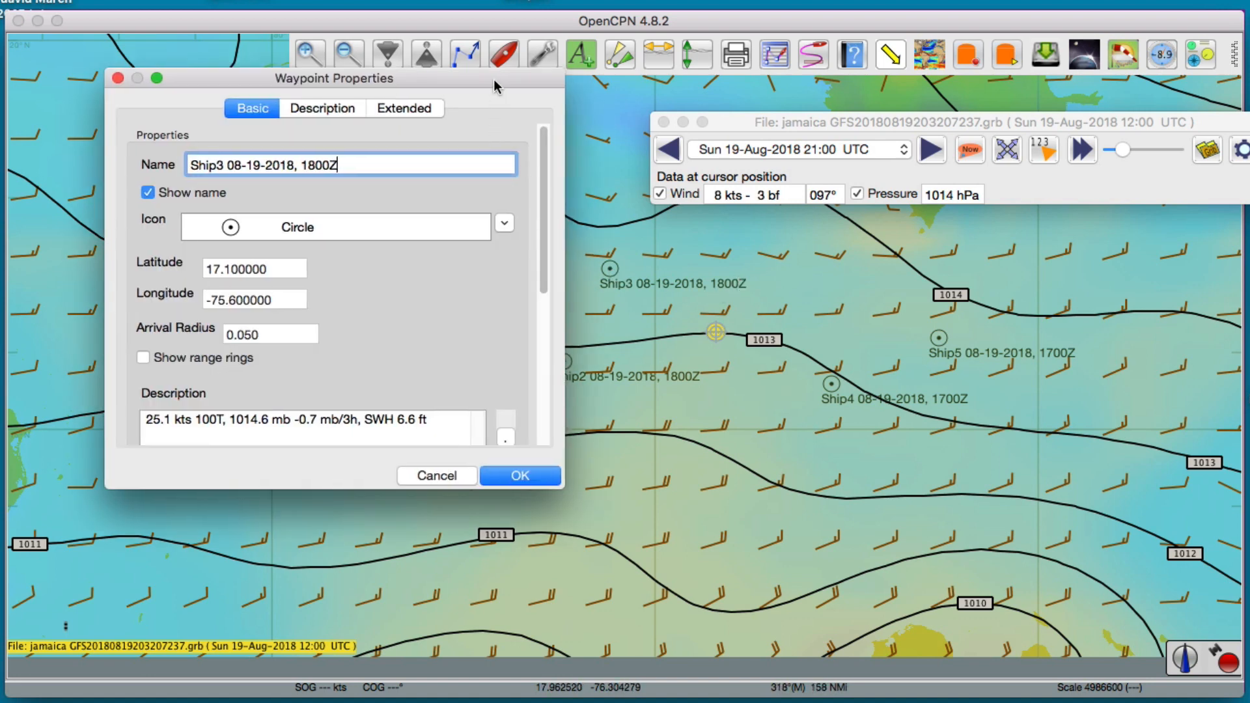
drag(334, 78, 238, 26)
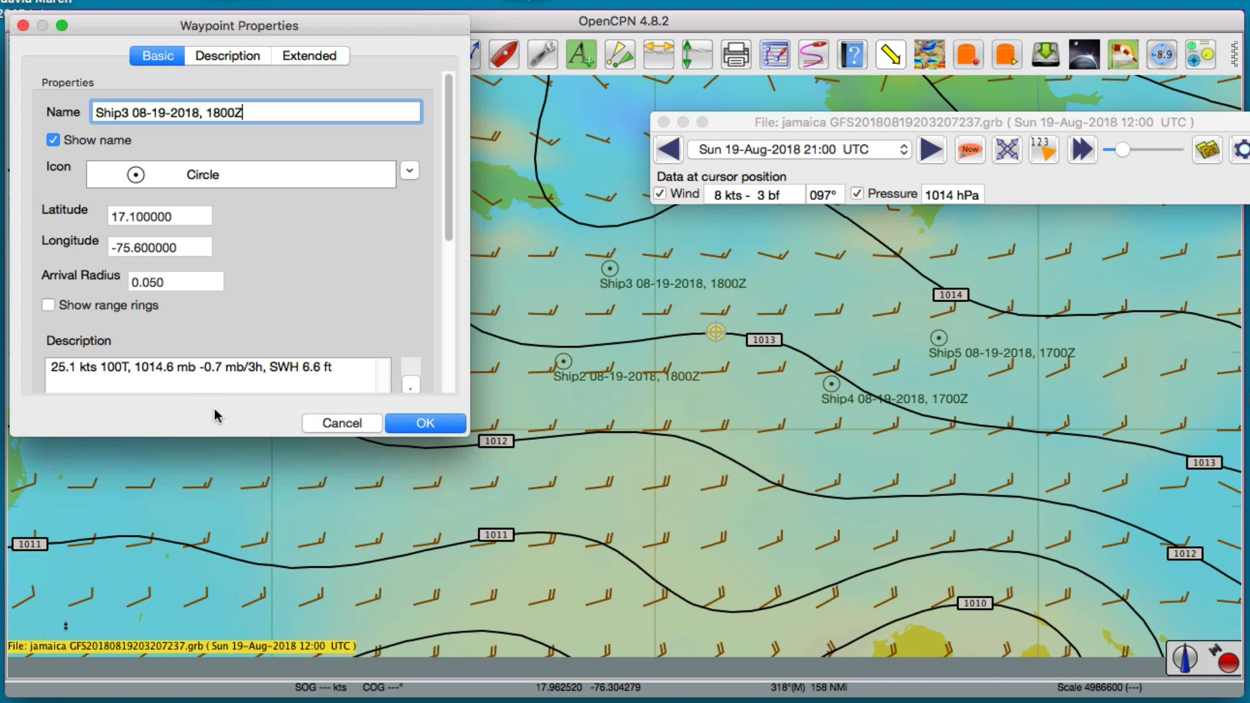
mouse_move(606, 277)
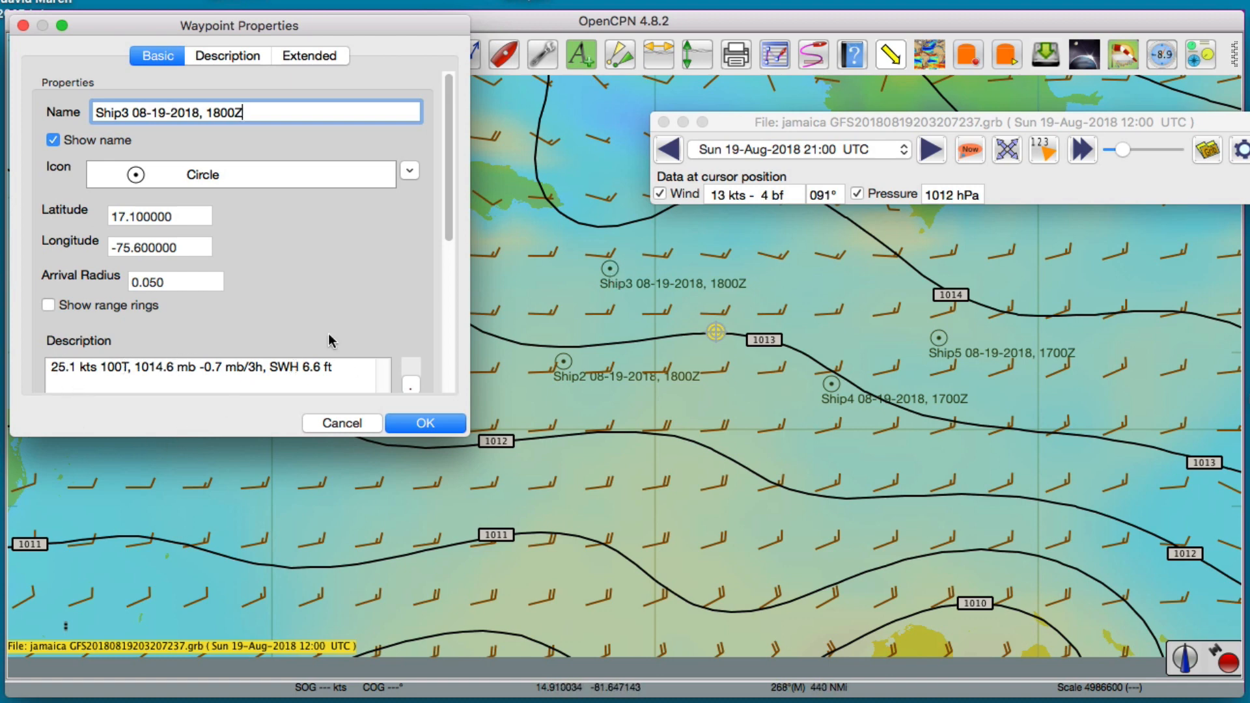
mouse_move(566, 369)
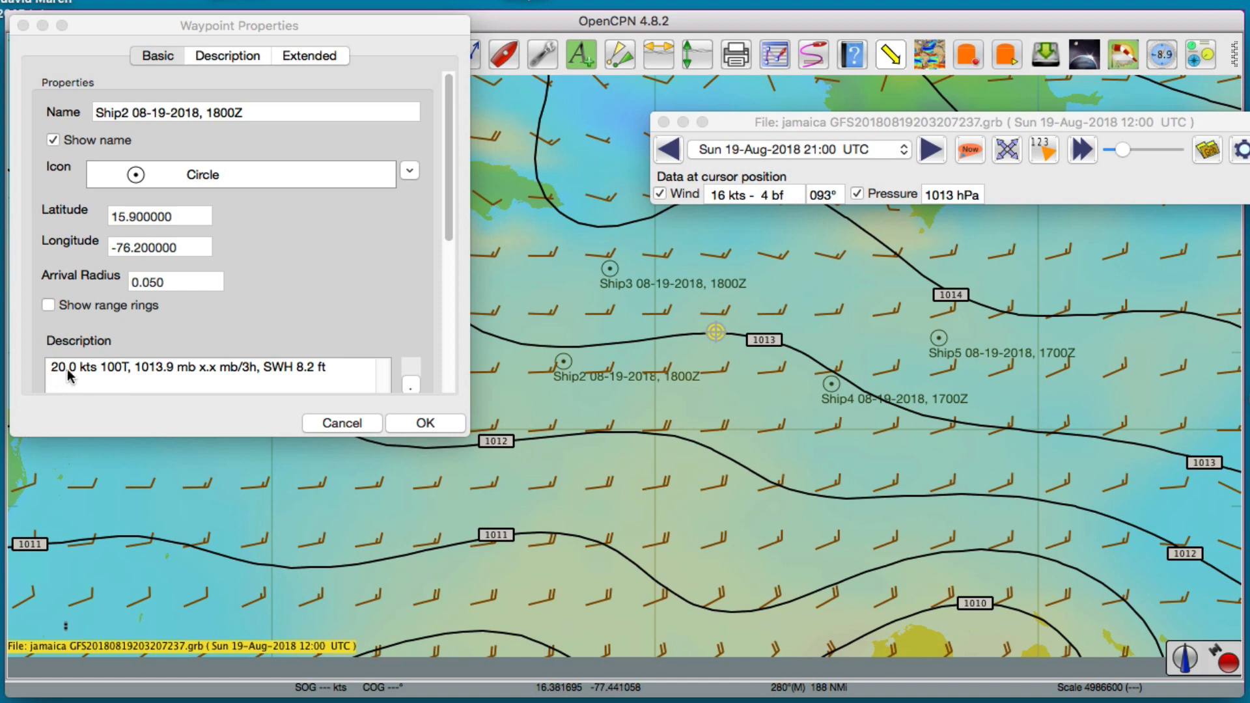
mouse_move(969, 407)
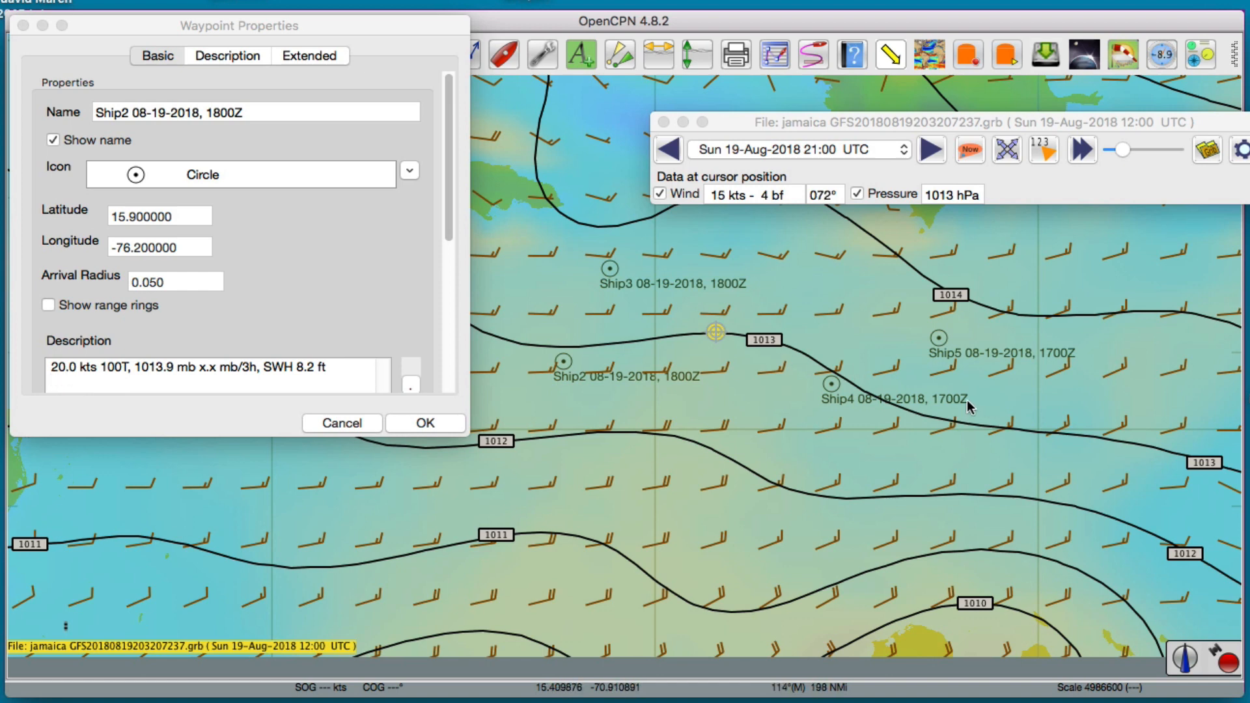
mouse_move(844, 361)
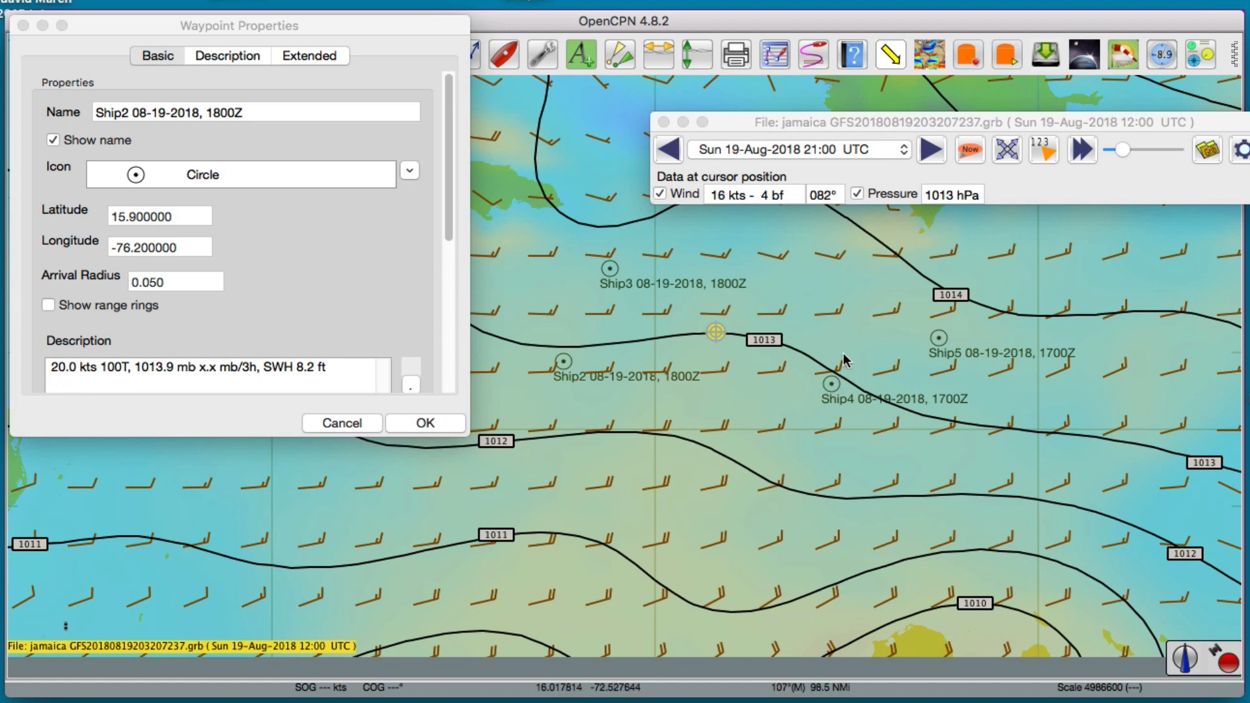
click(832, 385)
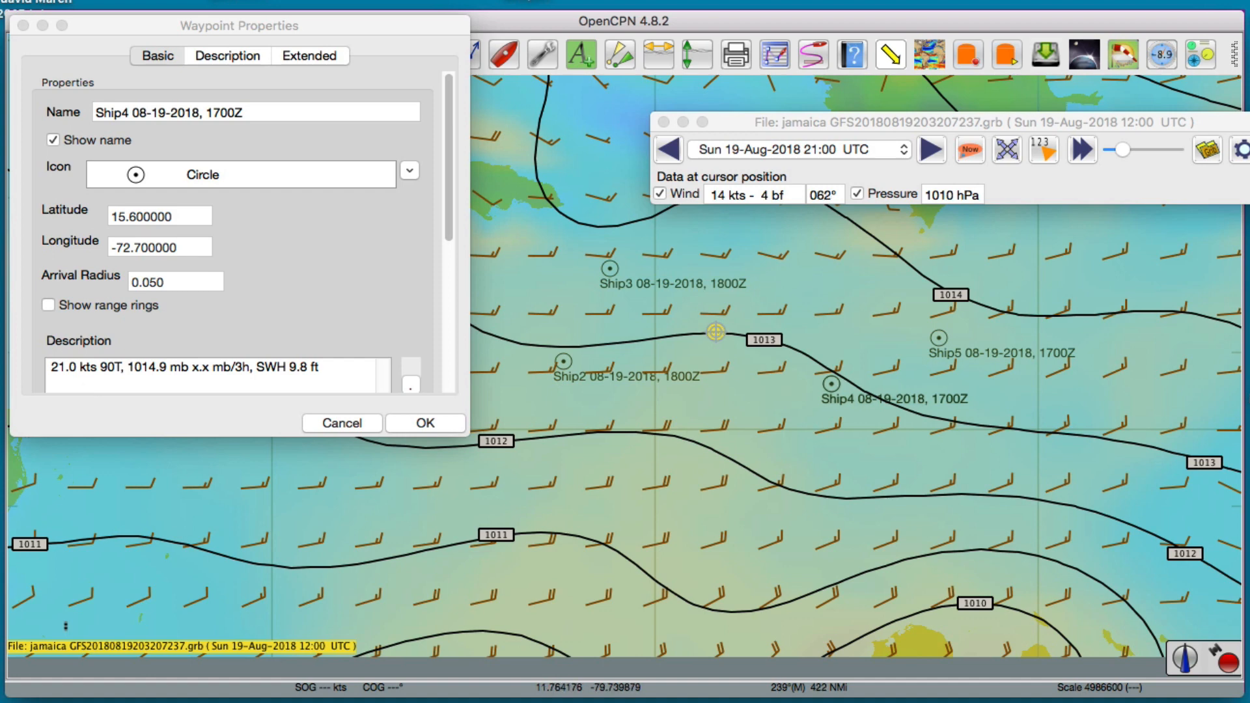
mouse_move(804, 363)
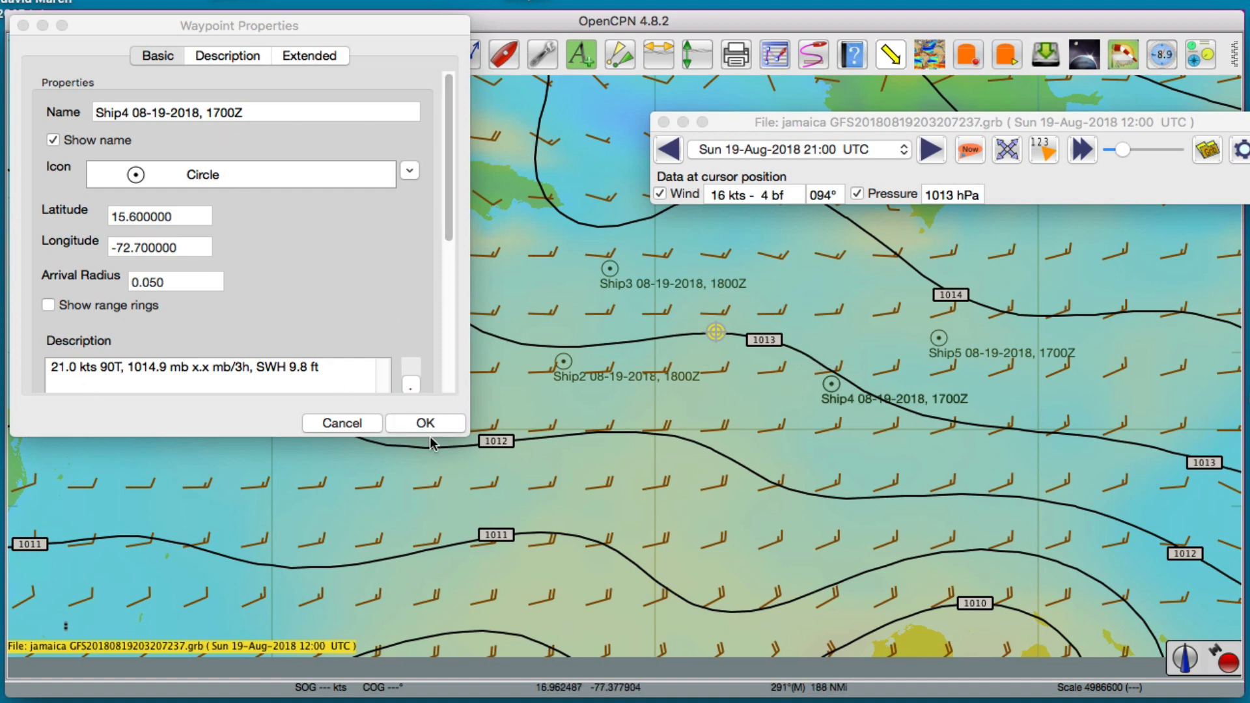
Step: Select all five ship waypoints in the list and delete them
click(425, 422)
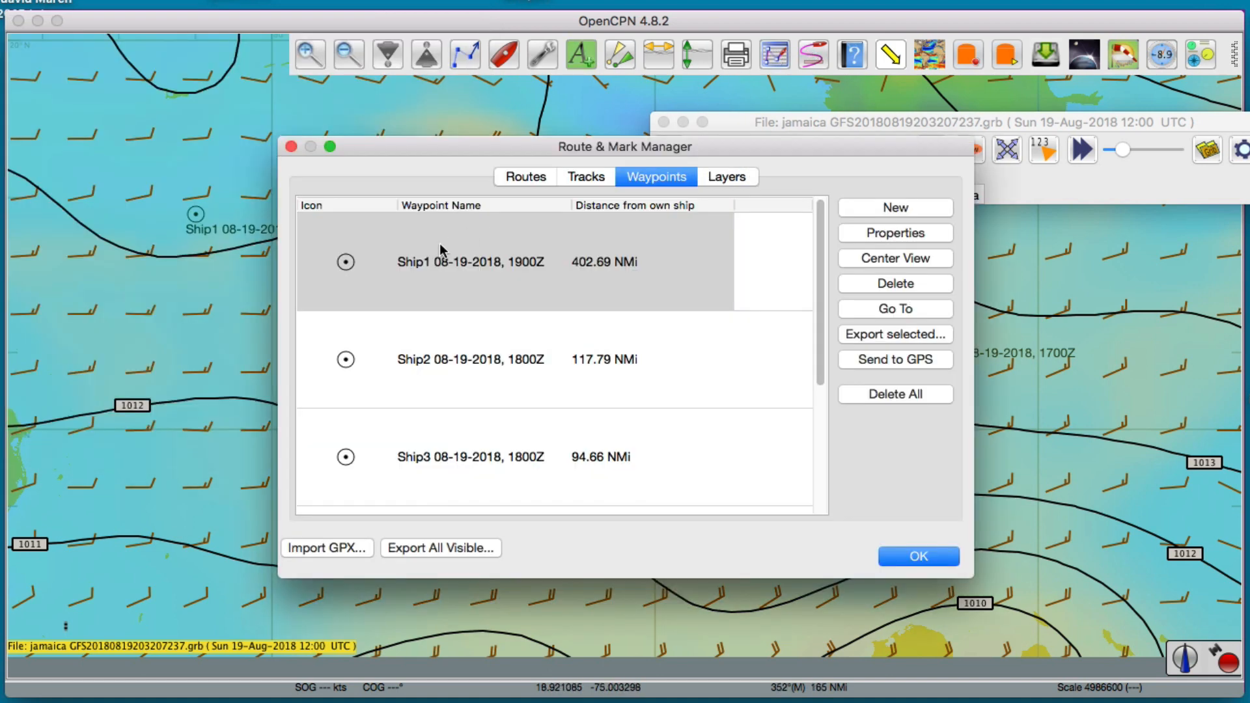
click(470, 262)
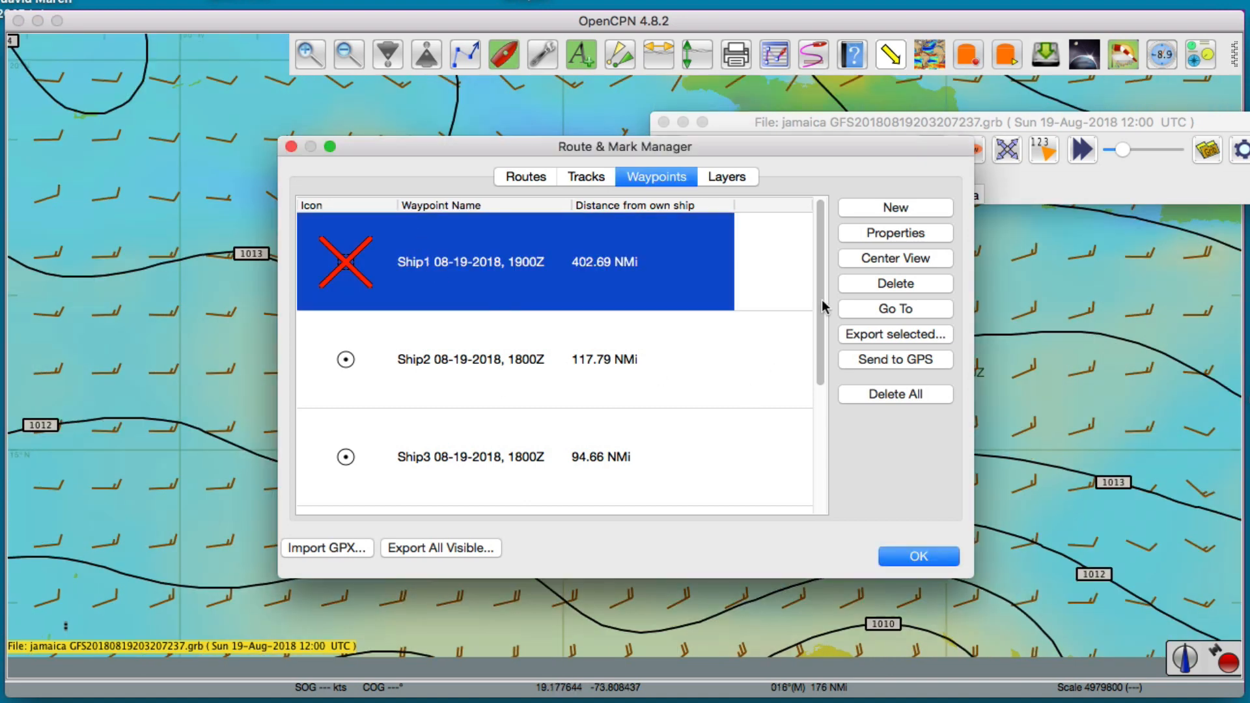
scroll(down, 3)
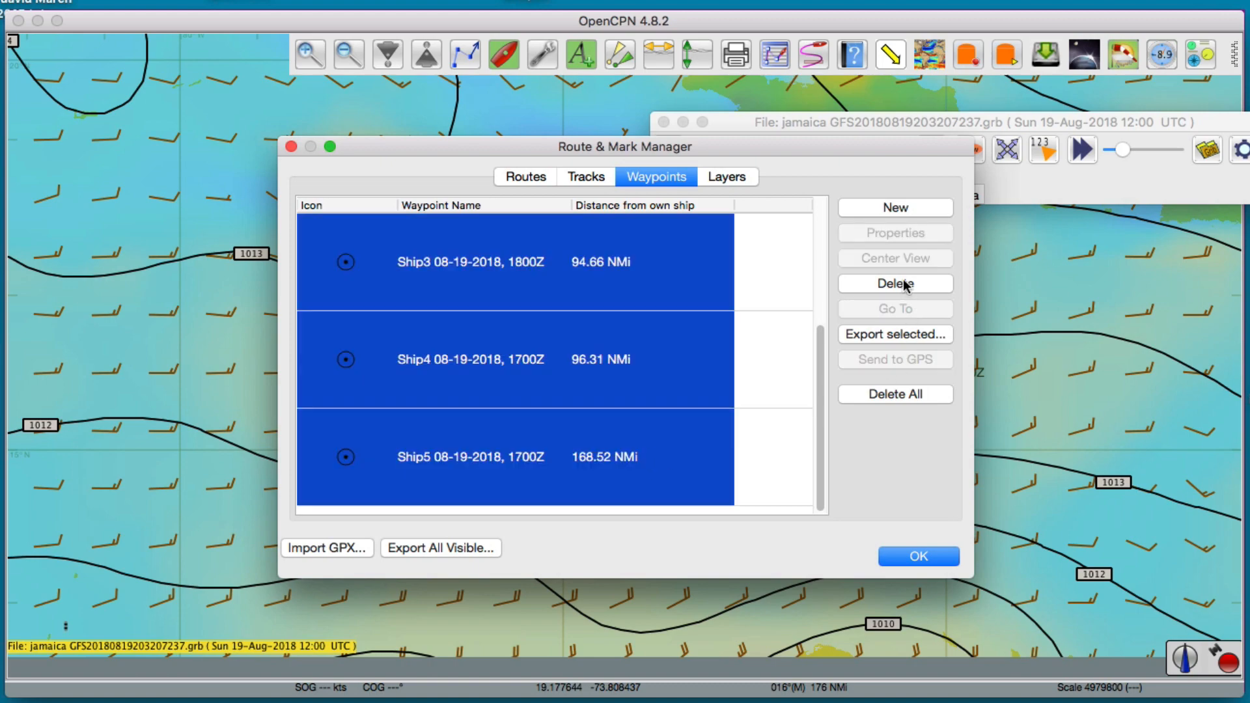
click(894, 393)
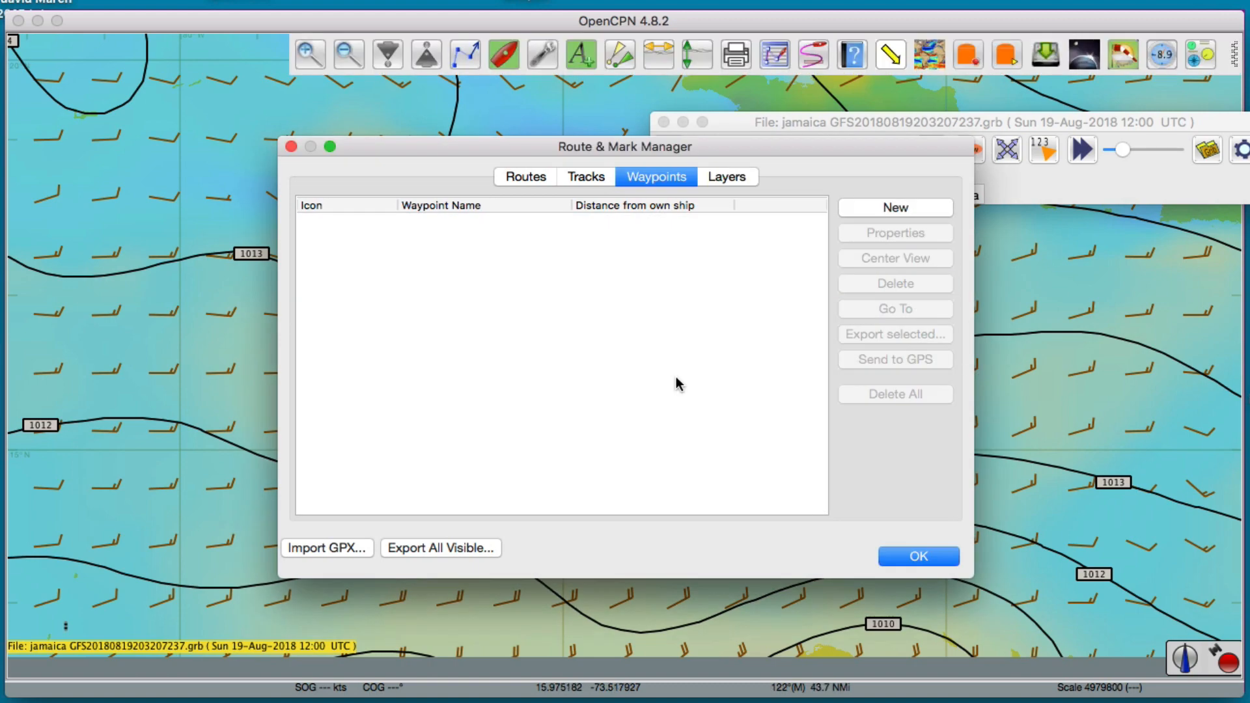
Step: Return to the chart showing only wind barbs and isobars with no ship marks
click(917, 557)
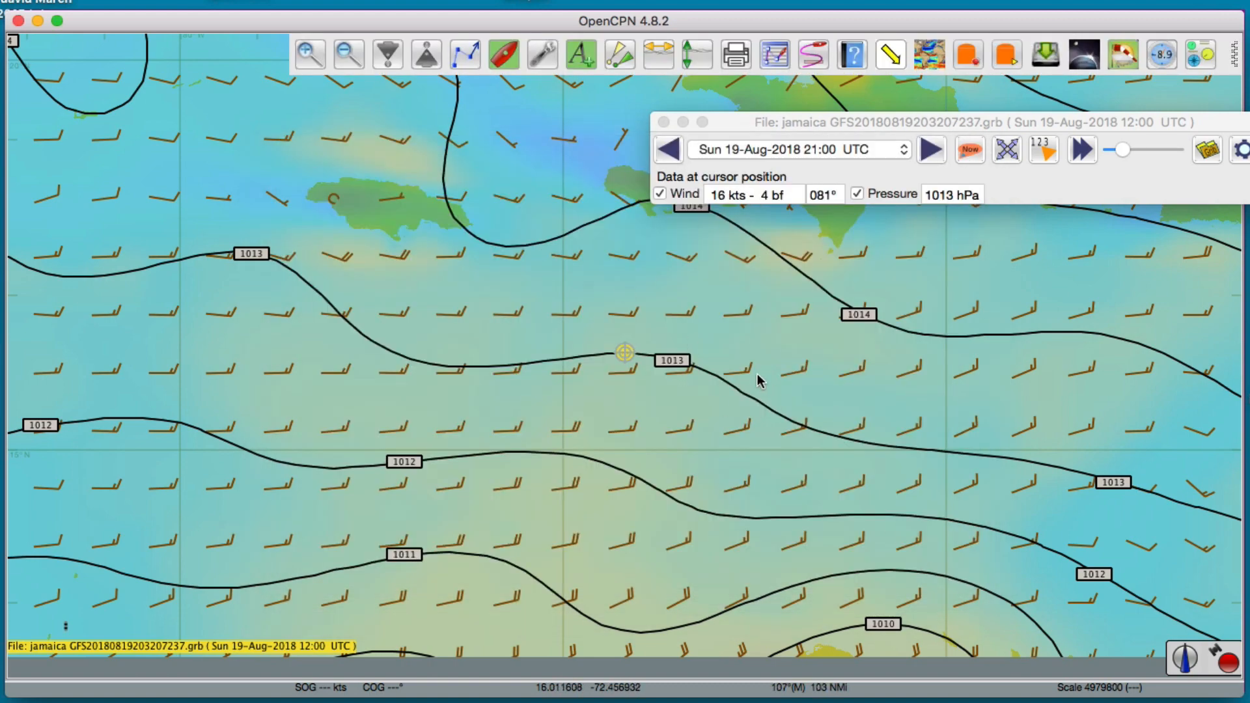
mouse_move(710, 300)
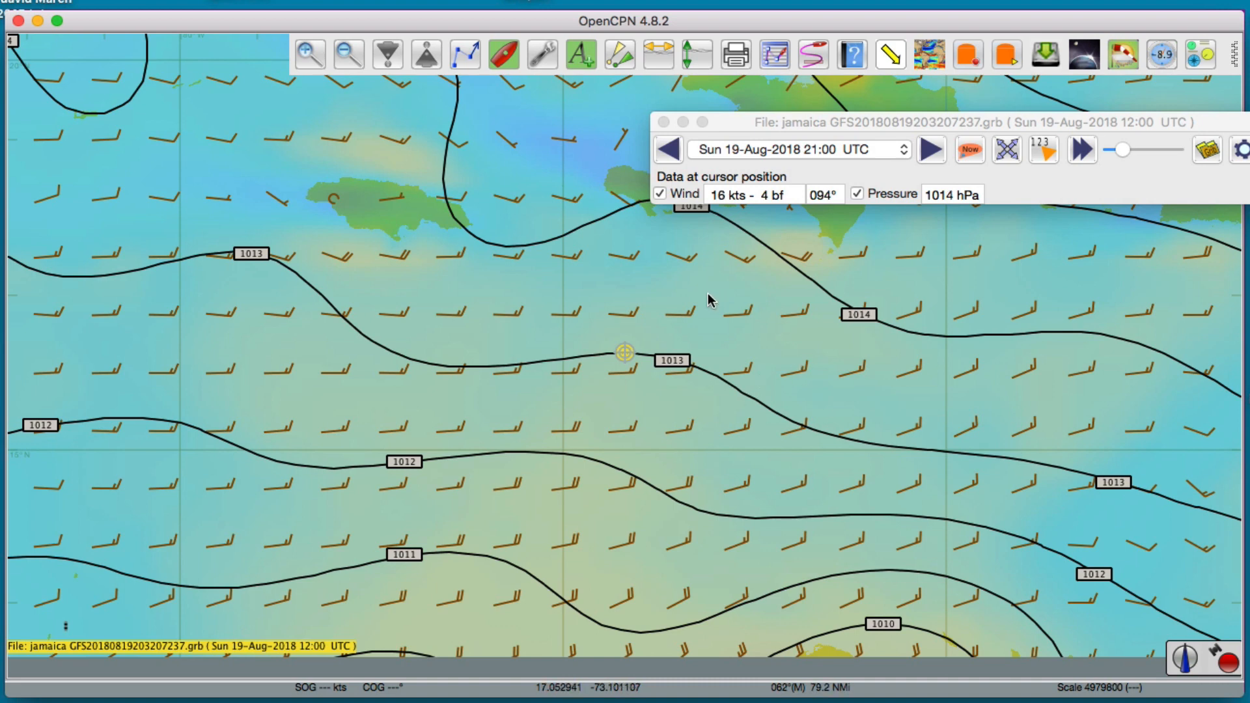
mouse_move(596, 317)
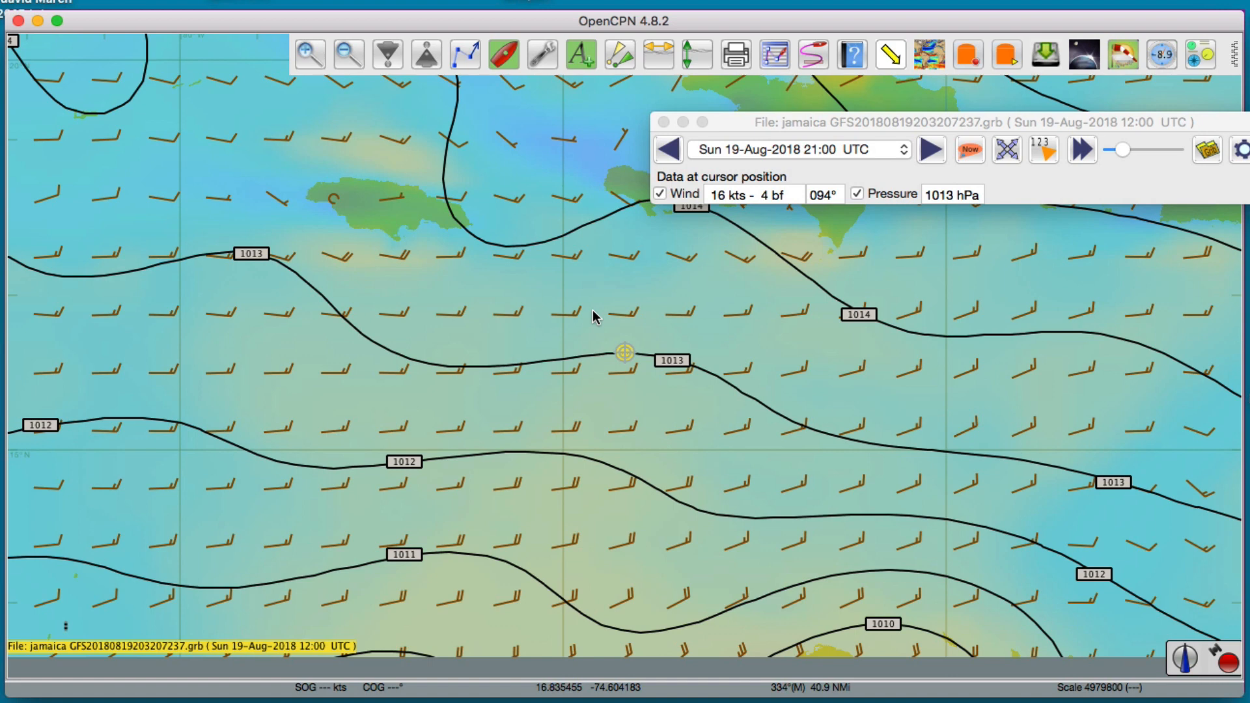
mouse_move(704, 297)
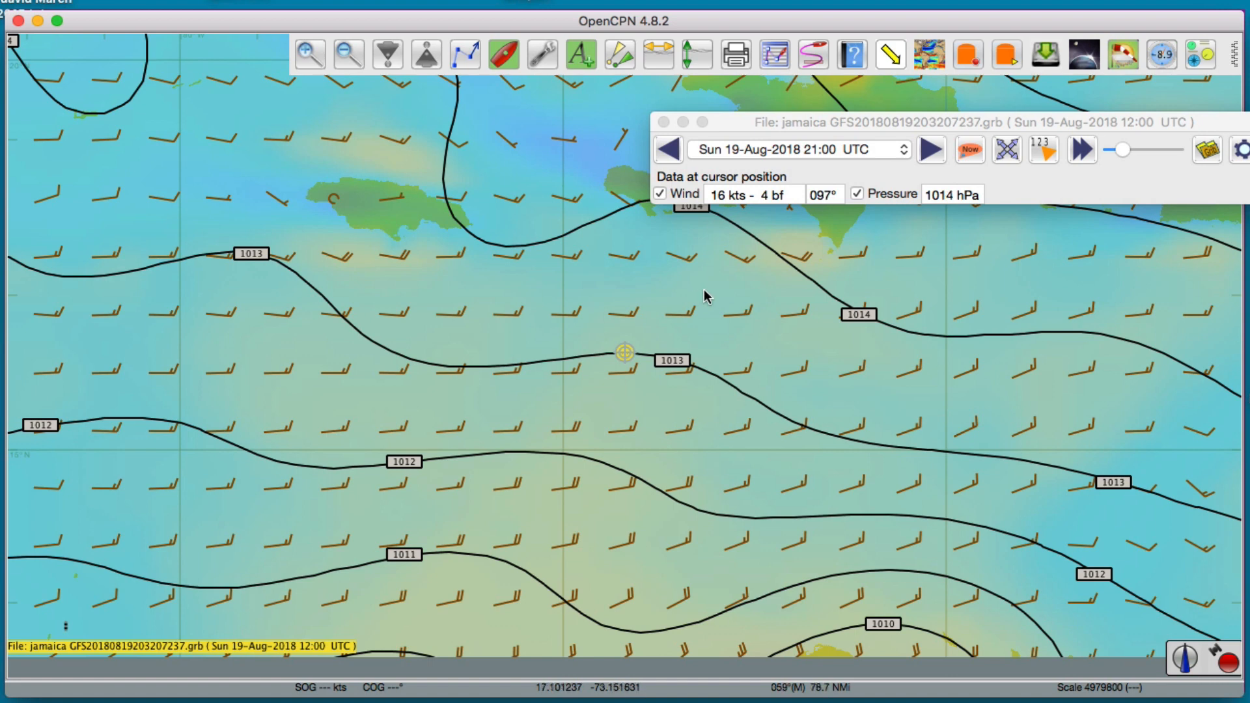